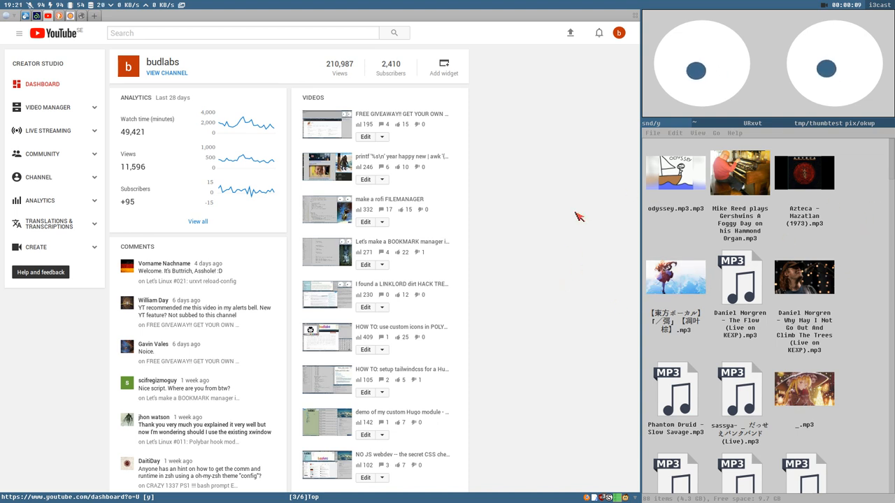
{"action": "mouse_move", "coordinate": [877, 310]}
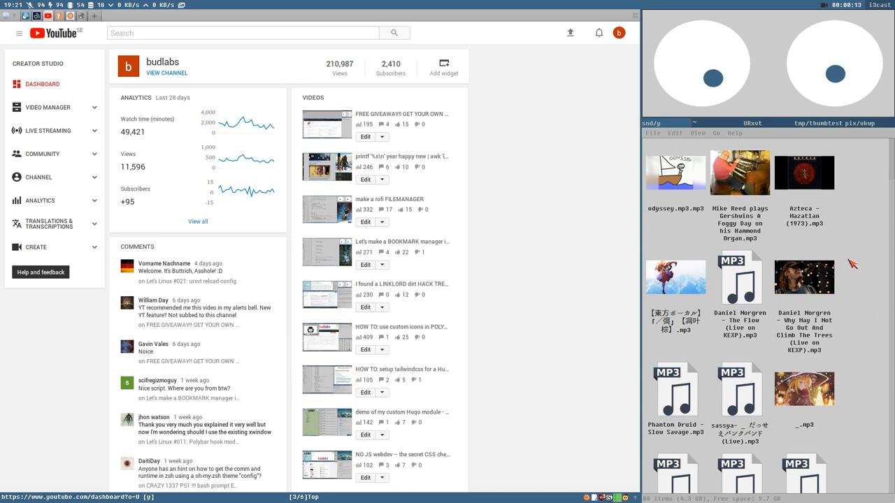
{"action": "mouse_move", "coordinate": [850, 263]}
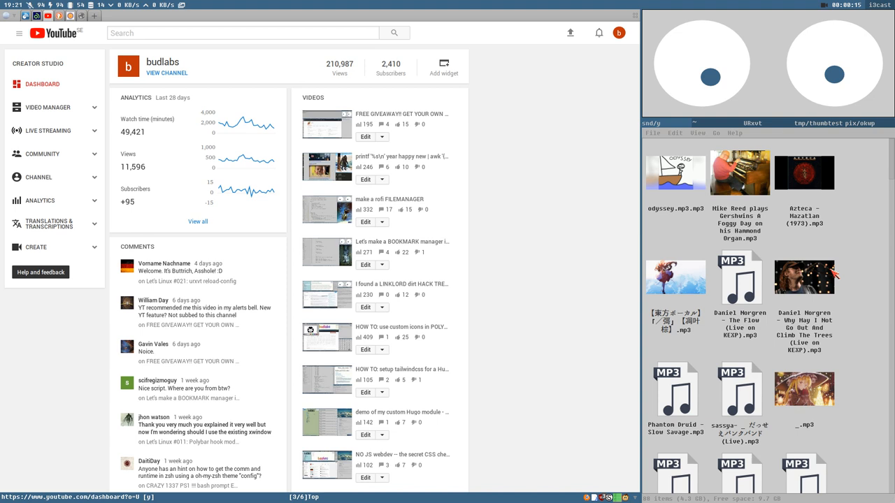
{"action": "mouse_move", "coordinate": [570, 250]}
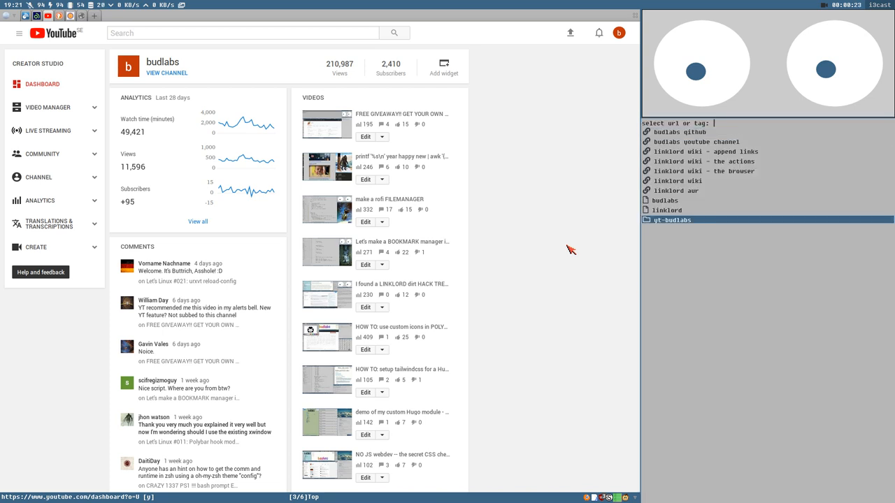
Step: Filter bookmarks with 'th' and open the budlabs Thunar thumbnails YouTube video
{"action": "type", "text": "th"}
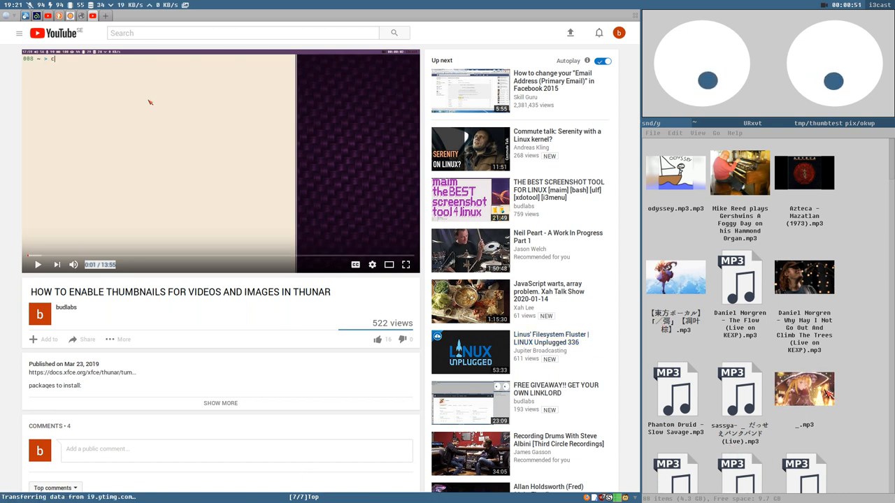
{"action": "mouse_move", "coordinate": [741, 389]}
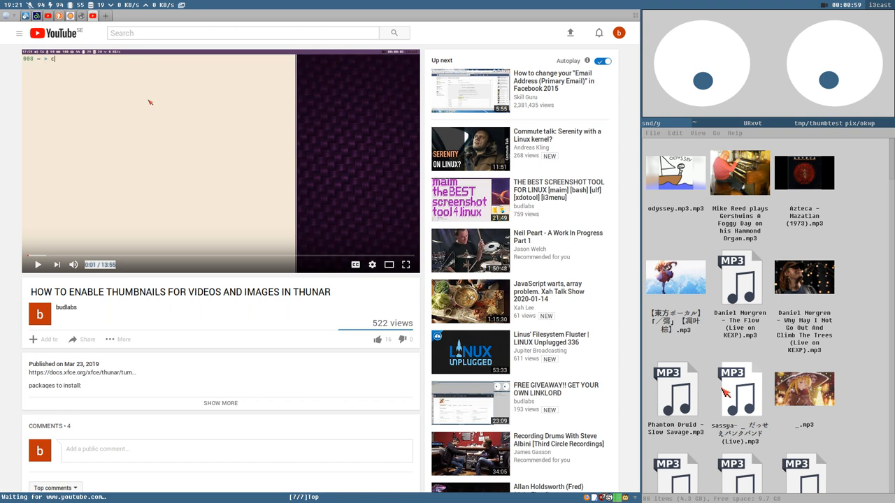
{"action": "mouse_move", "coordinate": [849, 295]}
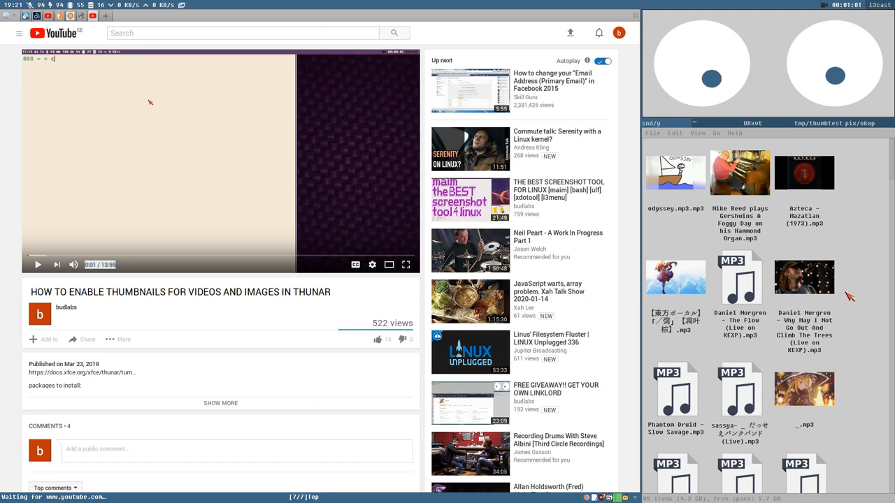
{"action": "left_click", "coordinate": [803, 173]}
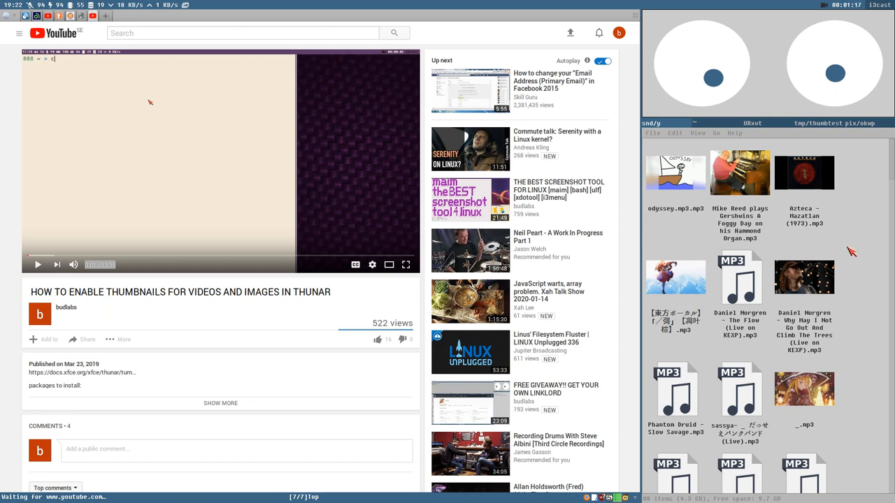
{"action": "mouse_move", "coordinate": [842, 257]}
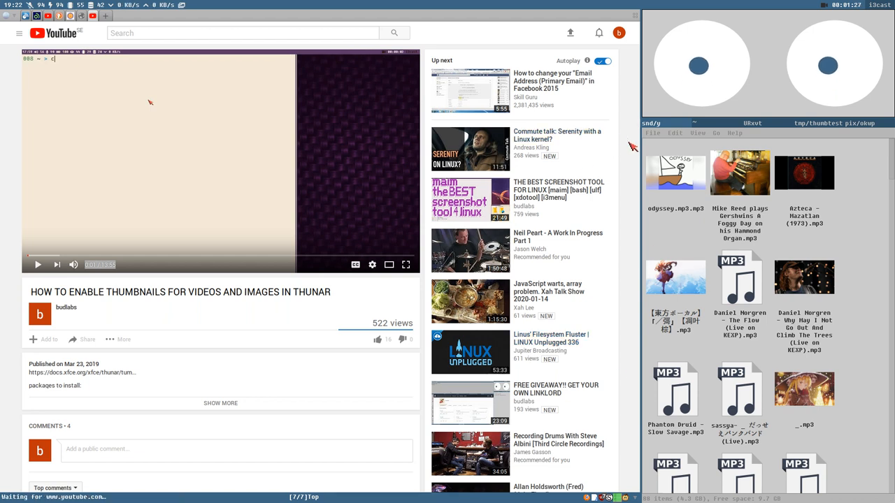
{"action": "mouse_move", "coordinate": [715, 236]}
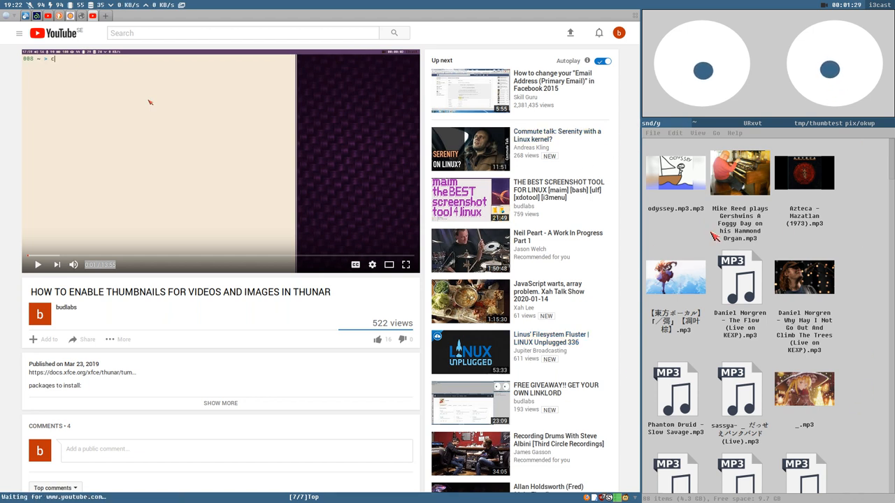
{"action": "mouse_move", "coordinate": [863, 257]}
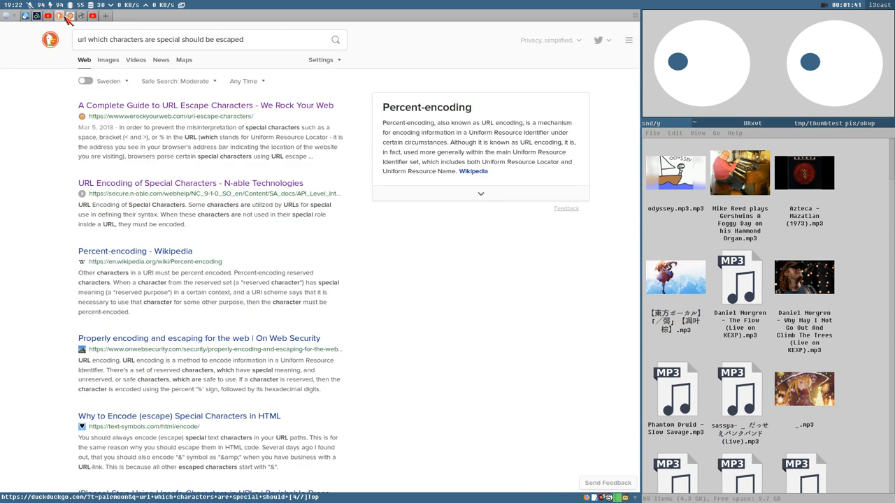
{"action": "mouse_move", "coordinate": [451, 322]}
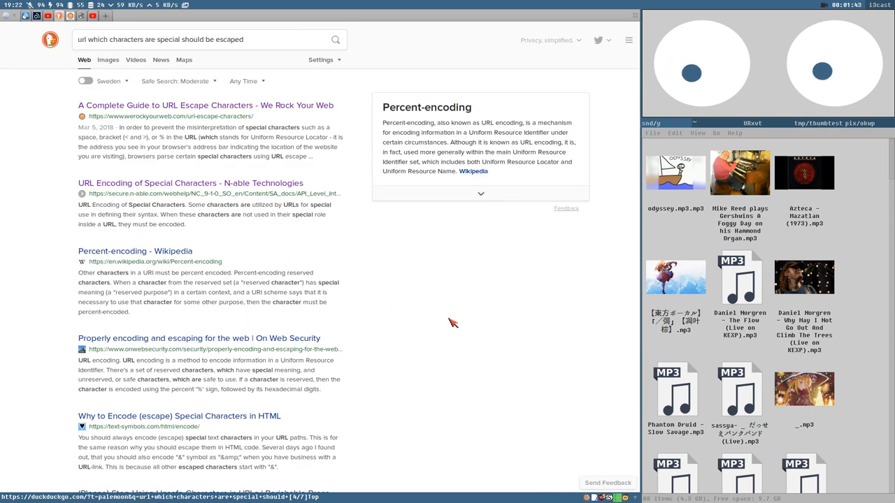
{"action": "mouse_move", "coordinate": [876, 247]}
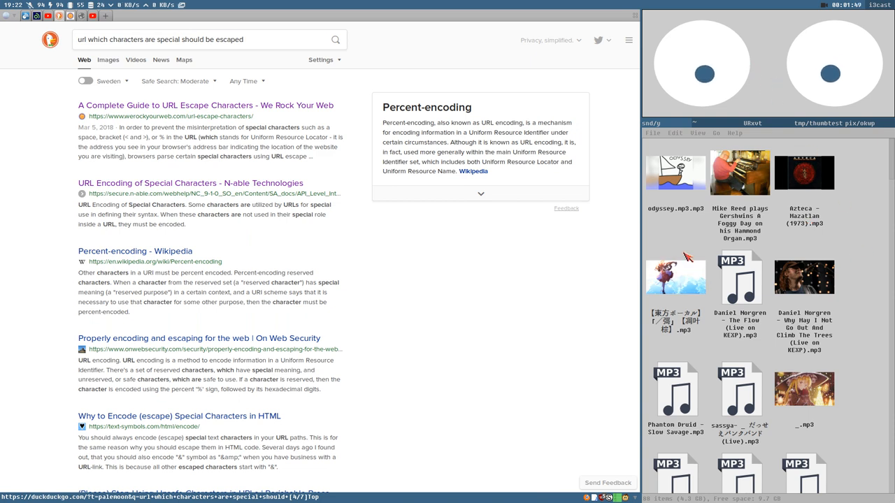
{"action": "mouse_move", "coordinate": [766, 74]}
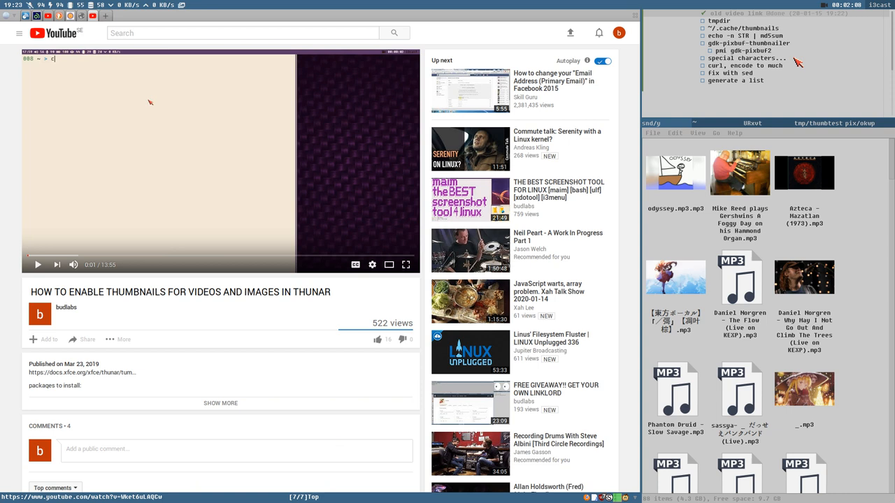
{"action": "mouse_move", "coordinate": [731, 23]}
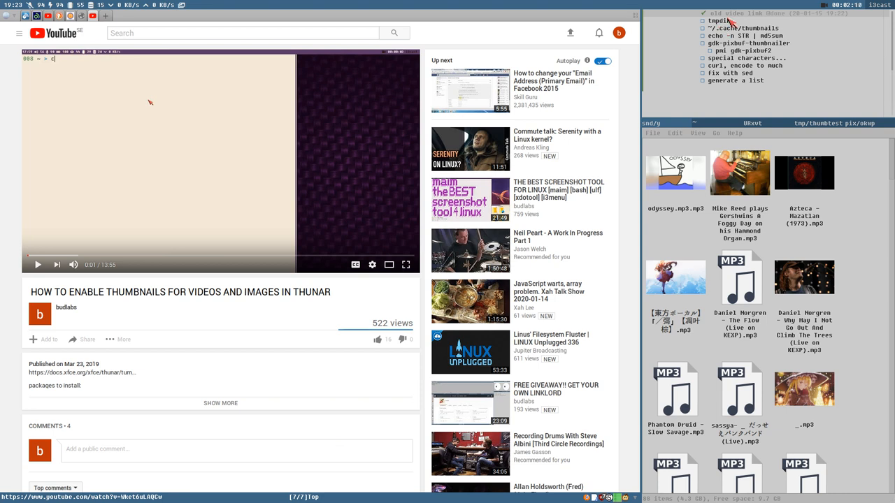
{"action": "mouse_move", "coordinate": [811, 127]}
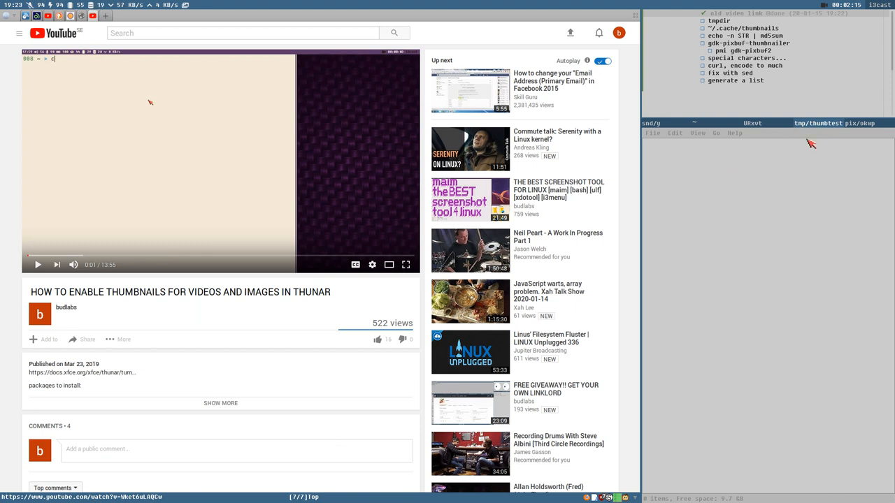
{"action": "mouse_move", "coordinate": [831, 130]}
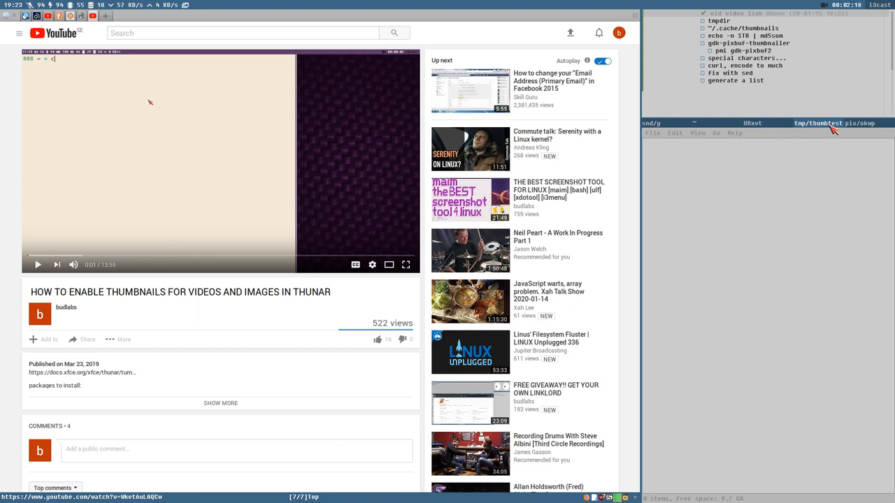
{"action": "mouse_move", "coordinate": [834, 226]}
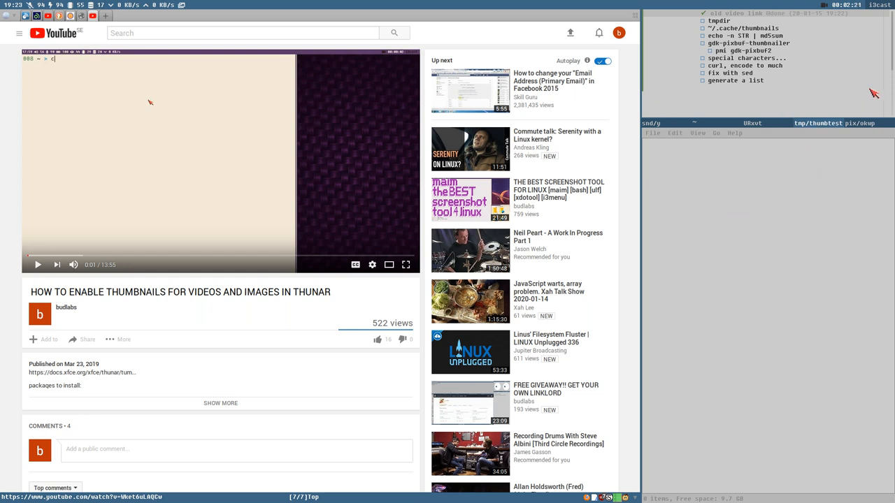
{"action": "mouse_move", "coordinate": [863, 128]}
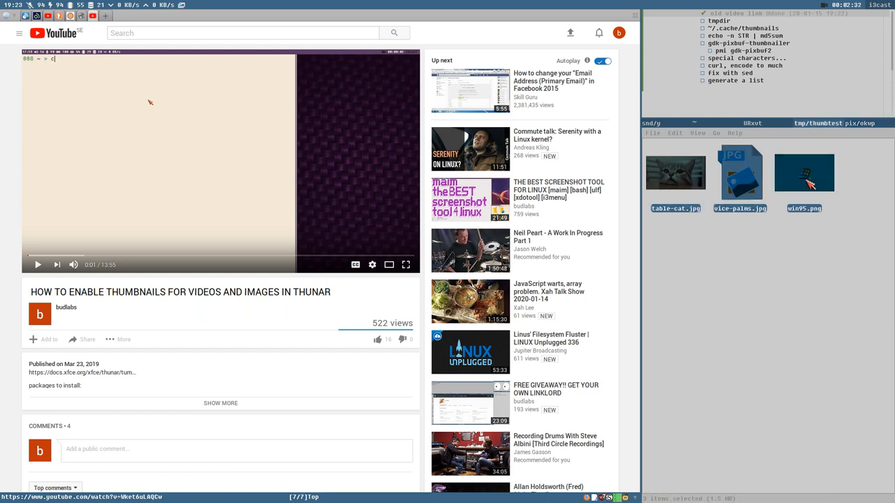
Step: Deselect table-cat.jpg, vice-palms.jpg and win95.png so their image thumbnails show
{"action": "left_click", "coordinate": [794, 266]}
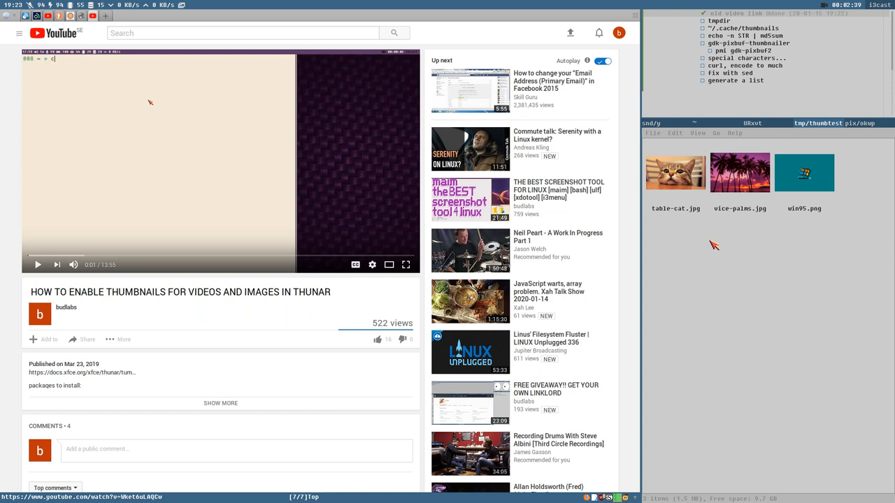
{"action": "mouse_move", "coordinate": [710, 225]}
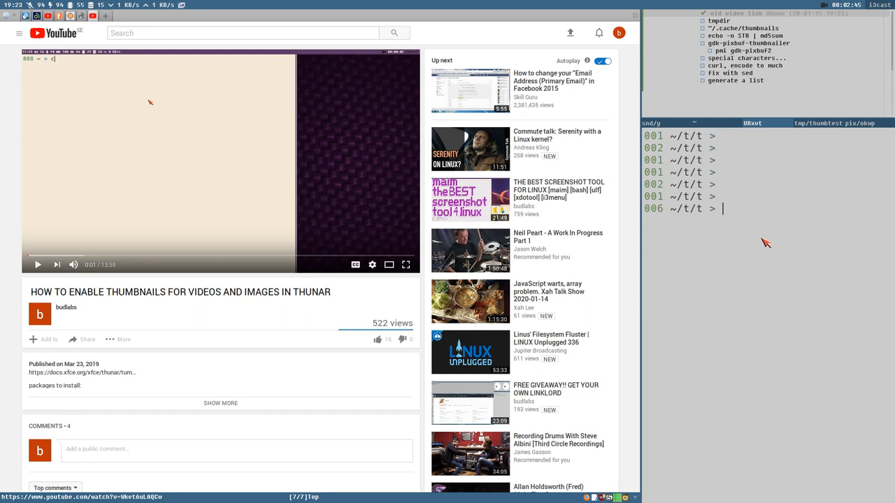
Step: Run pwd and touch subject in thumbtest, then confirm subject is an empty text file
{"action": "type", "text": "pwd"}
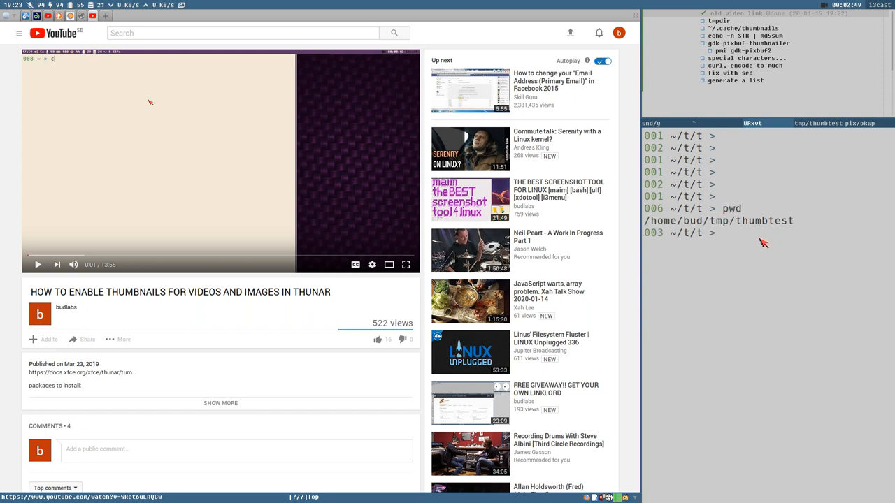
{"action": "type", "text": "tou"}
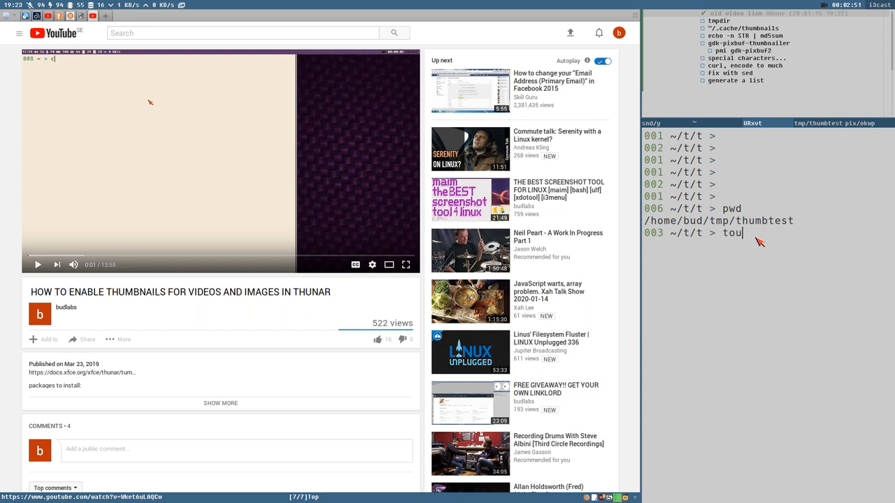
{"action": "type", "text": "ch"}
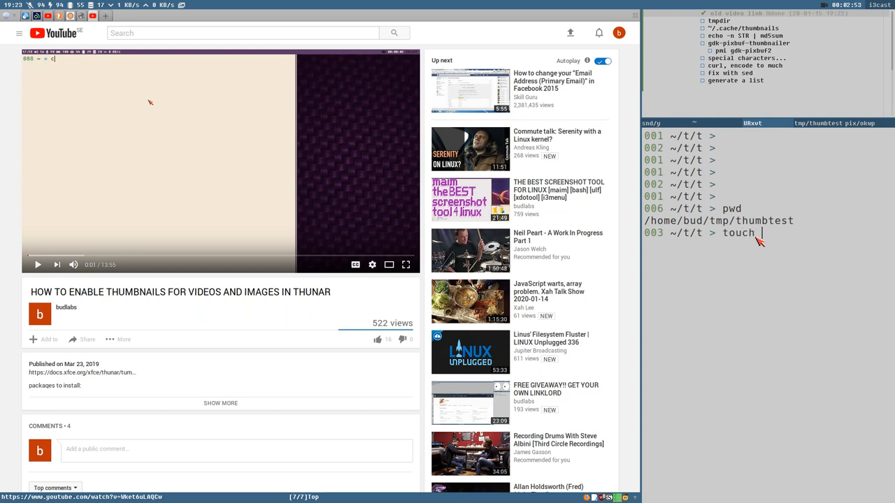
{"action": "type", "text": "subject"}
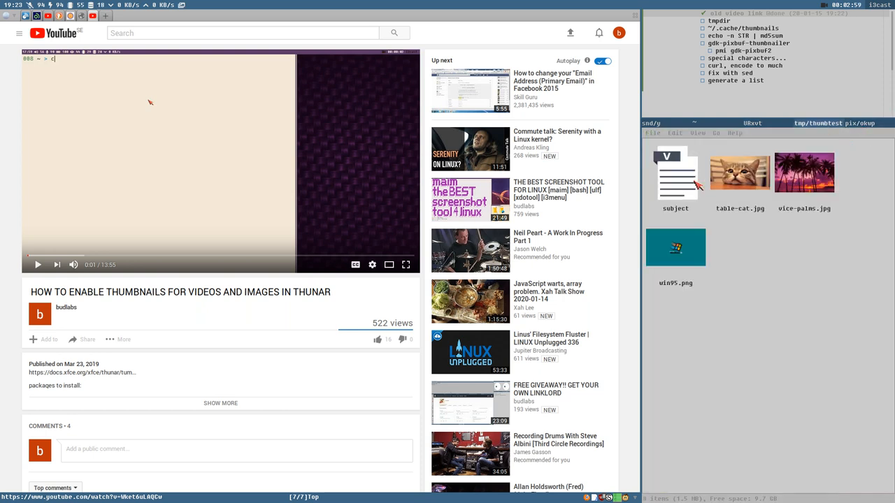
{"action": "mouse_move", "coordinate": [646, 243]}
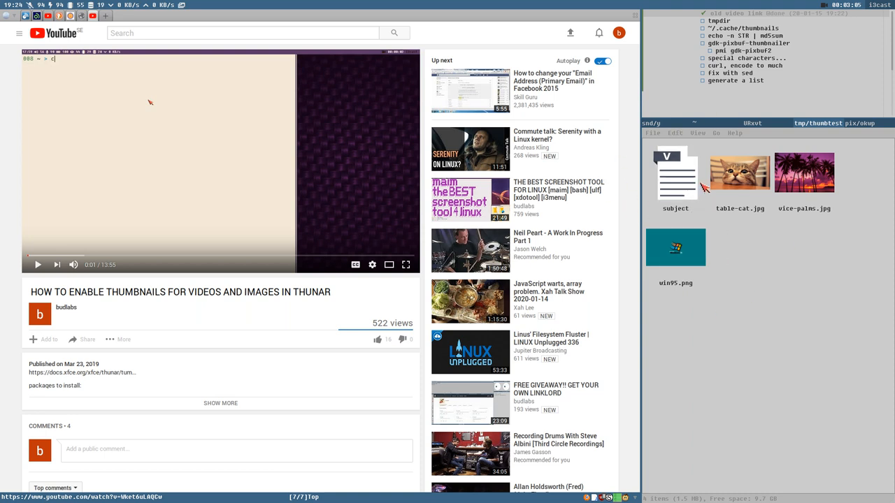
{"action": "mouse_move", "coordinate": [746, 245]}
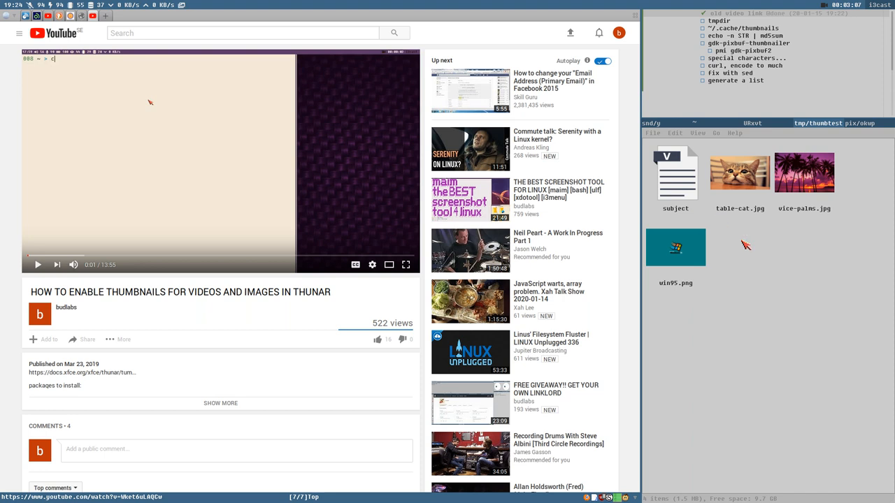
{"action": "left_click", "coordinate": [739, 172]}
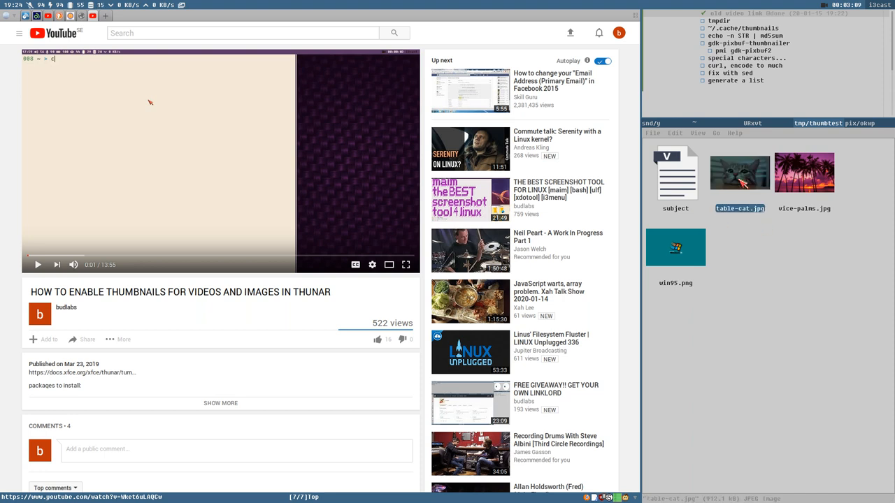
{"action": "left_click", "coordinate": [676, 173]}
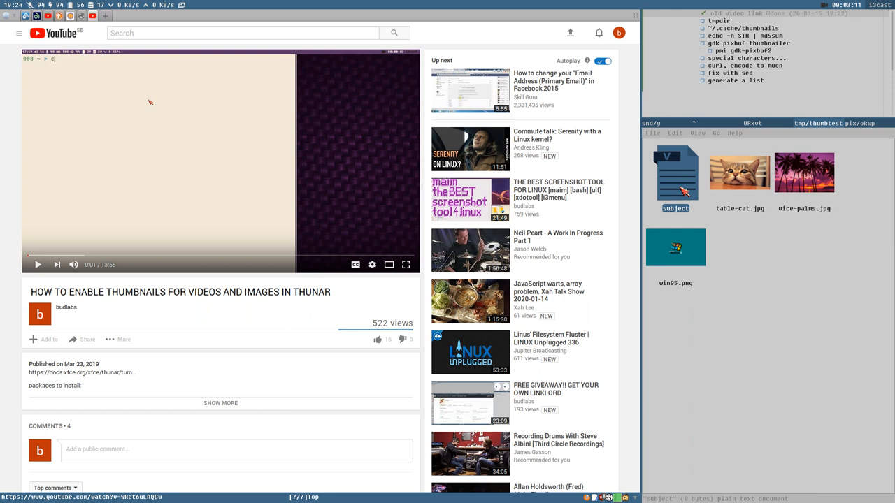
{"action": "mouse_move", "coordinate": [748, 150]}
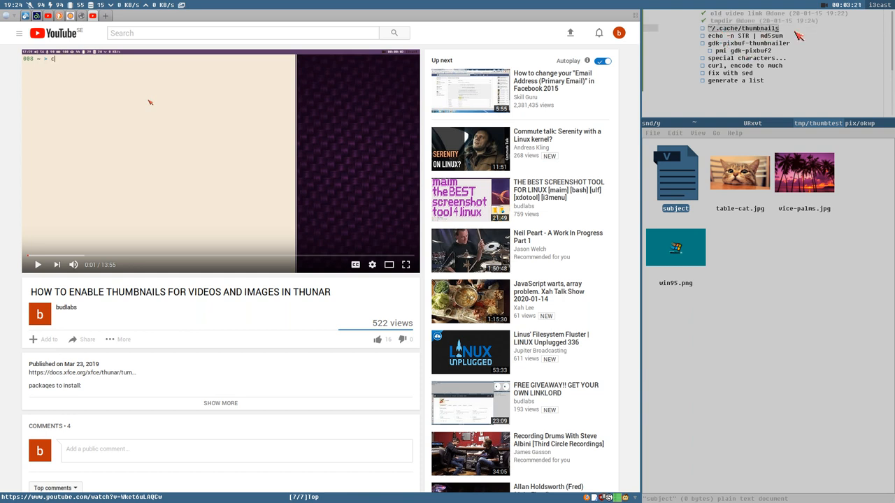
{"action": "mouse_move", "coordinate": [720, 33]}
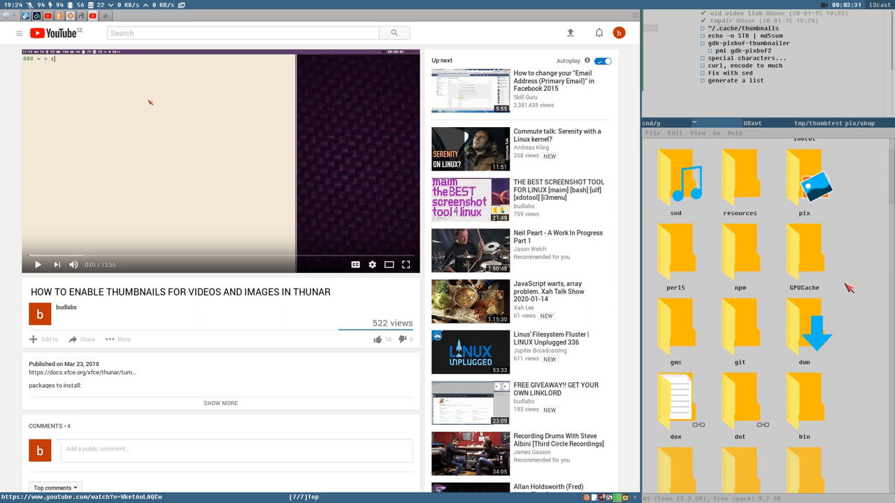
Step: Browse into ~/.cache/thumbnails/large and sort its thumbnails by Date Modified
{"action": "scroll", "scroll_direction": "down", "scroll_amount": 3}
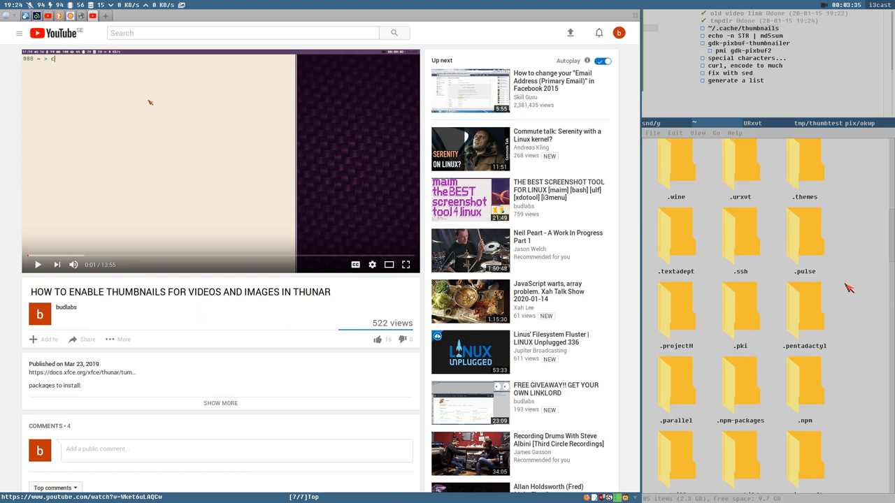
{"action": "scroll", "scroll_direction": "down", "scroll_amount": 3}
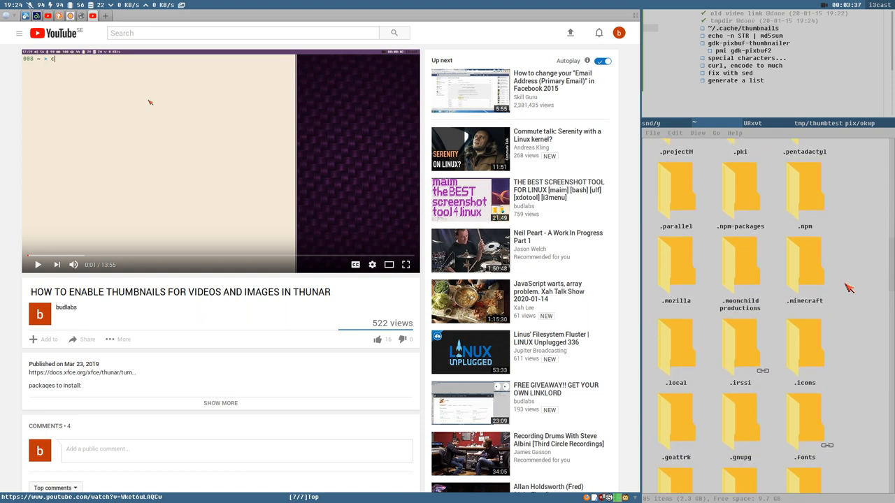
{"action": "scroll", "scroll_direction": "down", "scroll_amount": 3}
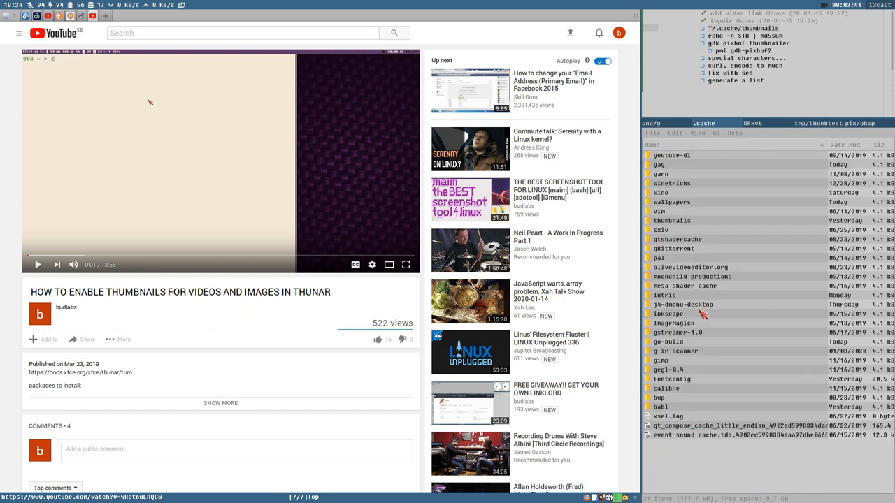
{"action": "mouse_move", "coordinate": [685, 296]}
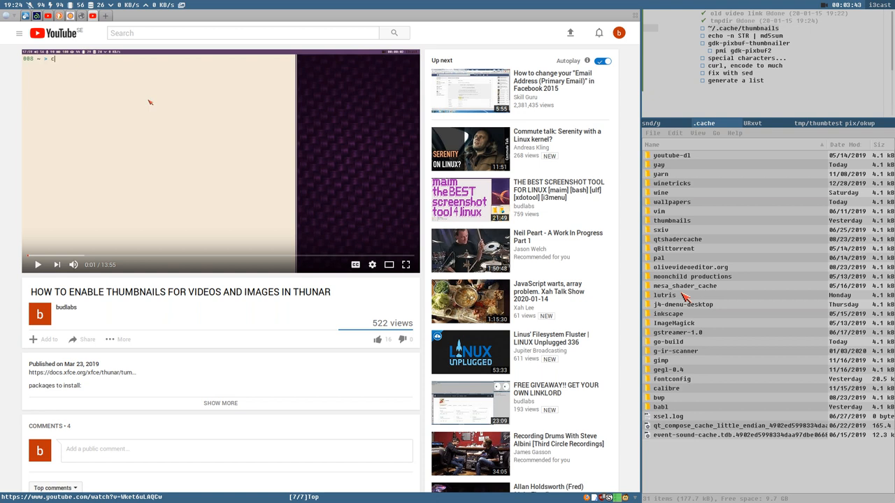
{"action": "mouse_move", "coordinate": [681, 354]}
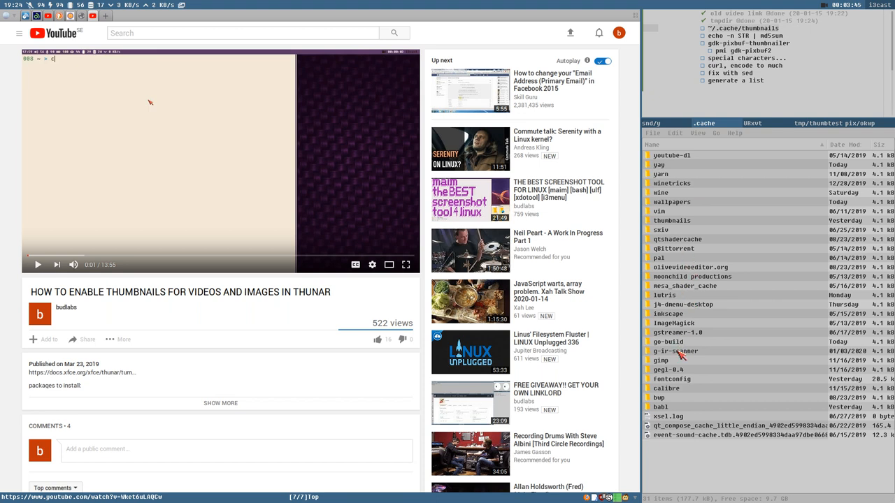
{"action": "mouse_move", "coordinate": [675, 307]}
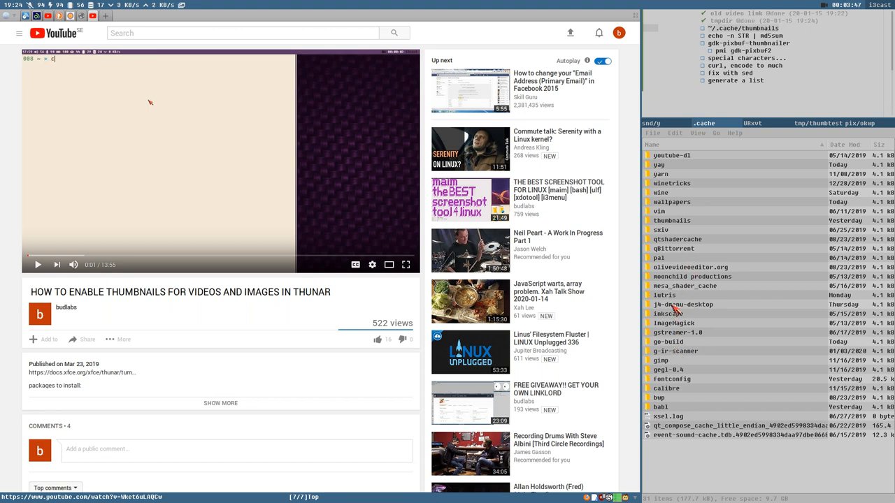
{"action": "left_click", "coordinate": [672, 220]}
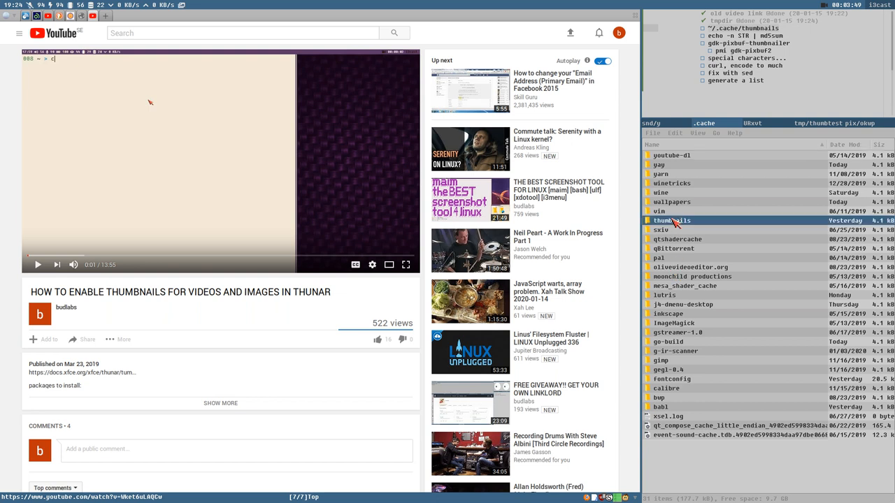
{"action": "double_click", "coordinate": [672, 220]}
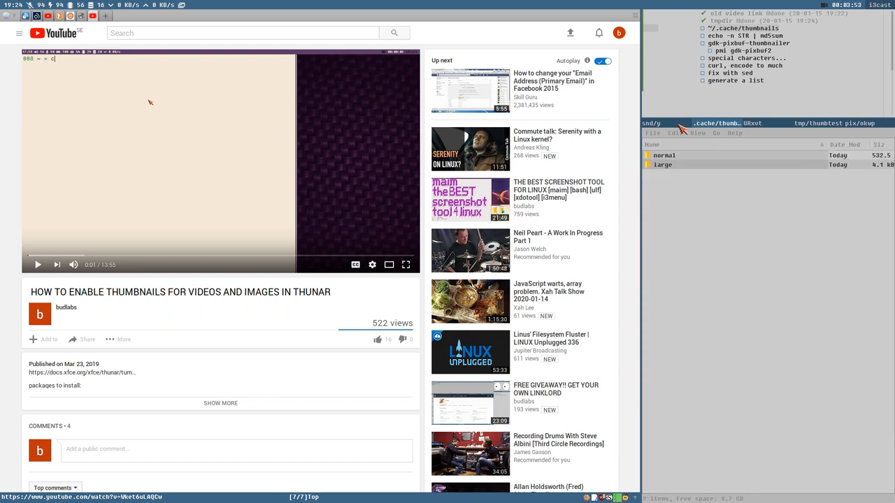
{"action": "left_click", "coordinate": [663, 155]}
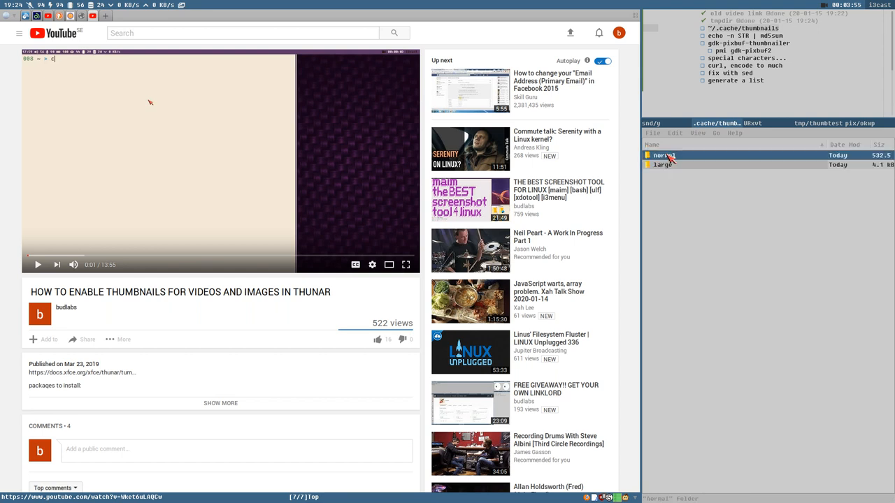
{"action": "left_click", "coordinate": [663, 164]}
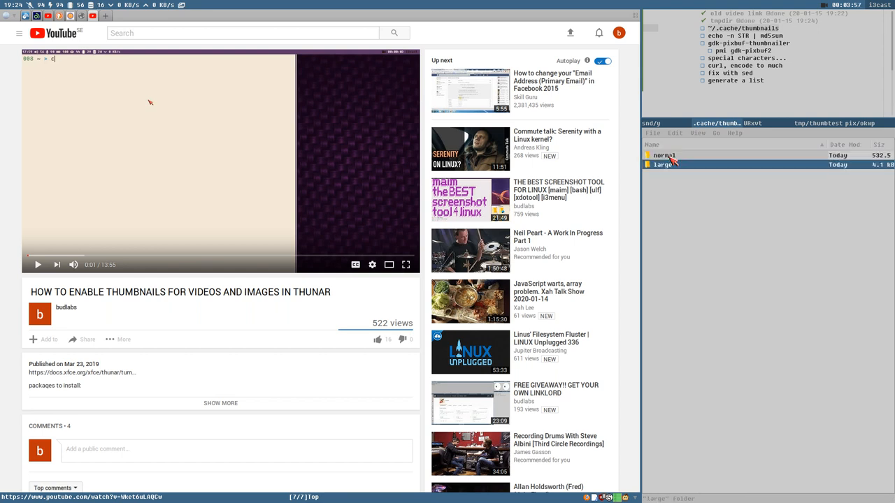
{"action": "left_click", "coordinate": [663, 155]}
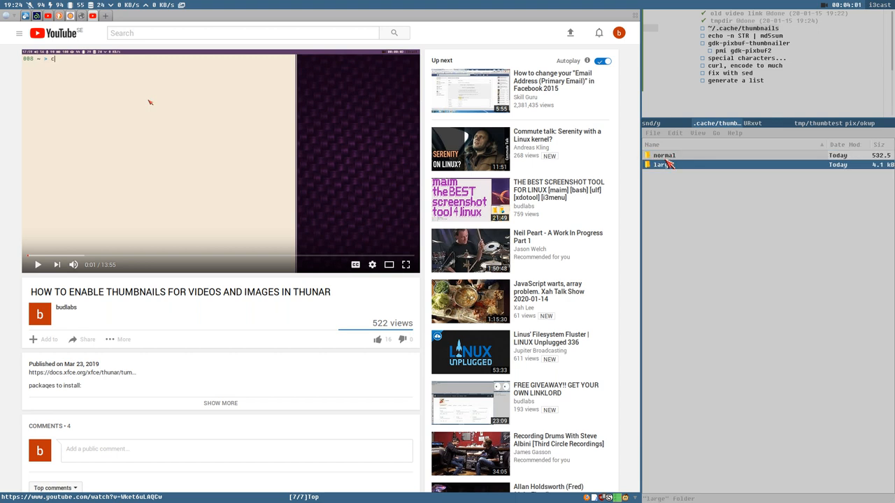
{"action": "left_click", "coordinate": [664, 155]}
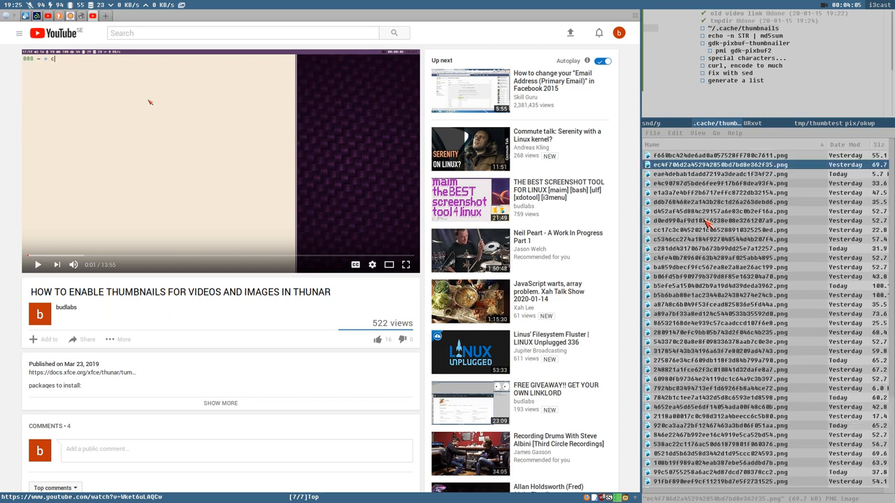
{"action": "scroll", "scroll_direction": "down", "scroll_amount": 3}
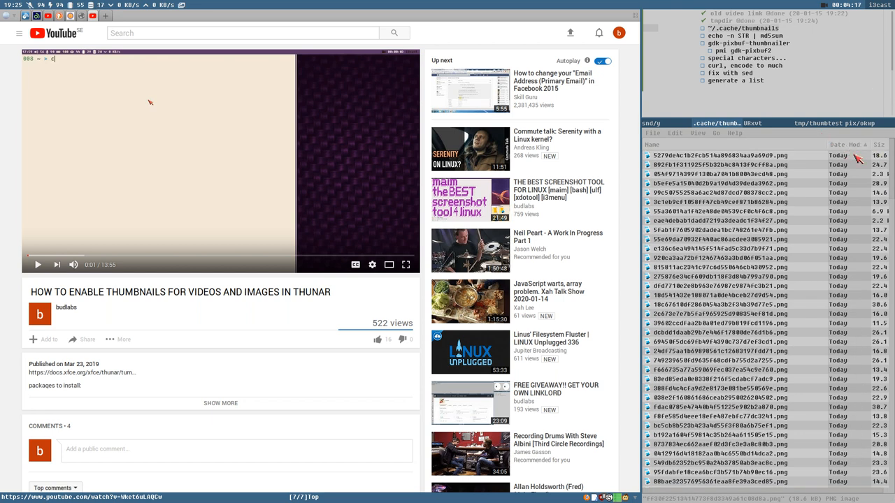
{"action": "left_click", "coordinate": [706, 155]}
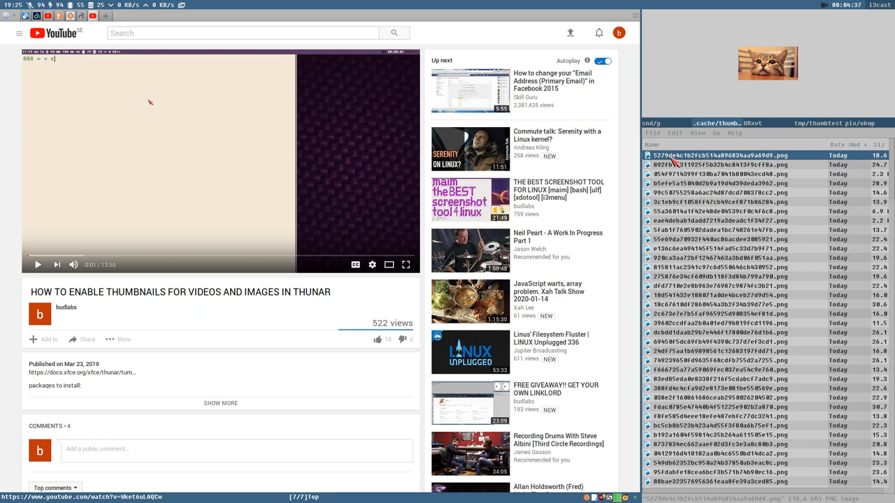
{"action": "mouse_move", "coordinate": [774, 162]}
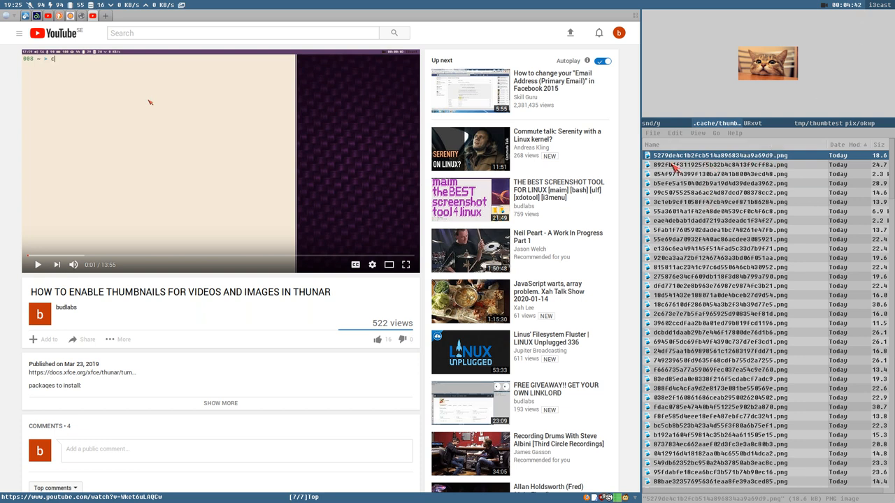
{"action": "mouse_move", "coordinate": [797, 155]}
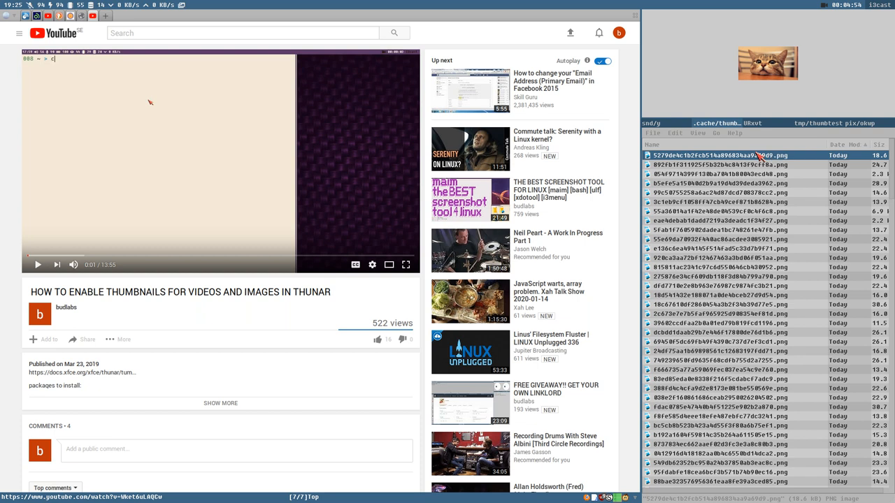
{"action": "mouse_move", "coordinate": [809, 128]}
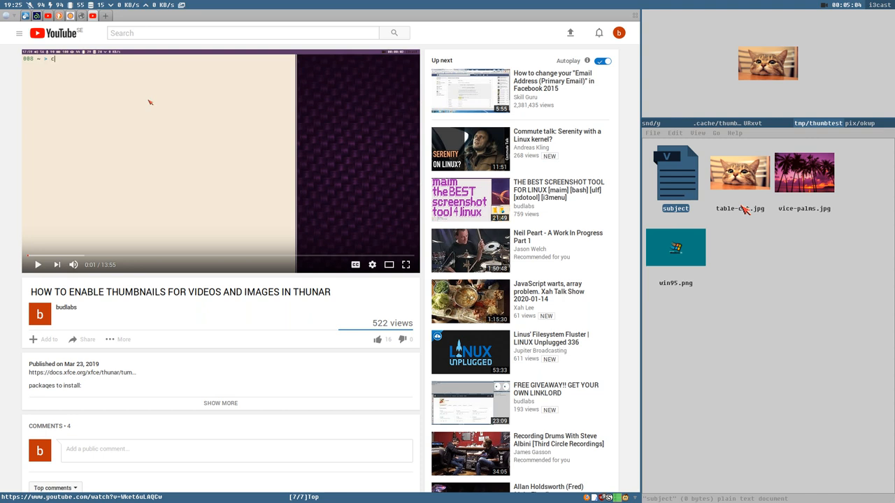
Step: Return to the .cache/thumbnails listing with its normal and large folders
{"action": "left_click", "coordinate": [738, 173]}
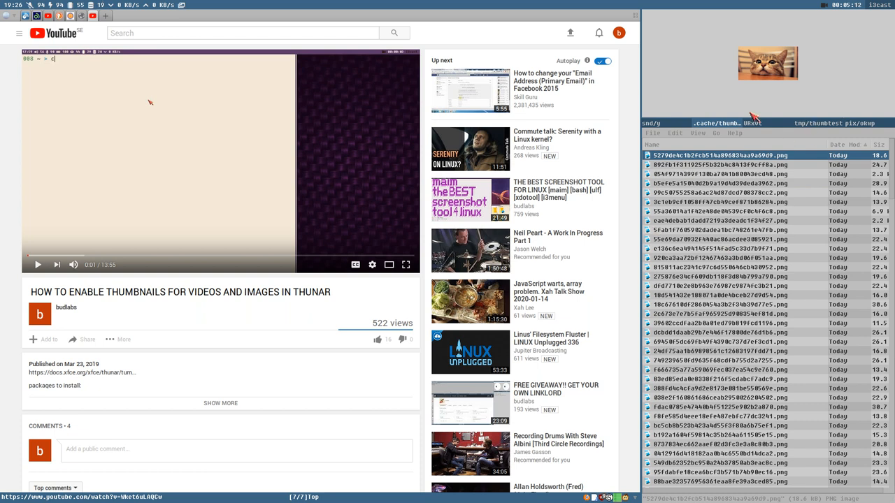
{"action": "mouse_move", "coordinate": [869, 128]}
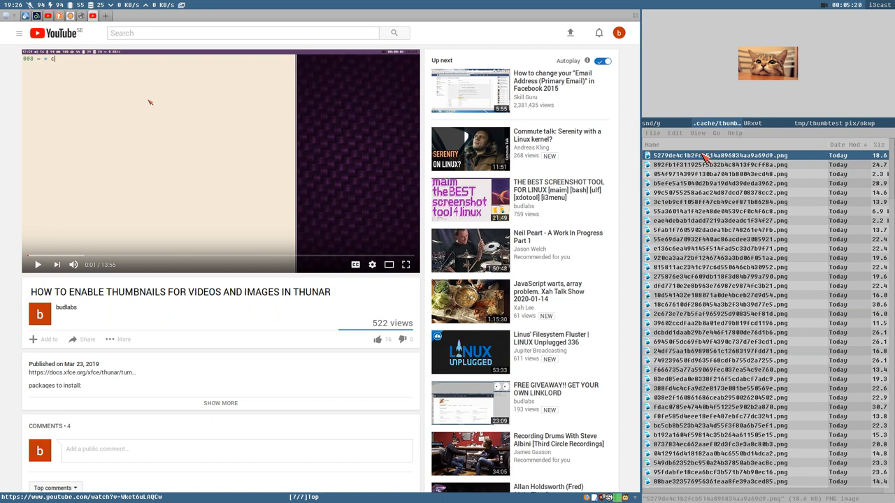
{"action": "mouse_move", "coordinate": [691, 361]}
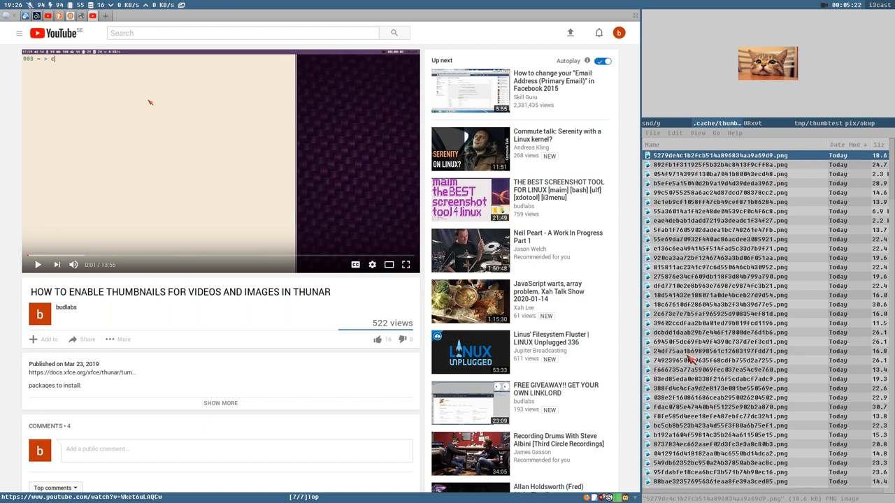
{"action": "mouse_move", "coordinate": [695, 174]}
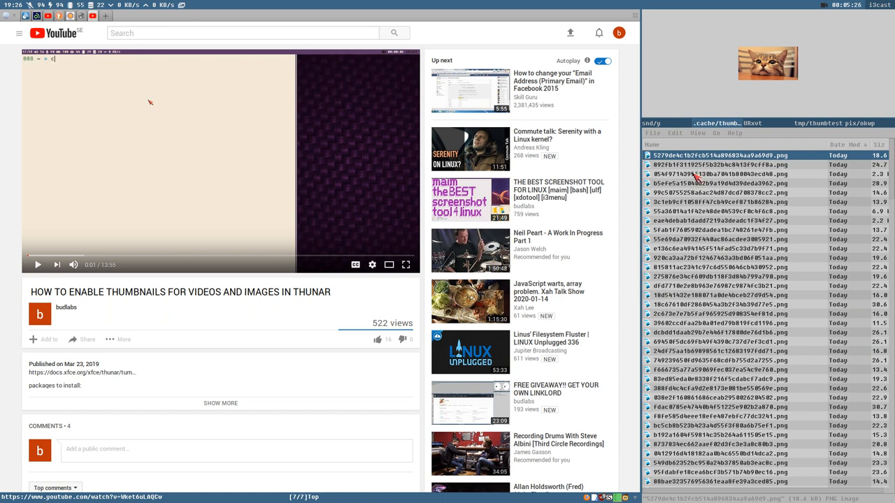
{"action": "mouse_move", "coordinate": [859, 155]}
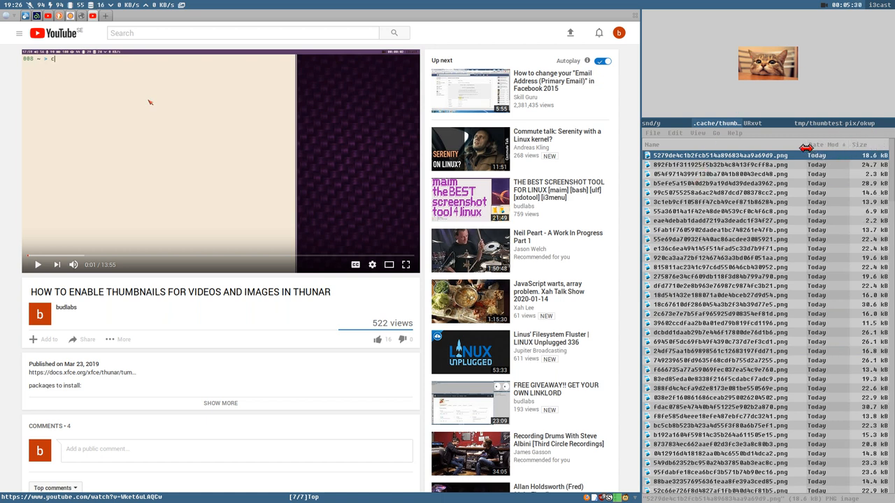
{"action": "mouse_move", "coordinate": [768, 91]}
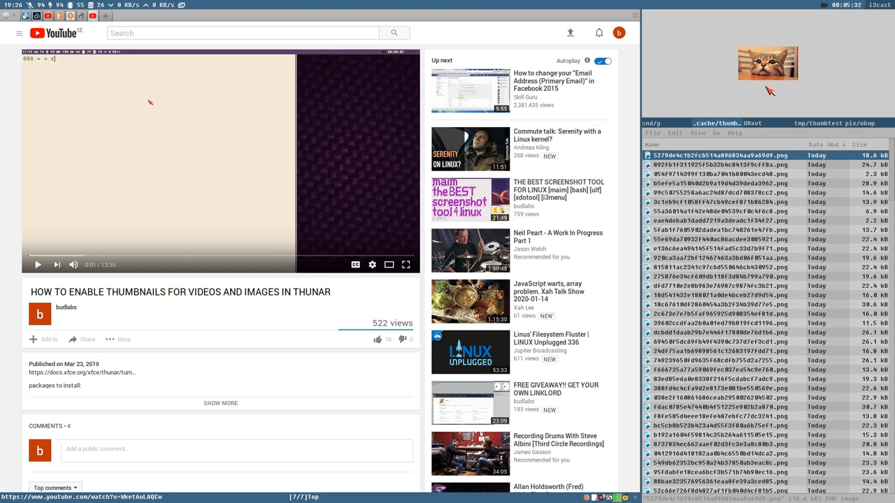
{"action": "mouse_move", "coordinate": [606, 114]}
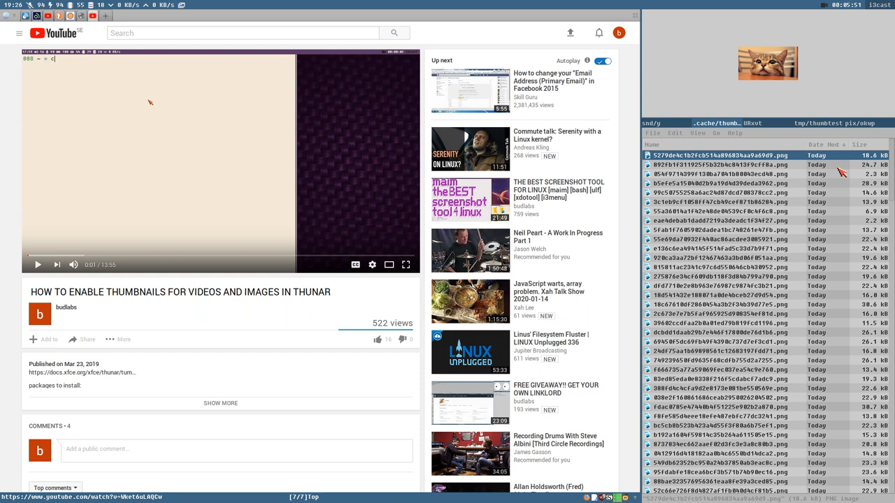
{"action": "mouse_move", "coordinate": [840, 173]}
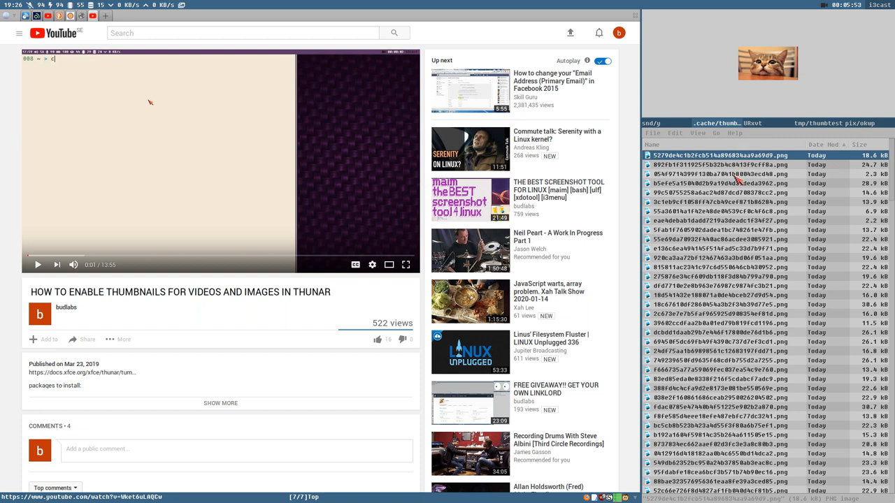
{"action": "mouse_move", "coordinate": [727, 188]}
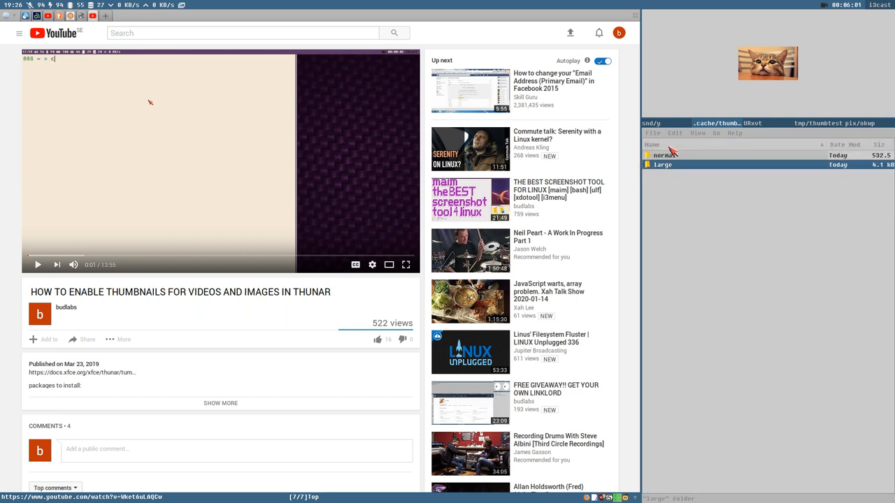
Step: Reopen the large thumbnails folder to view its date-sorted PNG thumbnails
{"action": "left_click", "coordinate": [663, 155]}
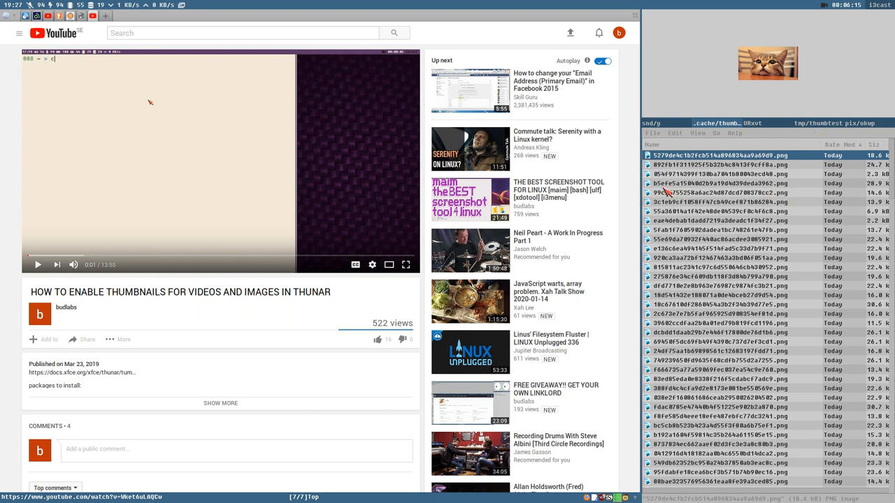
{"action": "mouse_move", "coordinate": [810, 168]}
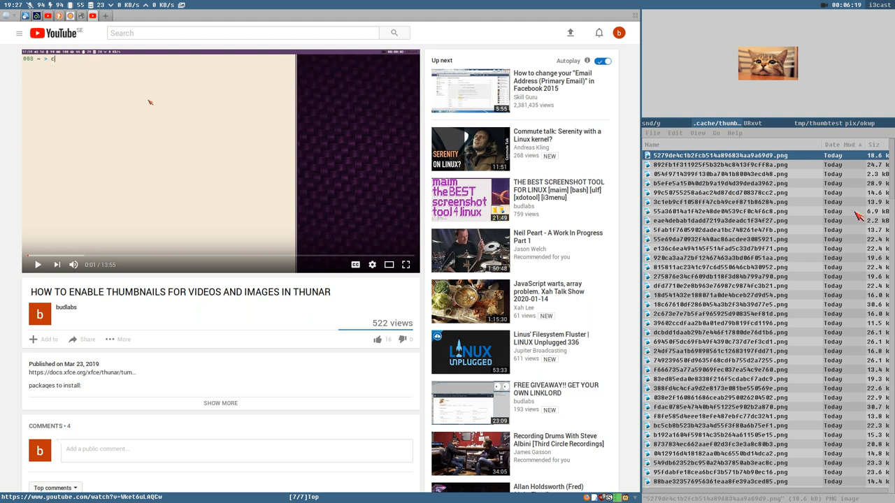
{"action": "mouse_move", "coordinate": [833, 244]}
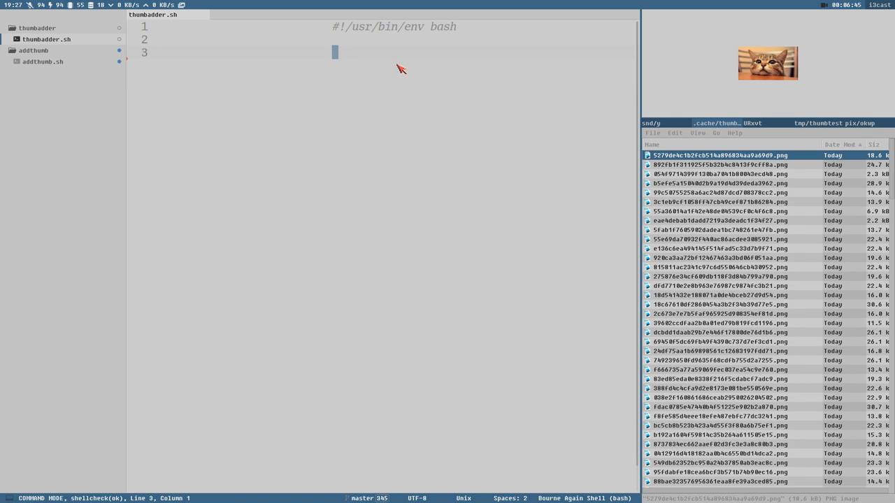
{"action": "mouse_move", "coordinate": [612, 155]}
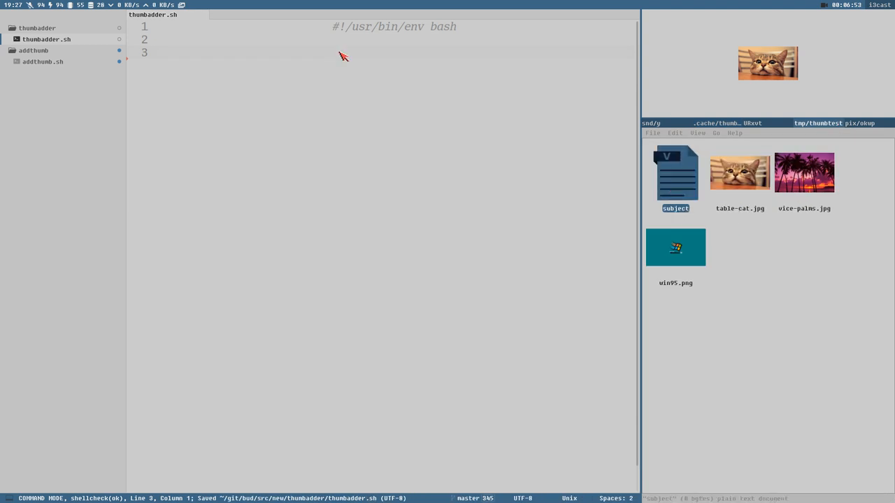
Step: Add target= for subject and image= for vice-palms.jpg to thumbadder.sh
{"action": "type", "text": "td"}
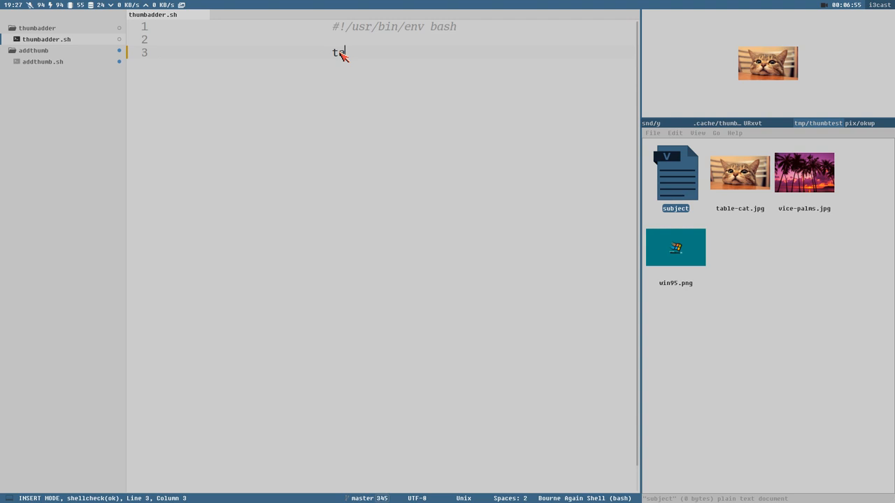
{"action": "type", "text": "arget='/home/bud/tmp/thumbtest/subject"}
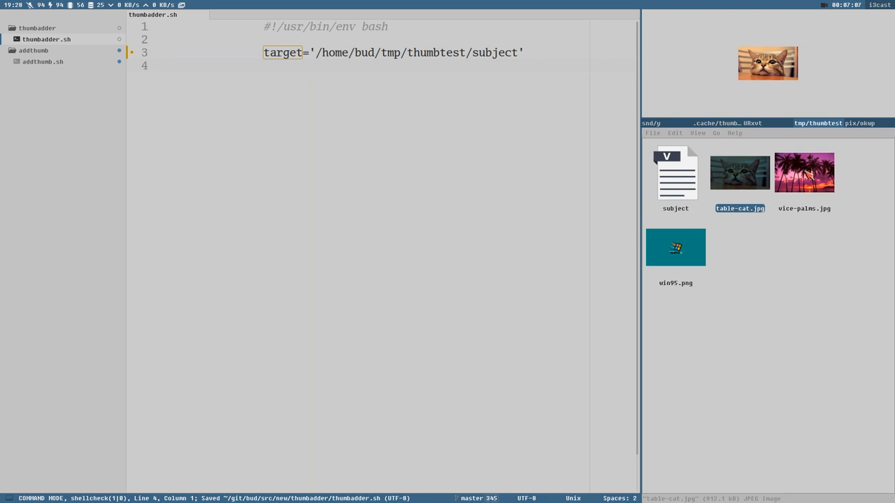
{"action": "left_click", "coordinate": [804, 173]}
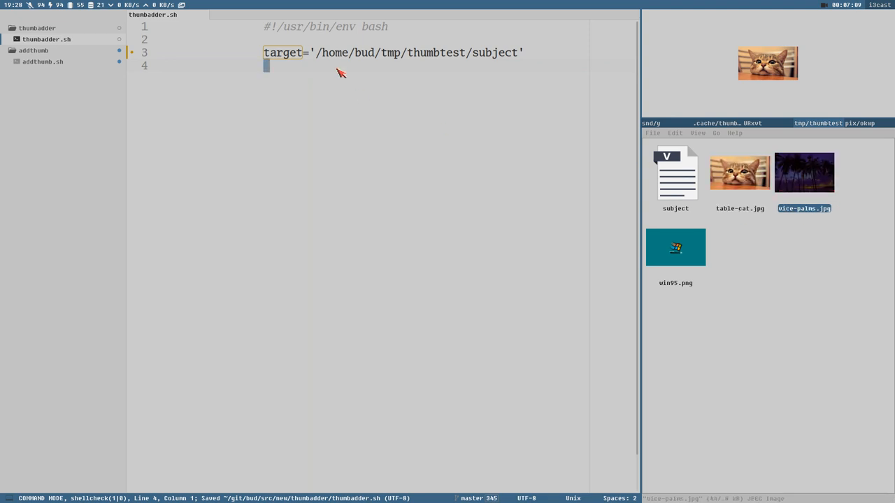
{"action": "type", "text": "image='/home/bud/tmp/thumbtest/vice-palms.jpg"}
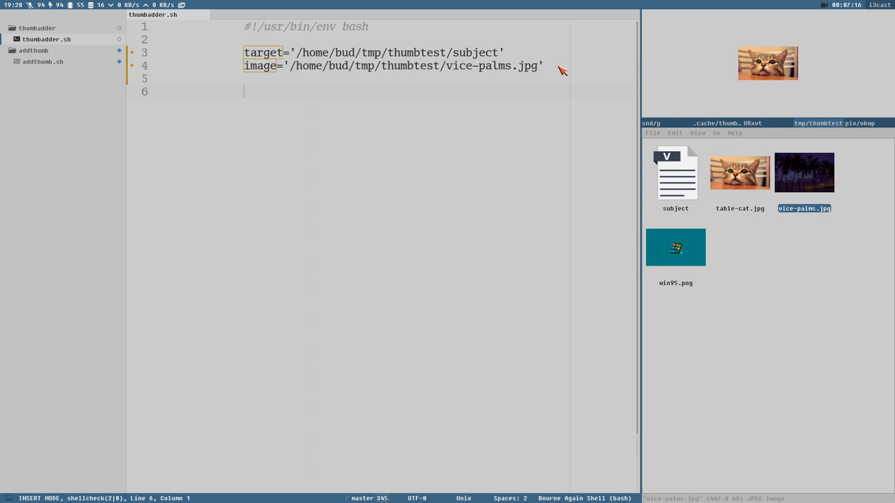
{"action": "mouse_move", "coordinate": [488, 127]}
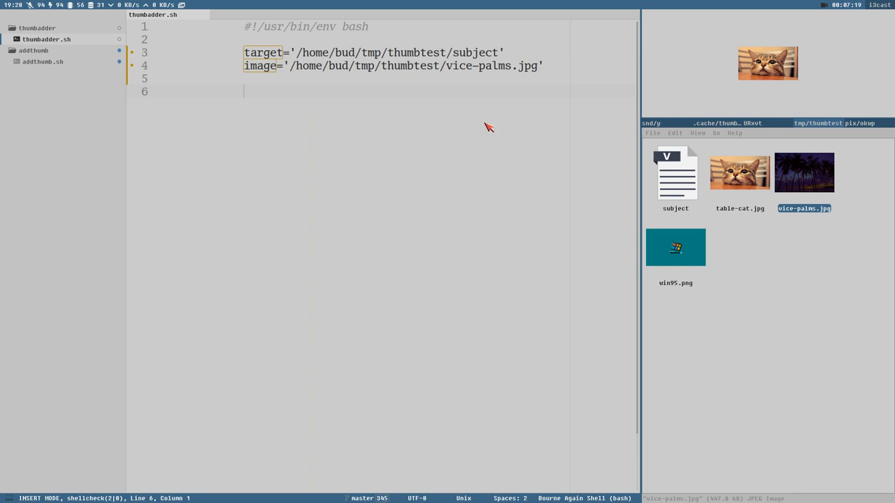
{"action": "mouse_move", "coordinate": [385, 139]}
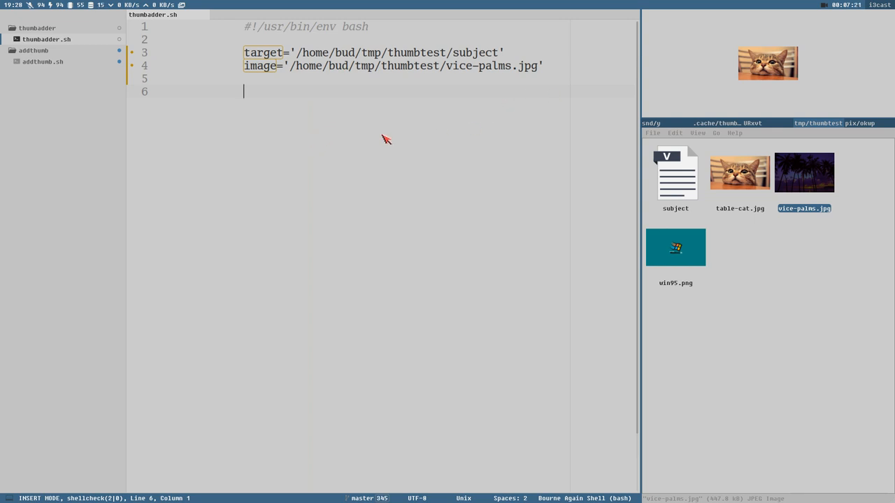
{"action": "mouse_move", "coordinate": [243, 77]}
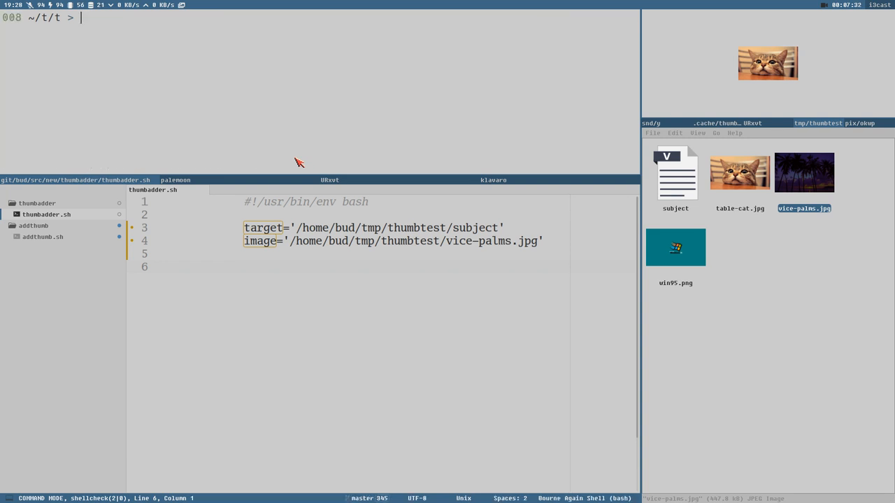
Step: Start an md5sum command at the URxvt prompt
{"action": "type", "text": "md5"}
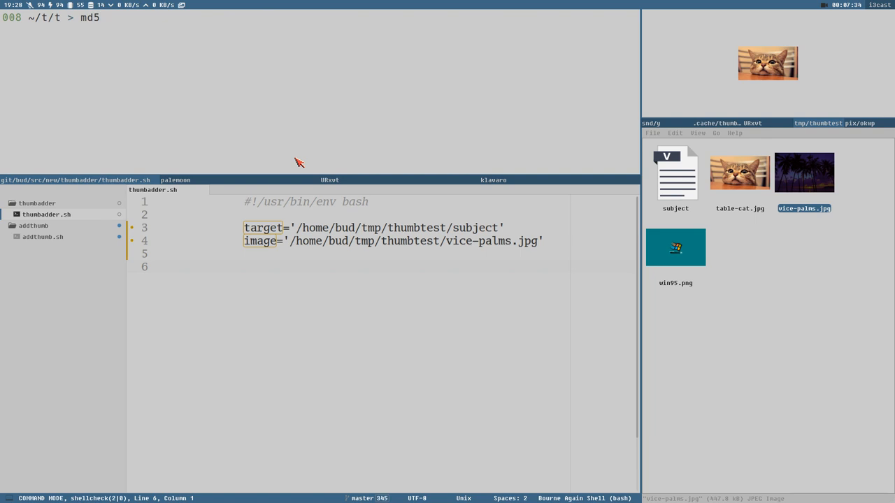
{"action": "type", "text": "sum"}
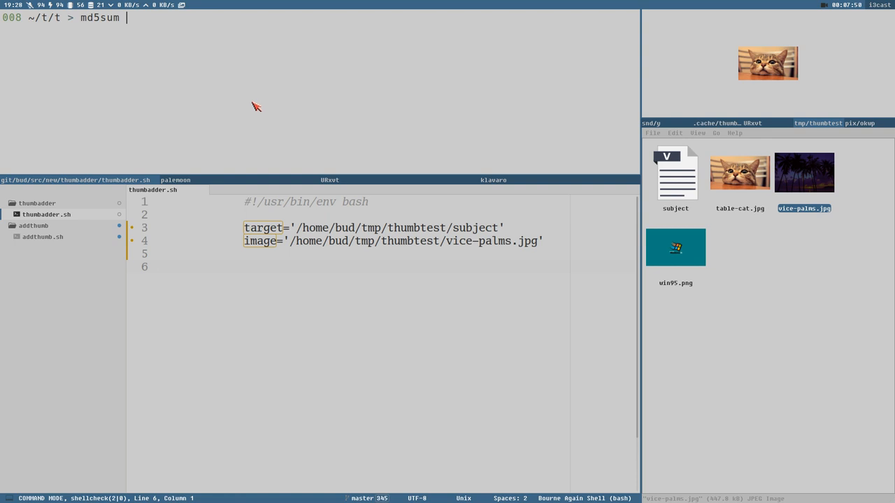
{"action": "mouse_move", "coordinate": [245, 112]}
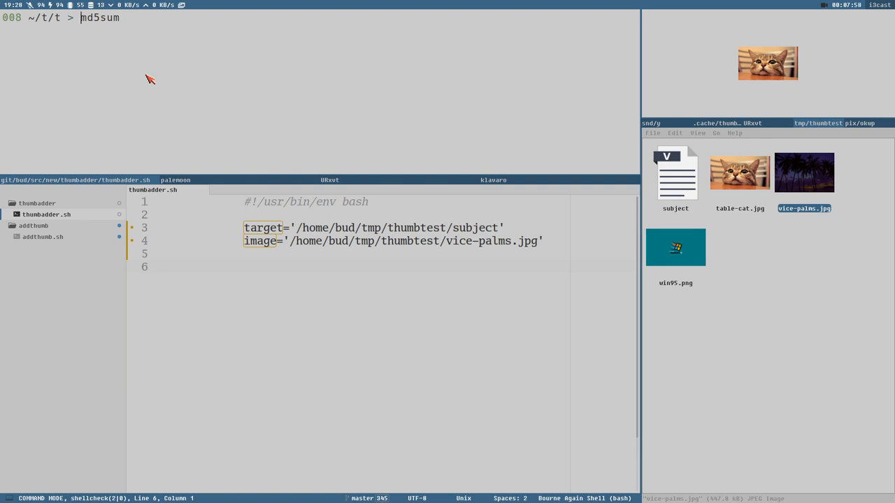
{"action": "mouse_move", "coordinate": [613, 136]}
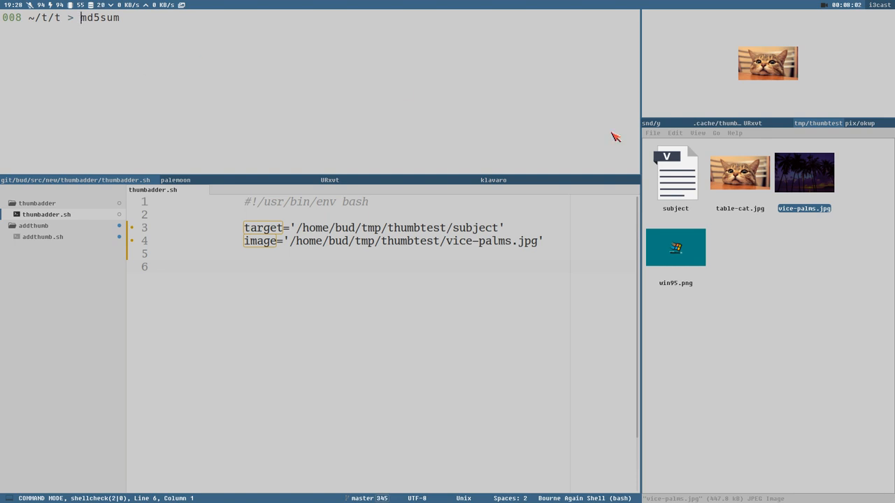
{"action": "mouse_move", "coordinate": [306, 193]}
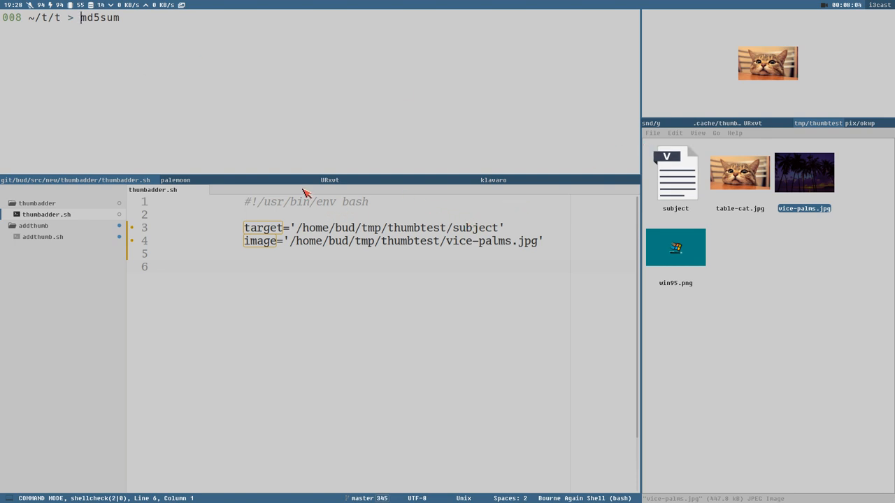
{"action": "mouse_move", "coordinate": [782, 130]}
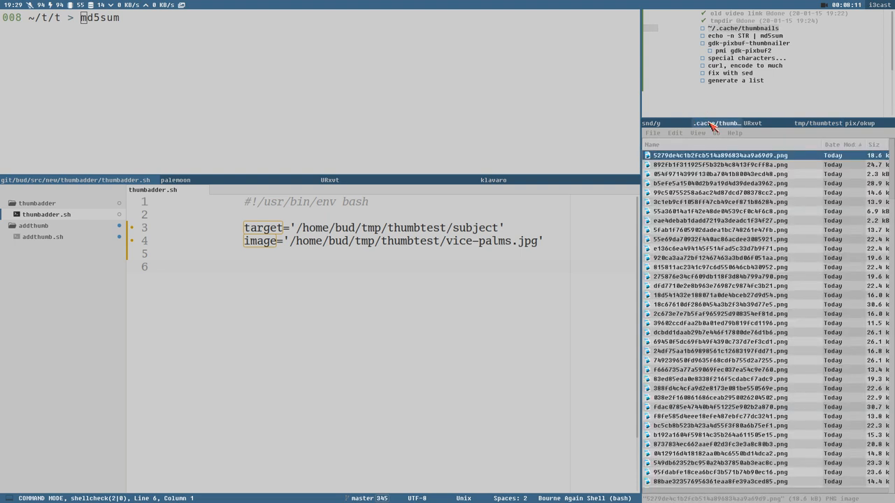
Step: Hash the subject path with echo -n piped to md5sum
{"action": "left_click", "coordinate": [719, 164]}
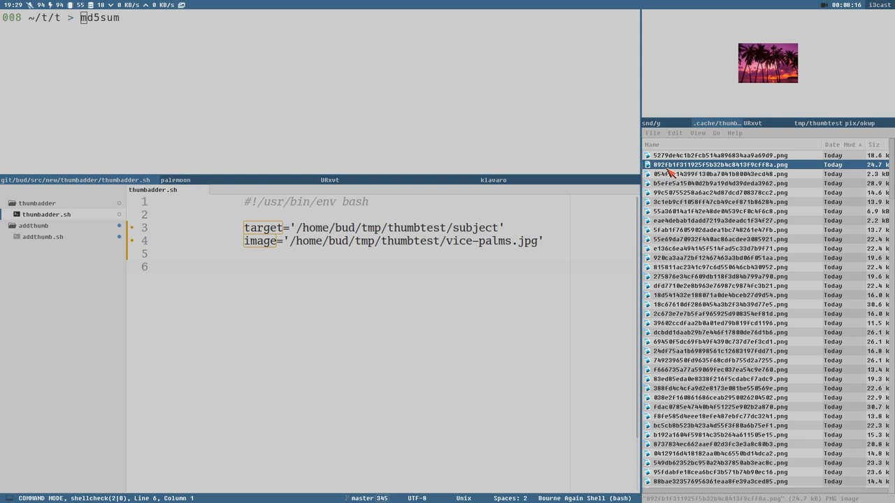
{"action": "mouse_move", "coordinate": [293, 84]}
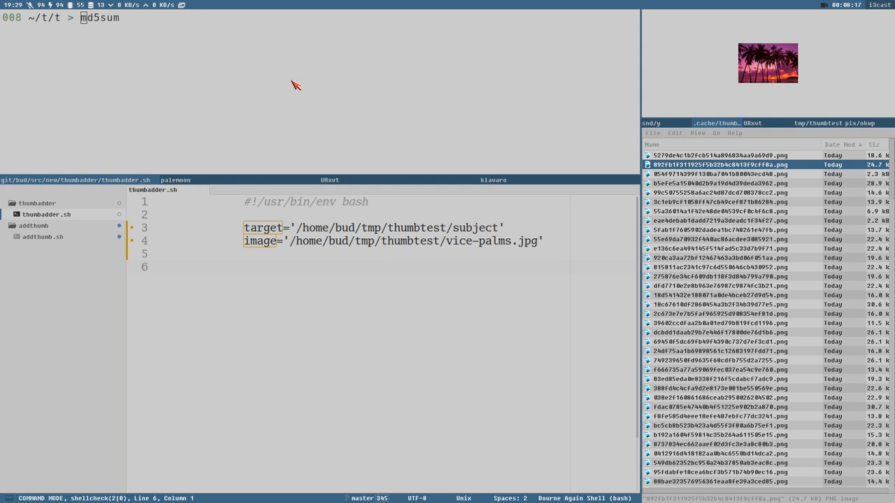
{"action": "mouse_move", "coordinate": [314, 131]}
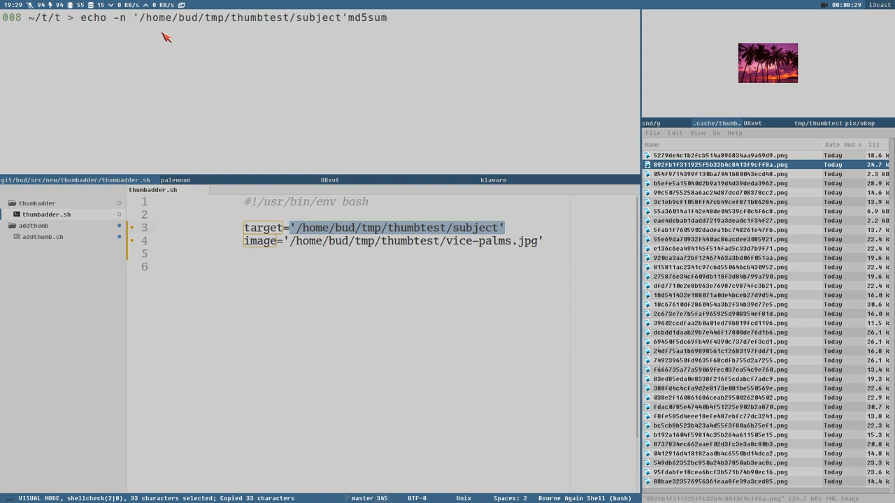
{"action": "type", "text": "|"}
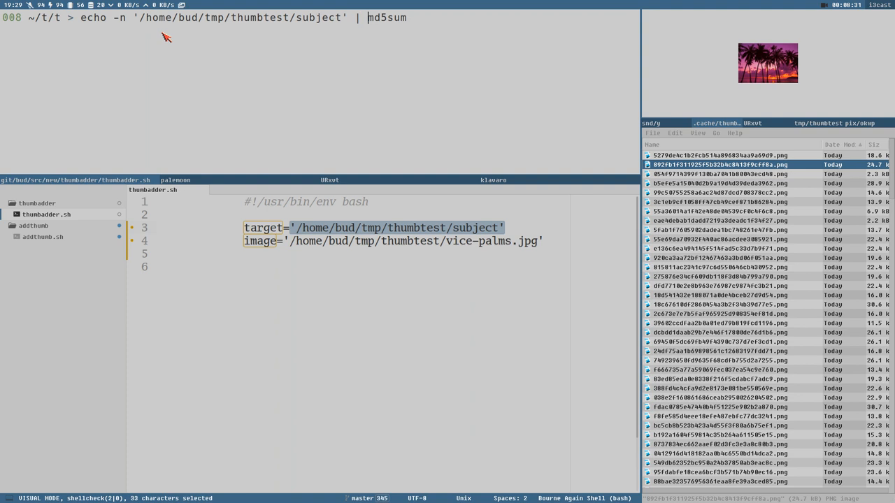
{"action": "mouse_move", "coordinate": [342, 15]}
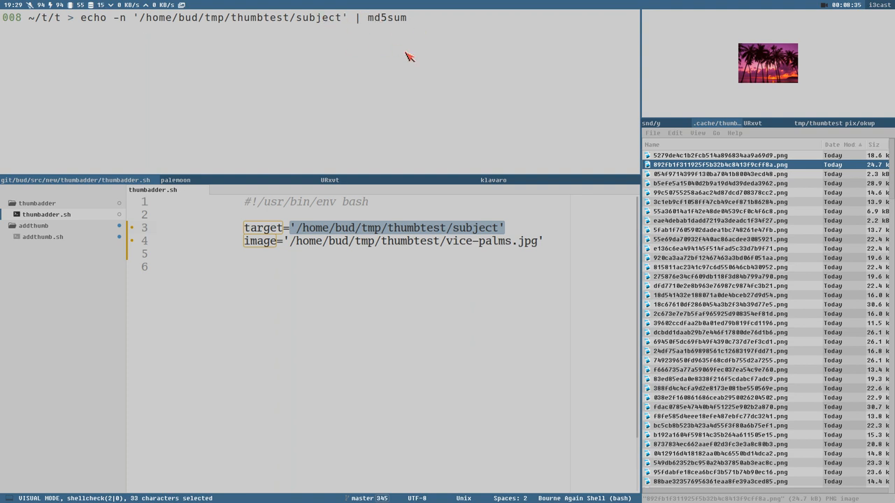
{"action": "key", "text": "Return"}
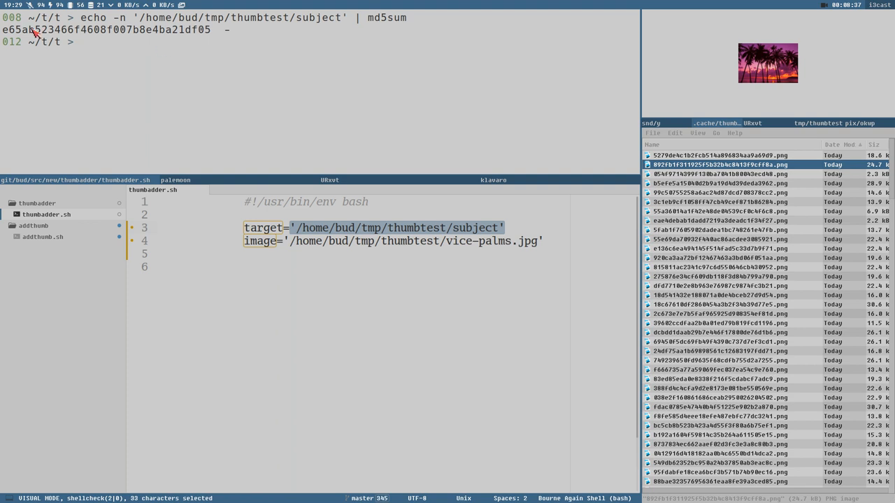
{"action": "mouse_move", "coordinate": [212, 50]}
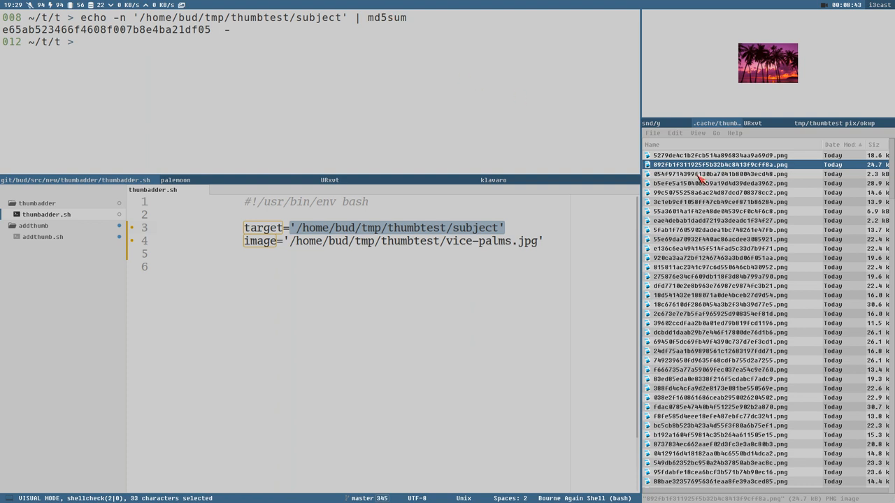
{"action": "mouse_move", "coordinate": [701, 180]}
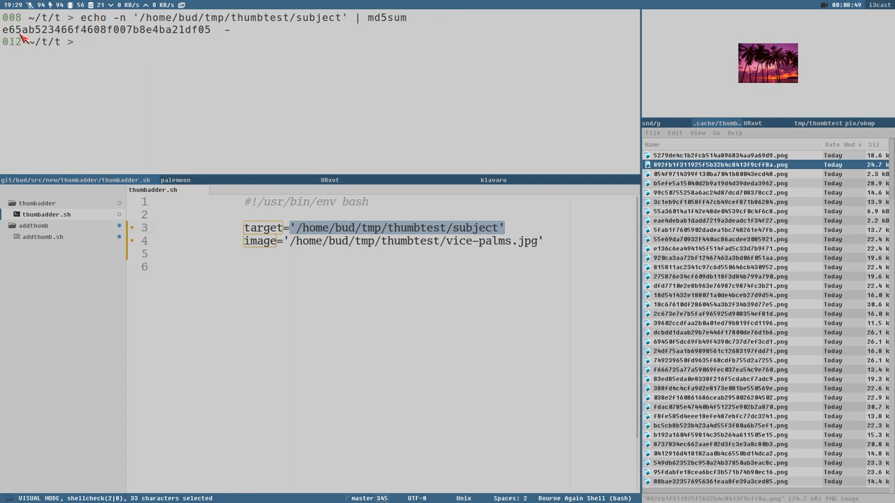
{"action": "mouse_move", "coordinate": [240, 105]}
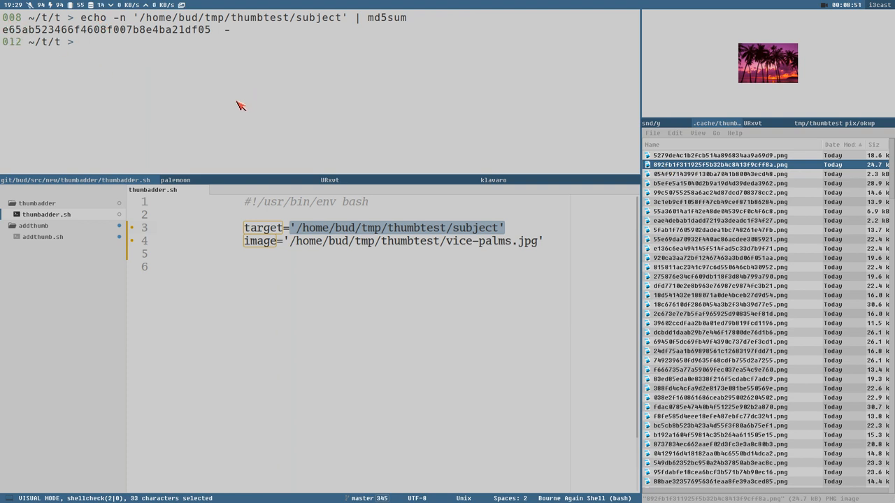
{"action": "mouse_move", "coordinate": [321, 98]}
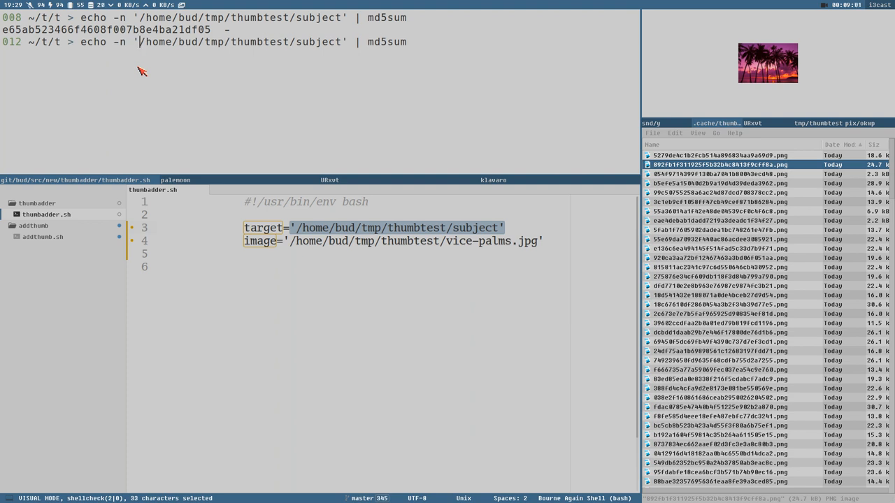
Step: Enter an echo of the file:///home/bud/tmp/thumbtest/vice-palms.jpg URI for md5sum hashing
{"action": "type", "text": "file"}
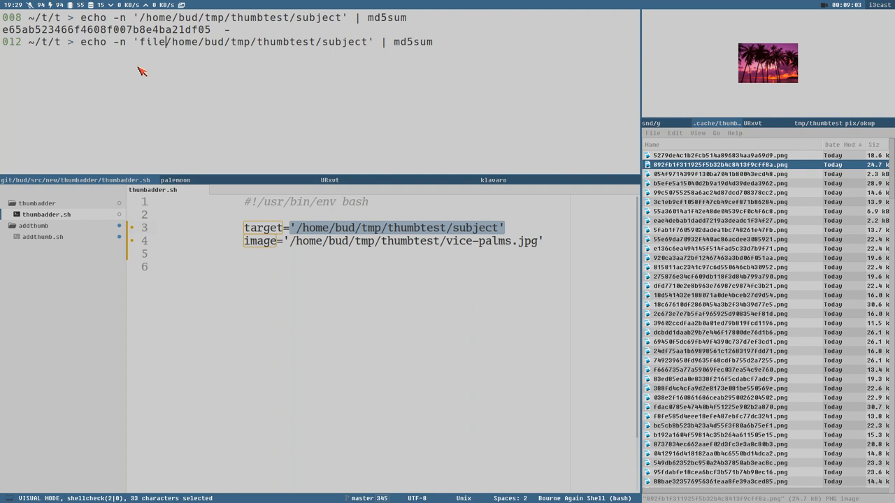
{"action": "type", "text": "://"}
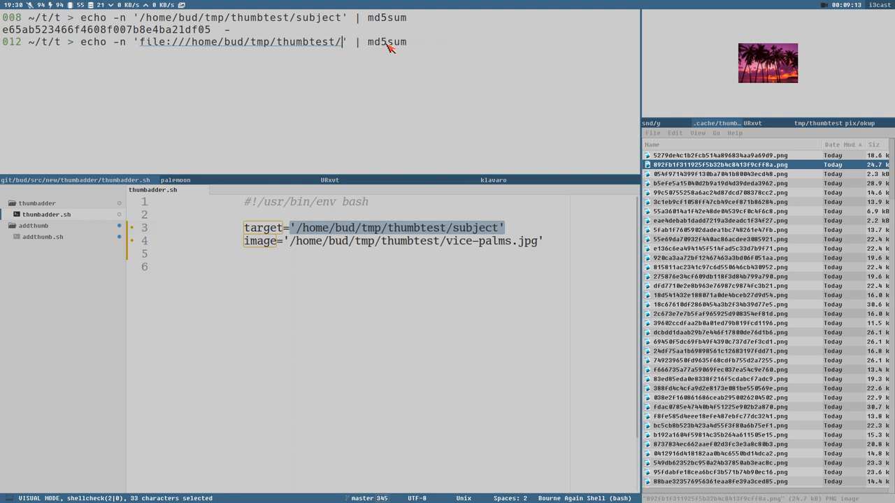
{"action": "type", "text": "vice="}
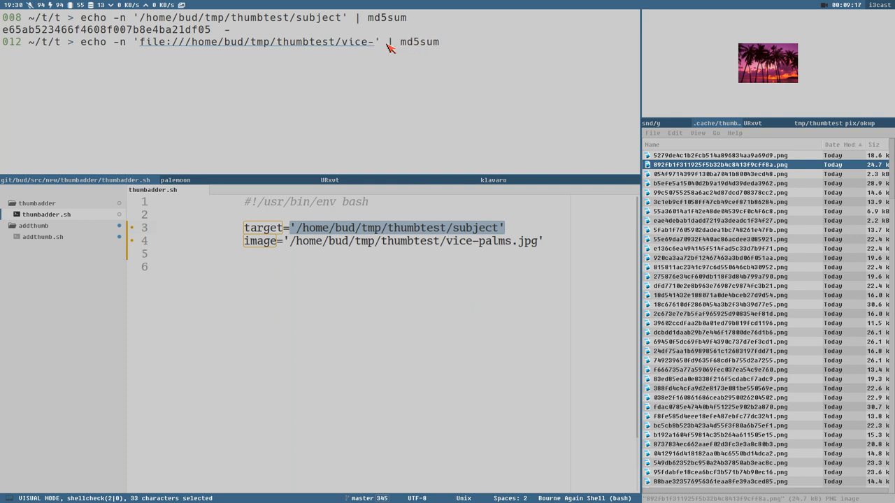
{"action": "type", "text": "palms.jpg"}
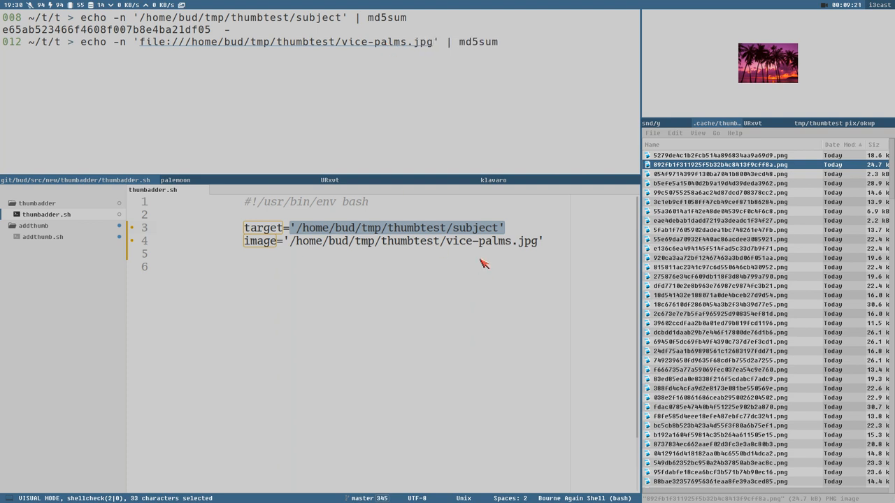
{"action": "mouse_move", "coordinate": [96, 24]}
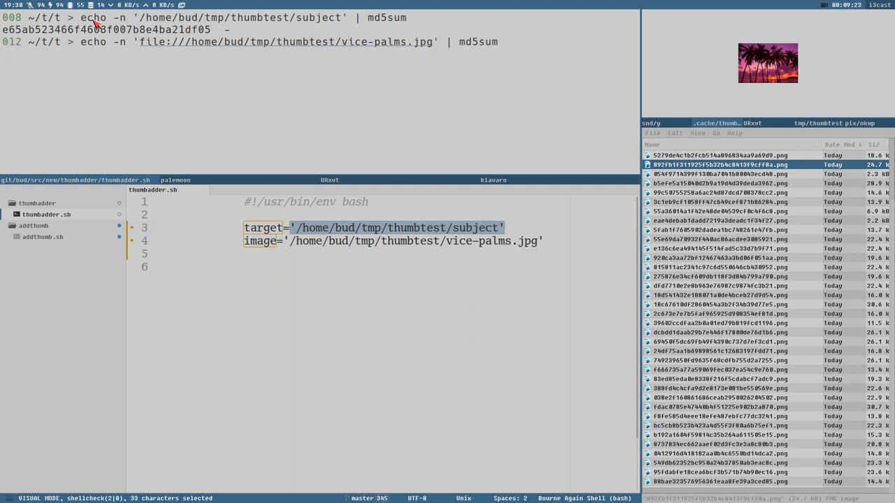
{"action": "mouse_move", "coordinate": [173, 49]}
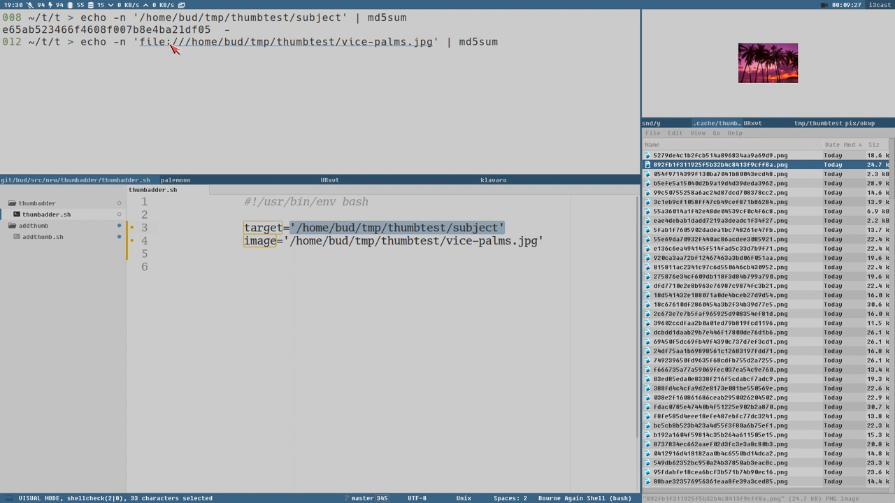
{"action": "mouse_move", "coordinate": [192, 44]}
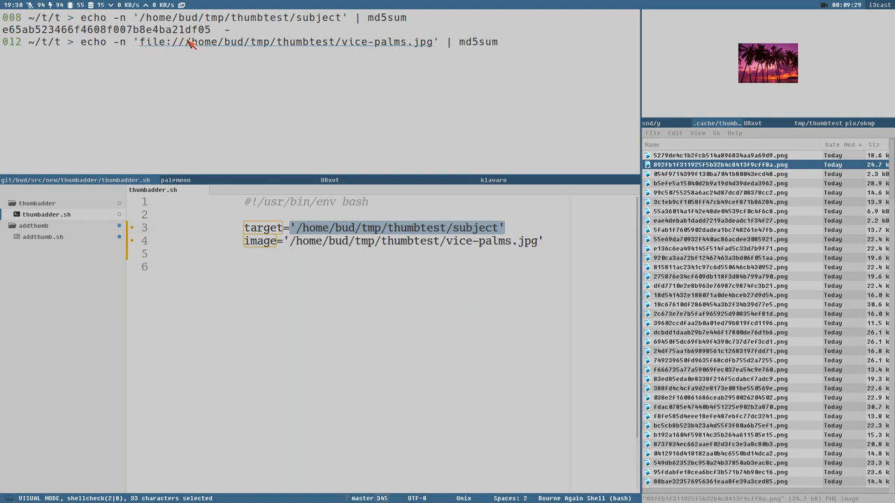
{"action": "mouse_move", "coordinate": [521, 43]}
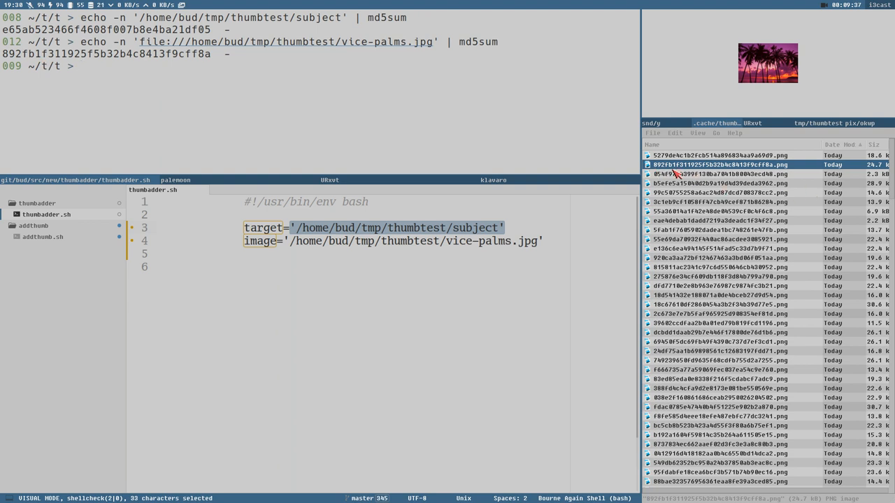
{"action": "mouse_move", "coordinate": [217, 89]}
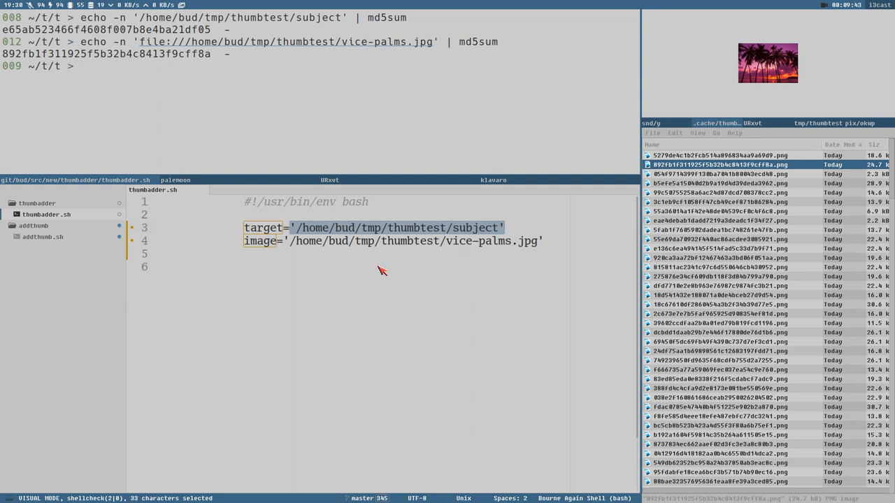
{"action": "mouse_move", "coordinate": [62, 46]}
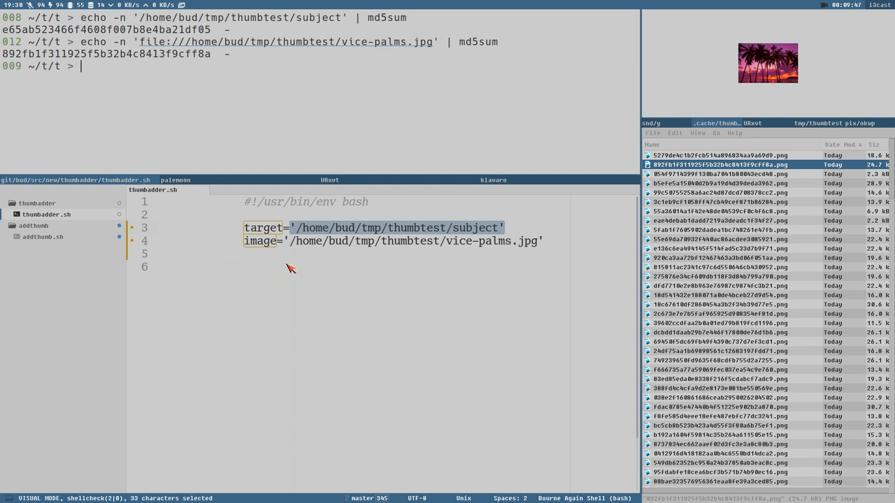
Step: Set md5 to the hash of $target via md5sum | cut -f1 -d' ', then leave insert mode
{"action": "type", "text": "md"}
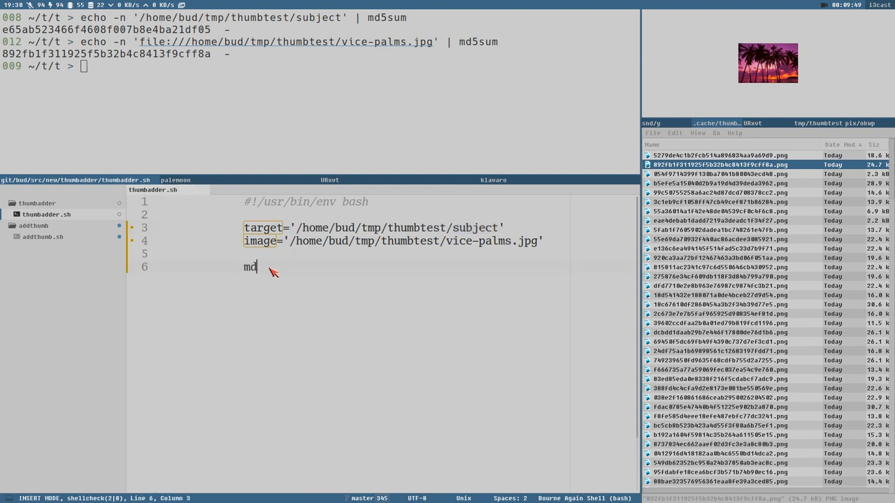
{"action": "type", "text": "5="}
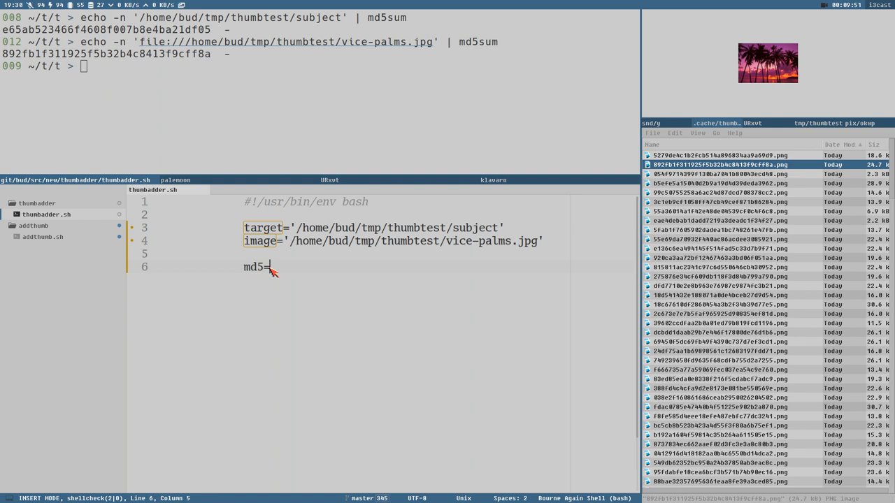
{"action": "type", "text": "=\"$\""}
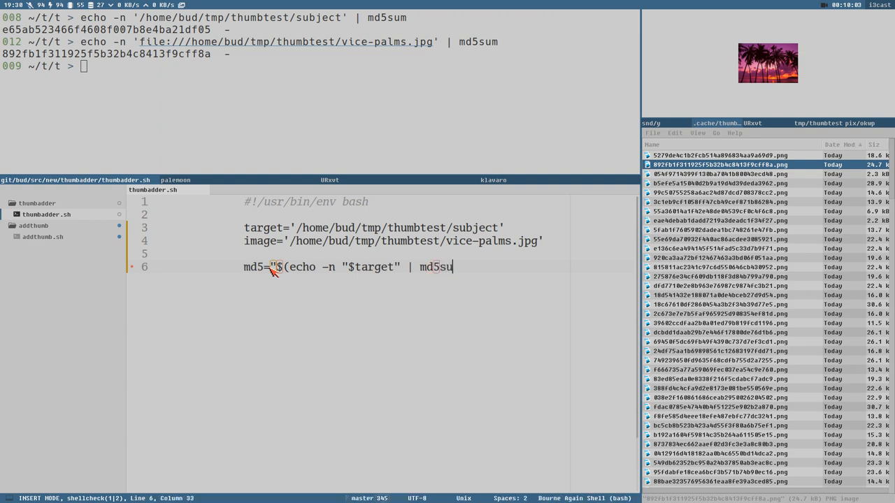
{"action": "type", "text": "m)"}
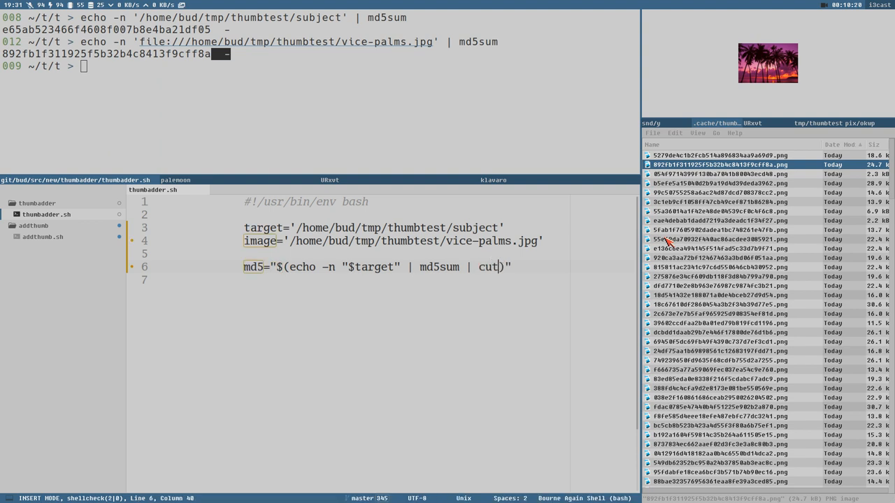
{"action": "type", "text": "-f"}
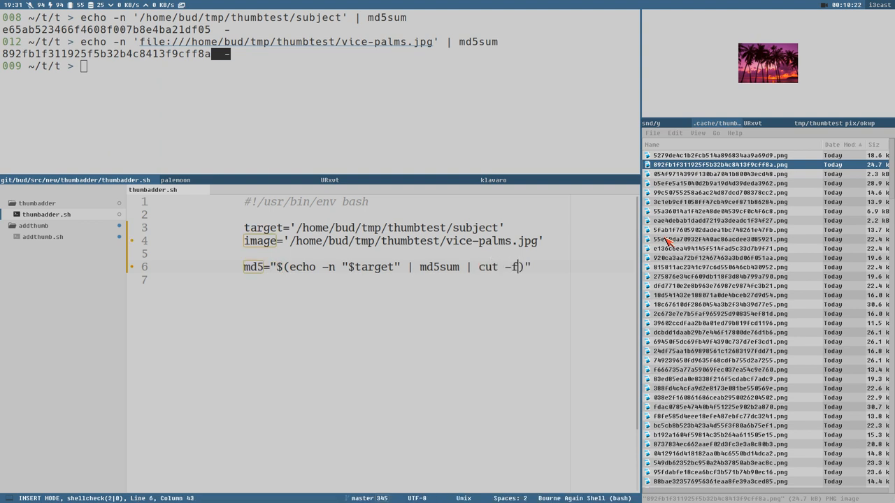
{"action": "type", "text": "1 -d'"}
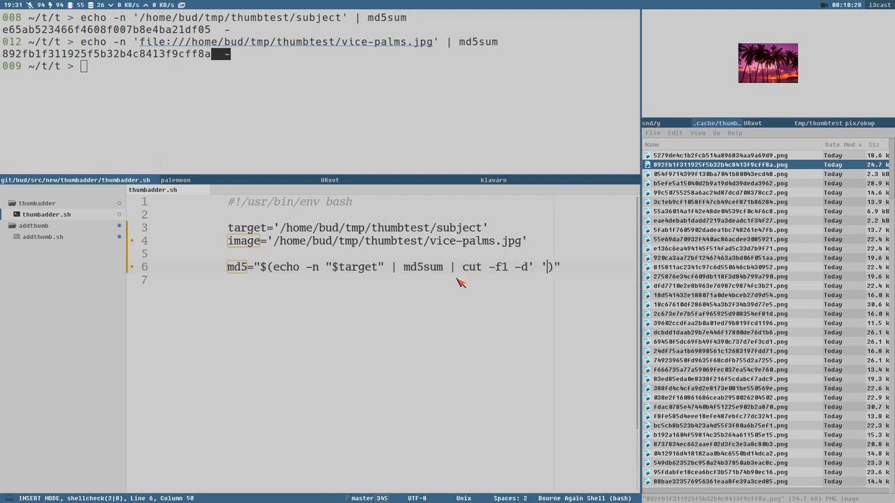
{"action": "left_click_drag", "start_coordinate": [465, 266], "coordinate": [521, 267]}
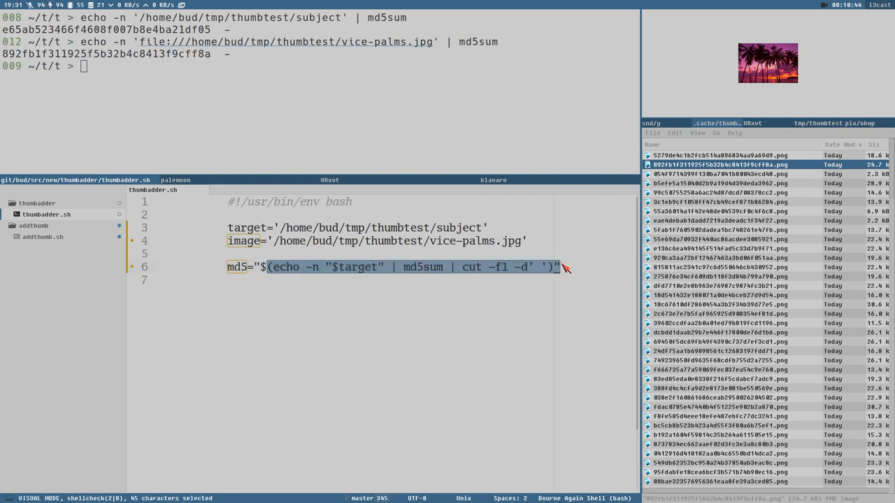
{"action": "key", "text": "Escape"}
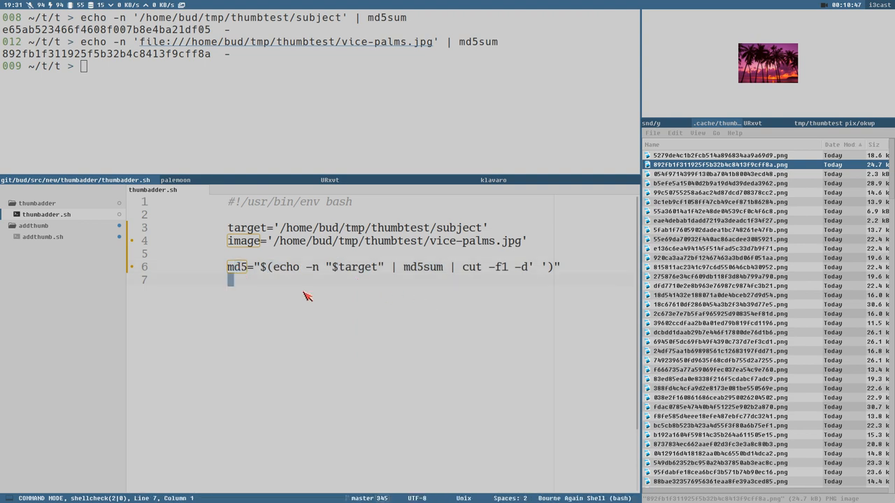
{"action": "mouse_move", "coordinate": [527, 279]}
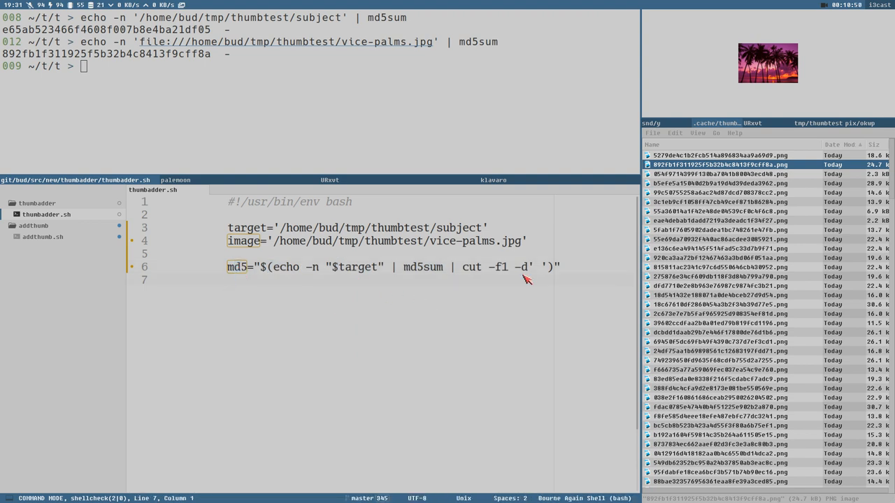
{"action": "mouse_move", "coordinate": [671, 183]}
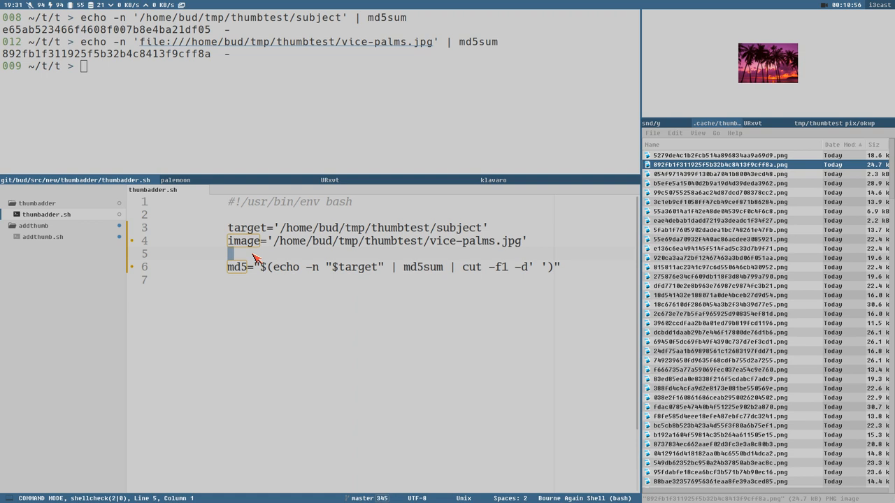
Step: Add thumbdir="$HOME/.cache/thumbnails" and change the md5 line to hash "file://$target"
{"action": "type", "text": "thumbdir="}
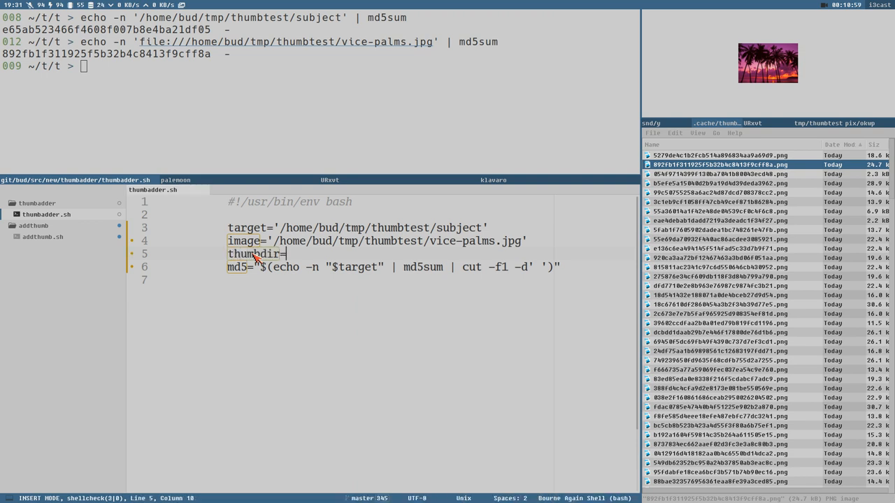
{"action": "type", "text": "\"892fb1f311925f5b32b4c8413f9cff8a\""}
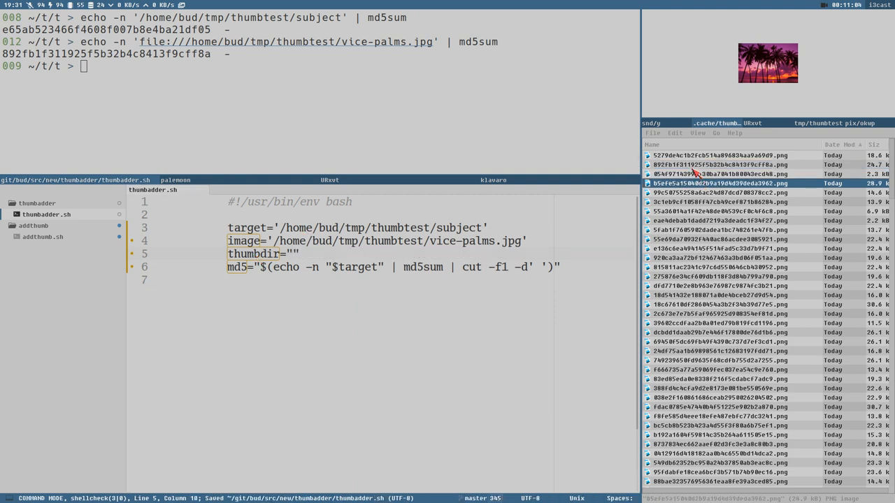
{"action": "left_click", "coordinate": [720, 164]}
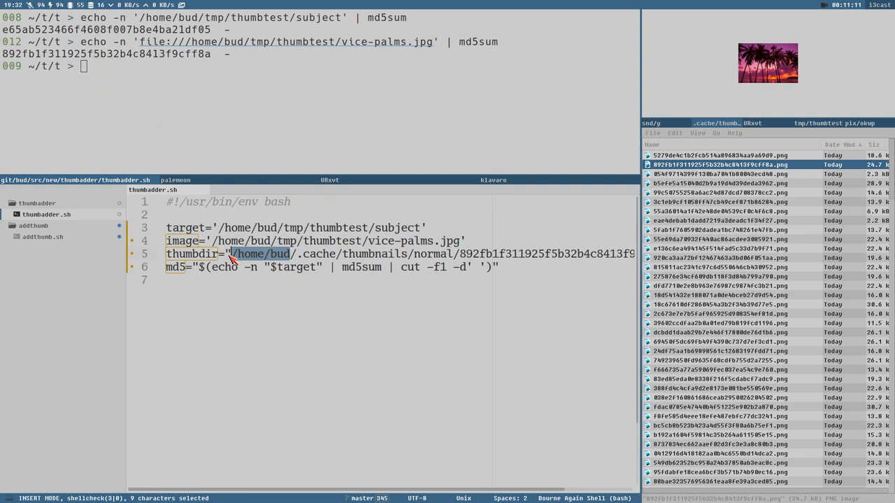
{"action": "type", "text": "$HOME"}
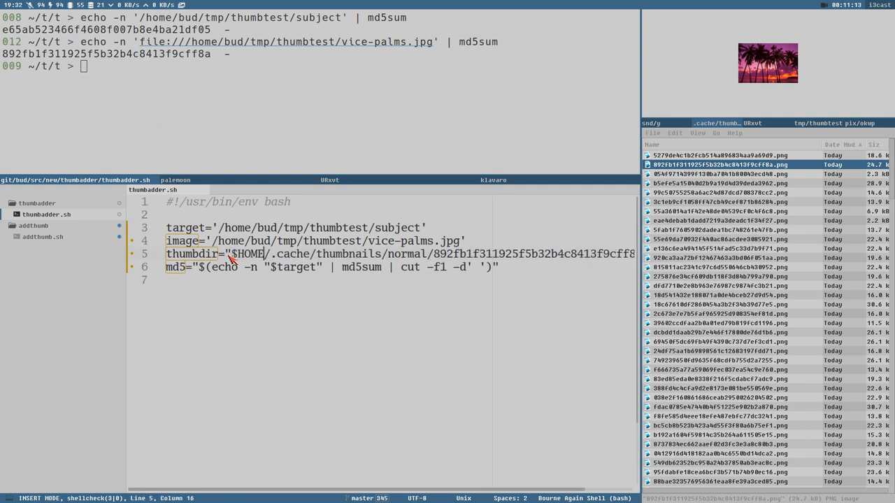
{"action": "mouse_move", "coordinate": [388, 259]}
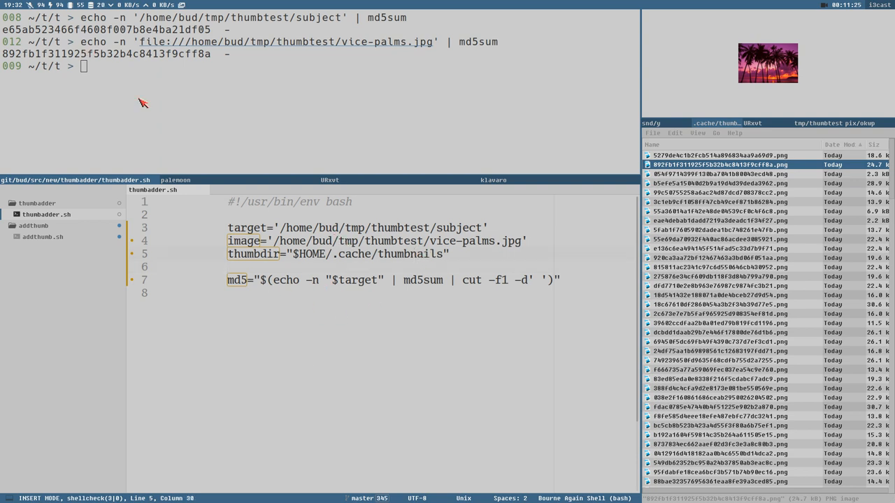
{"action": "type", "text": "file://"}
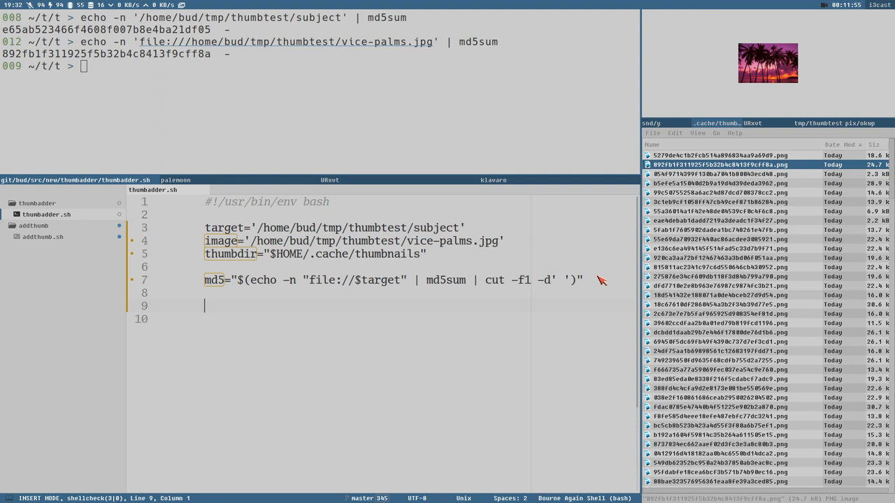
Step: Define normpath="$thumbdir/normal/$md5.png" and rename its duplicate to largepath pointing at large
{"action": "type", "text": "normpath=\"$"}
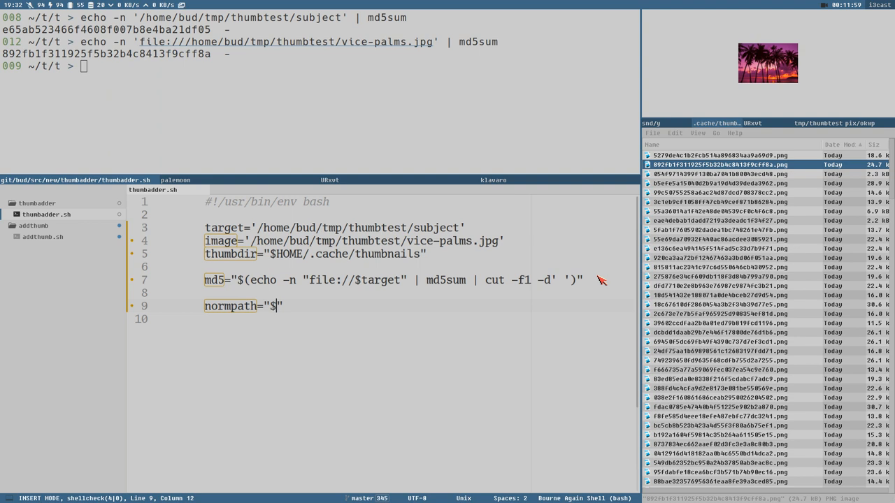
{"action": "type", "text": "thumb"}
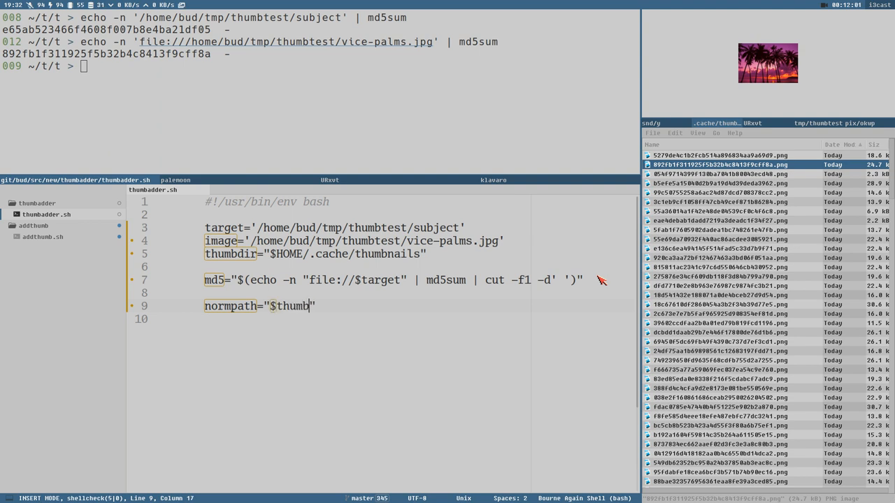
{"action": "type", "text": "dir/normal/"}
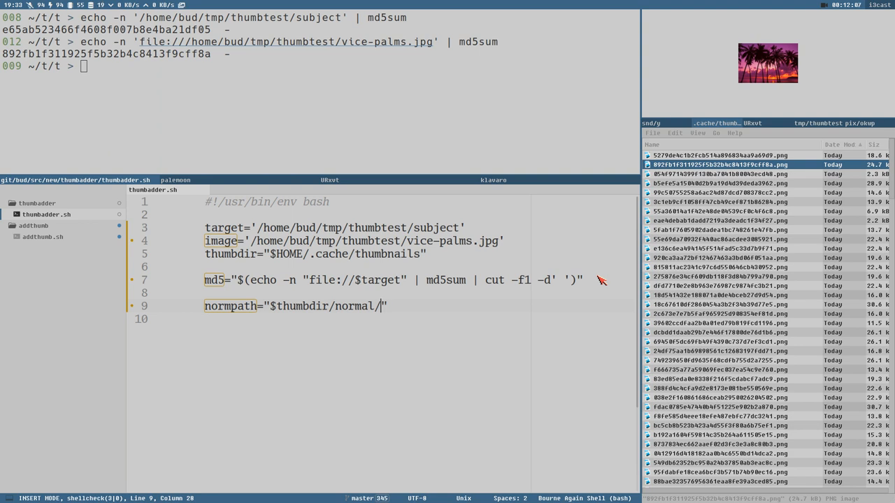
{"action": "type", "text": "$md"}
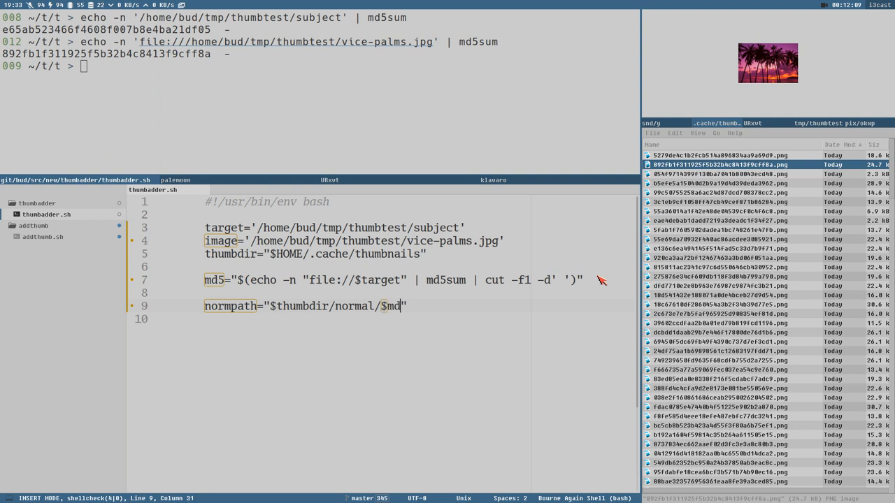
{"action": "type", "text": "5"}
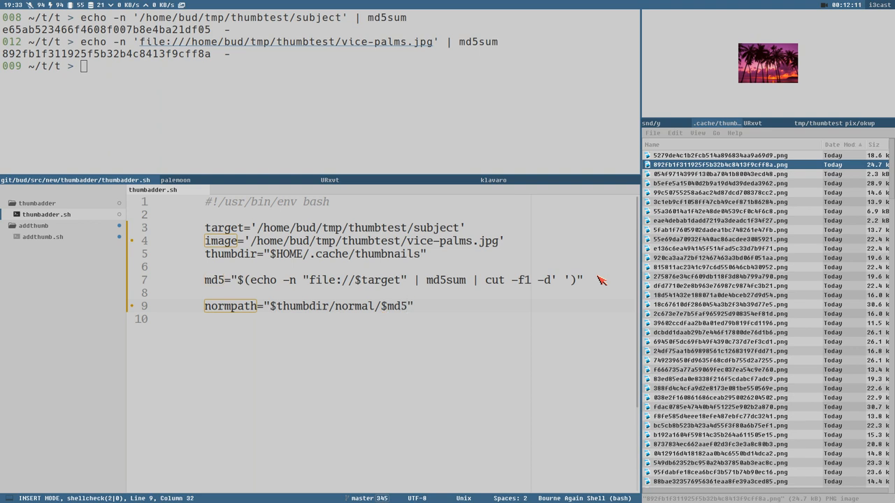
{"action": "type", "text": "."}
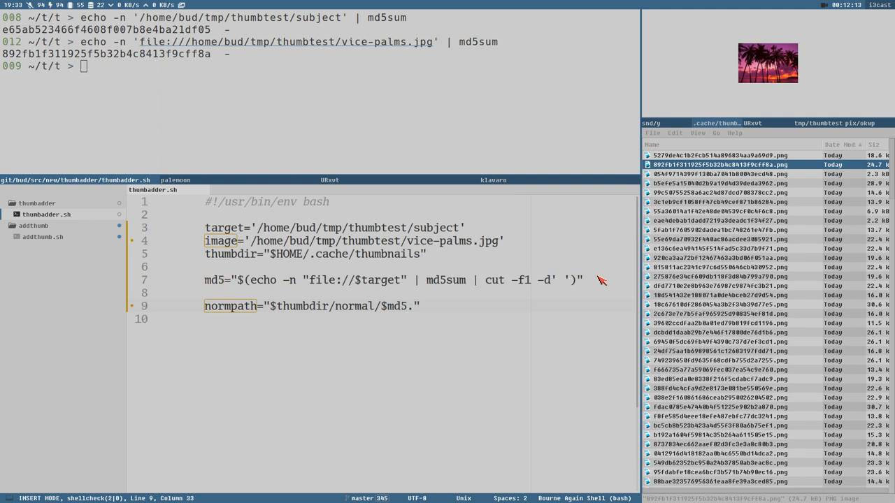
{"action": "type", "text": ".png"}
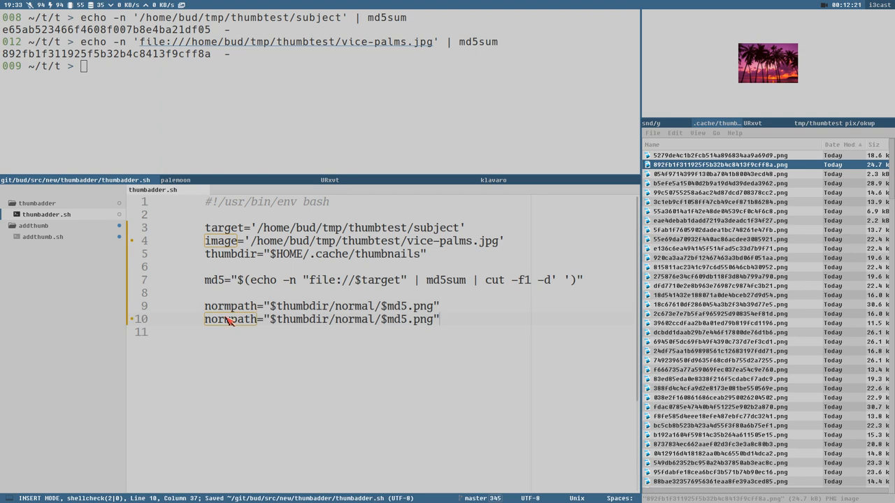
{"action": "double_click", "coordinate": [221, 319]}
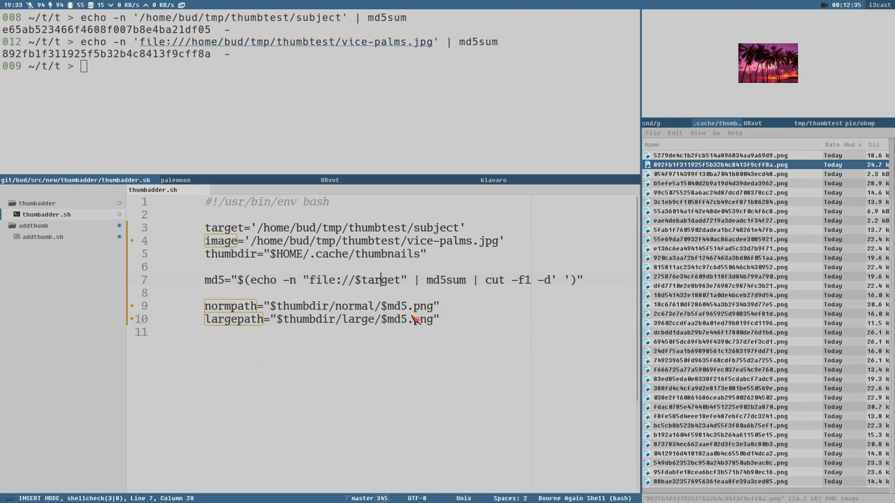
{"action": "mouse_move", "coordinate": [435, 313]}
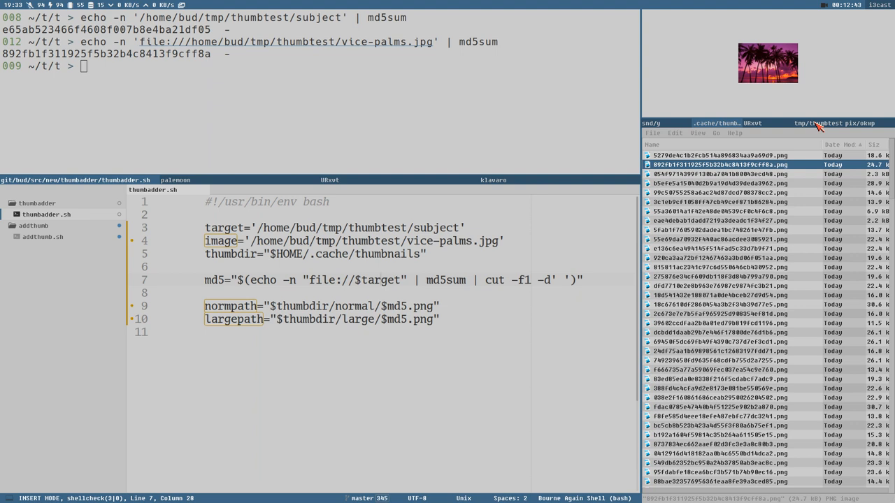
{"action": "mouse_move", "coordinate": [729, 215]}
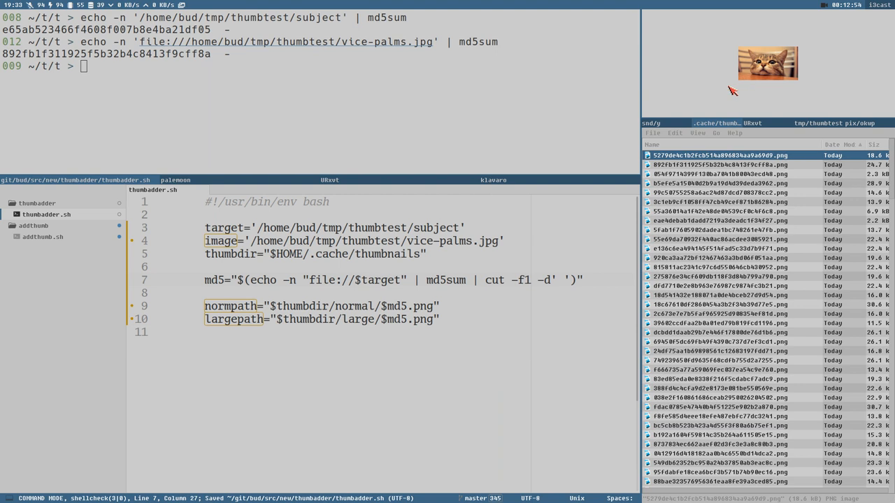
Step: Duplicate the cat thumbnail and rename the copy de1df930bfc24ffa4fc1dba373eb8f45.png after md5sum
{"action": "left_click", "coordinate": [720, 164]}
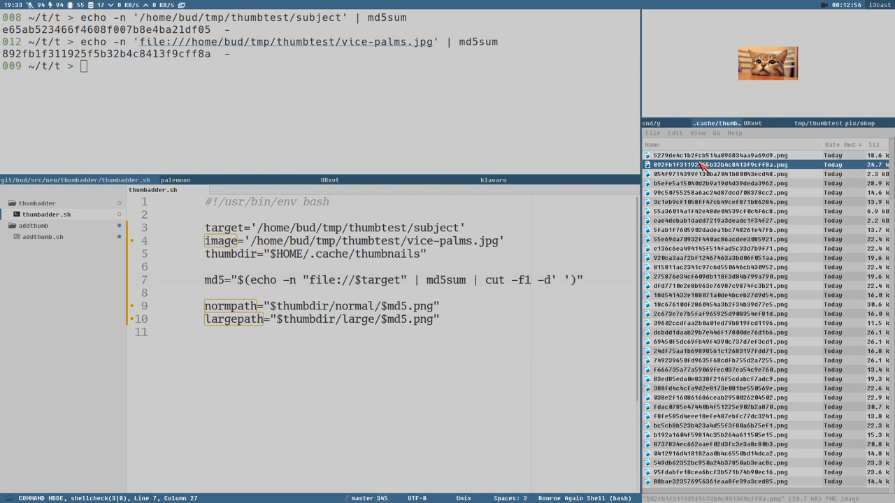
{"action": "left_click", "coordinate": [719, 155]}
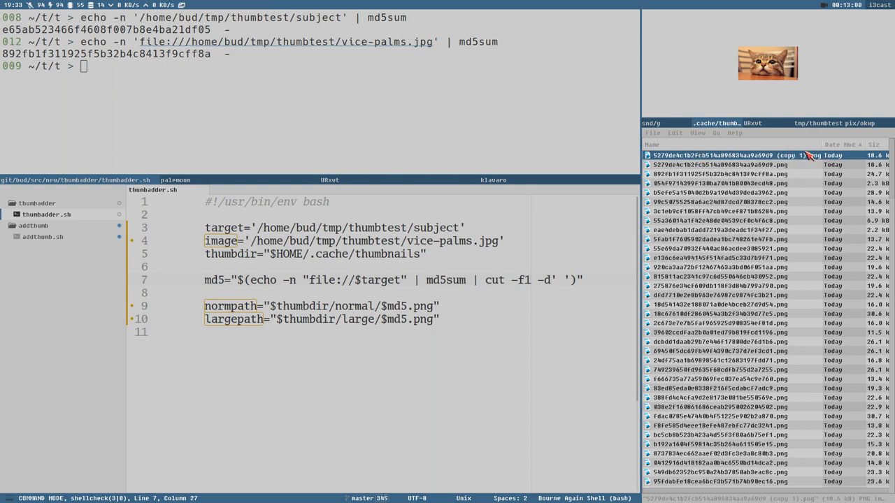
{"action": "mouse_move", "coordinate": [343, 128]}
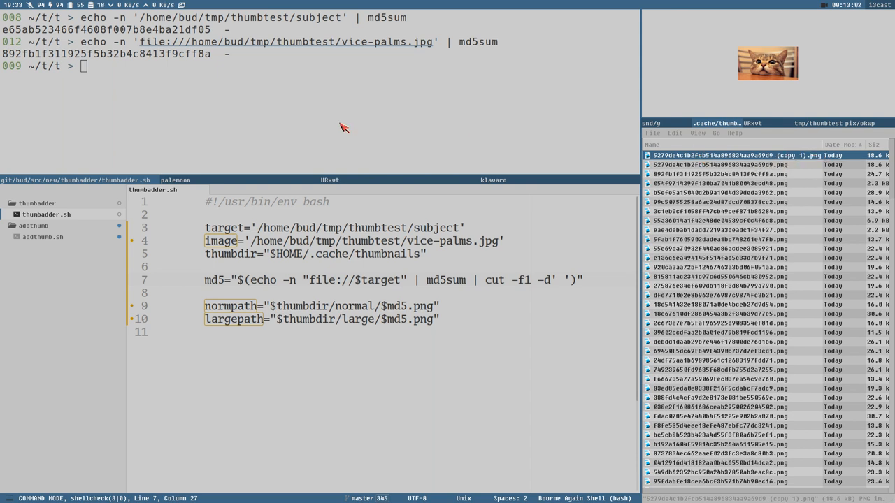
{"action": "type", "text": "echo -n 'file:///home/bud/tmp/thumbtest/vice-palms.jpg' | md5sum"}
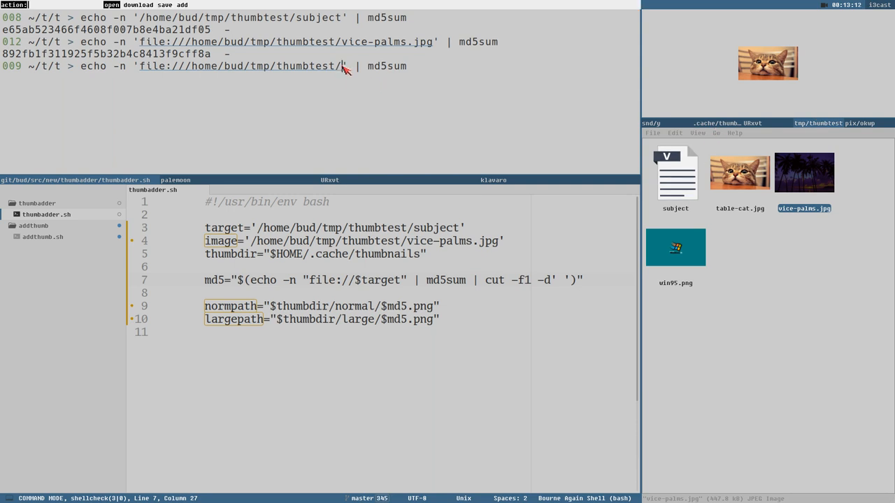
{"action": "type", "text": "subjec"}
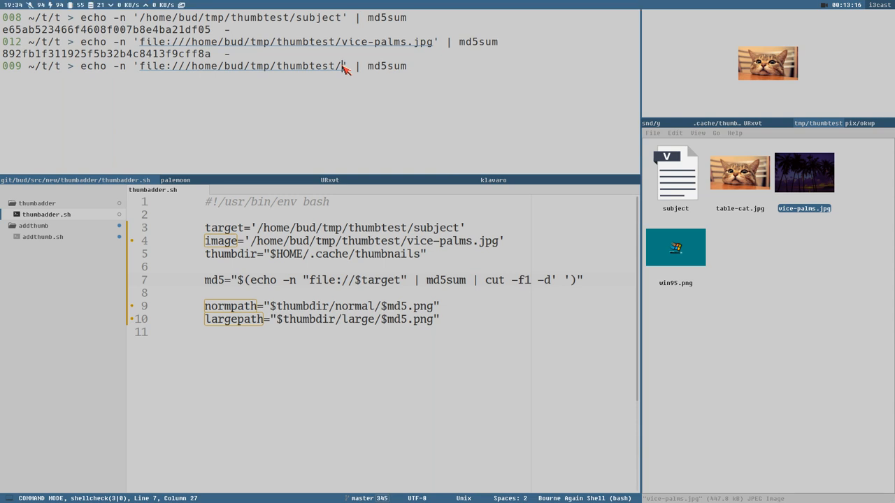
{"action": "type", "text": "subject'"}
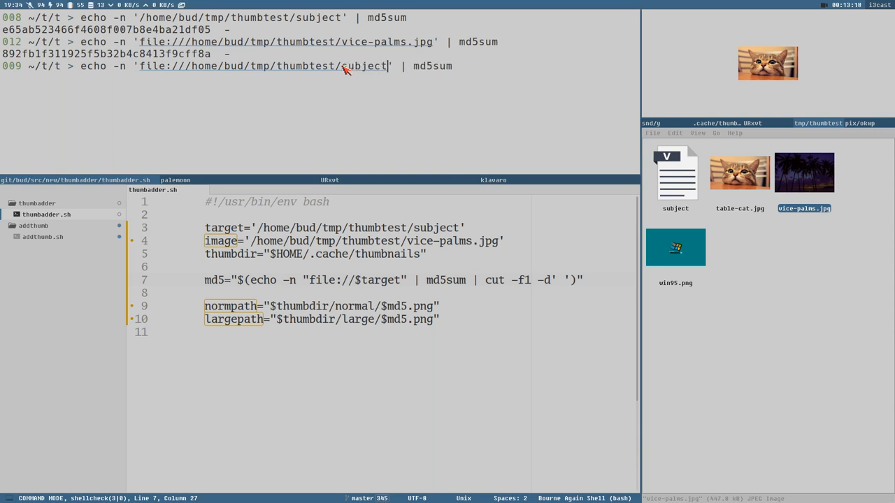
{"action": "key", "text": "Return"}
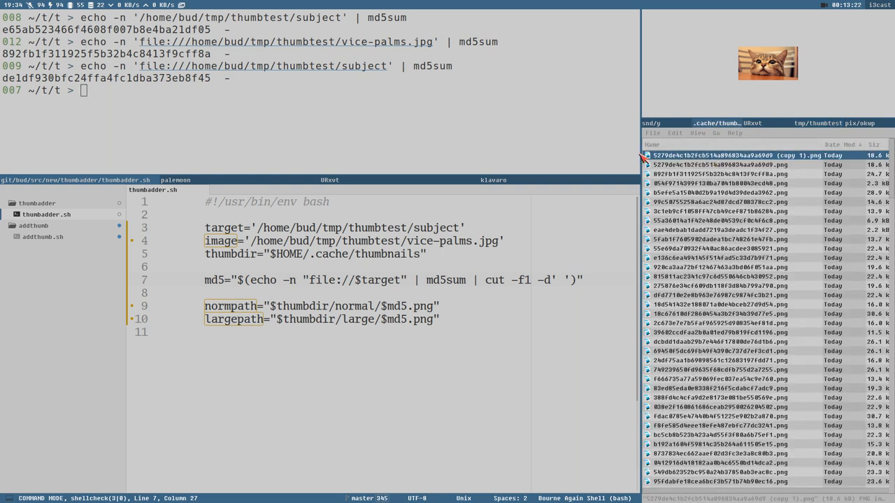
{"action": "right_click", "coordinate": [720, 155]}
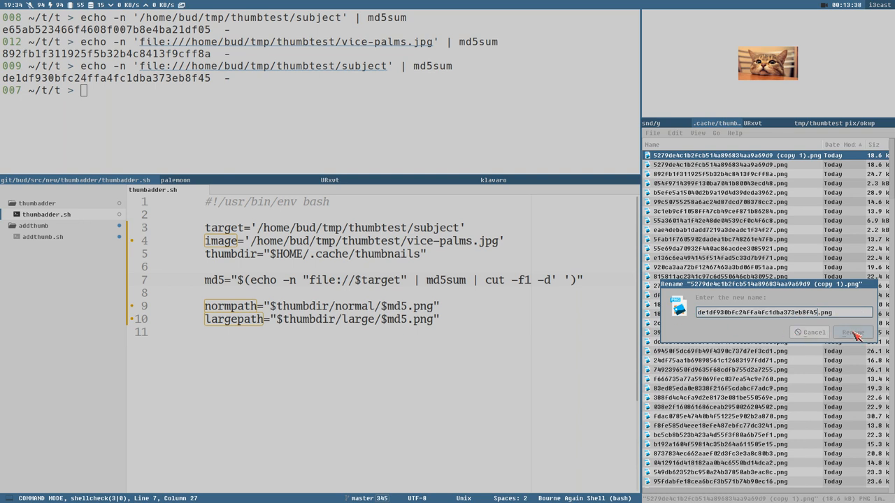
{"action": "left_click", "coordinate": [852, 331]}
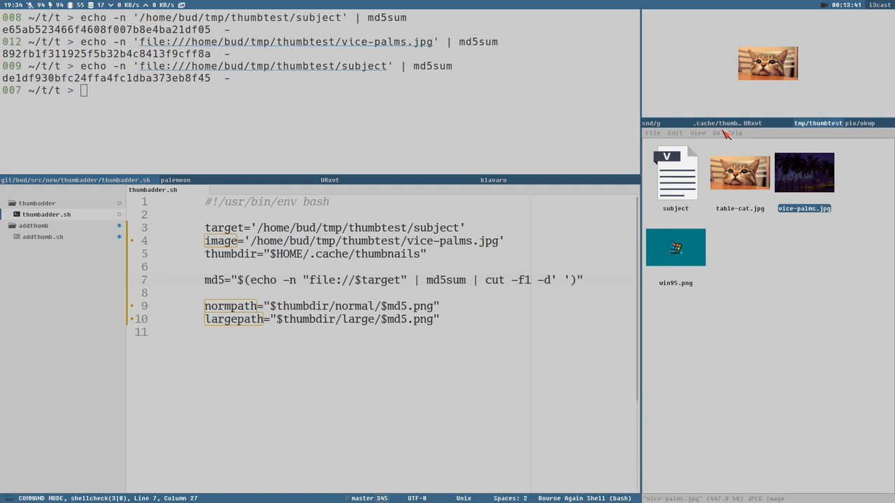
Step: Refresh thumbtest so the subject shows the cat thumbnail, then view the .cache/thumbnails PNGs
{"action": "left_click", "coordinate": [697, 133]}
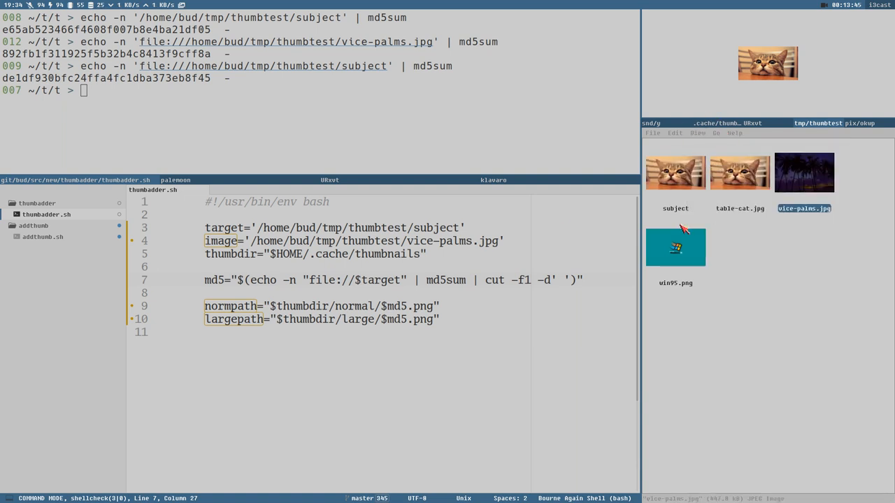
{"action": "mouse_move", "coordinate": [423, 103]}
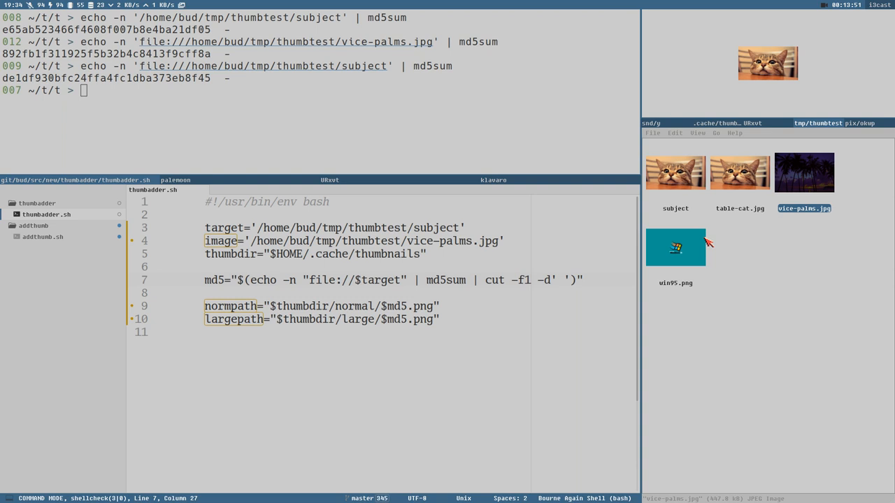
{"action": "mouse_move", "coordinate": [695, 218]}
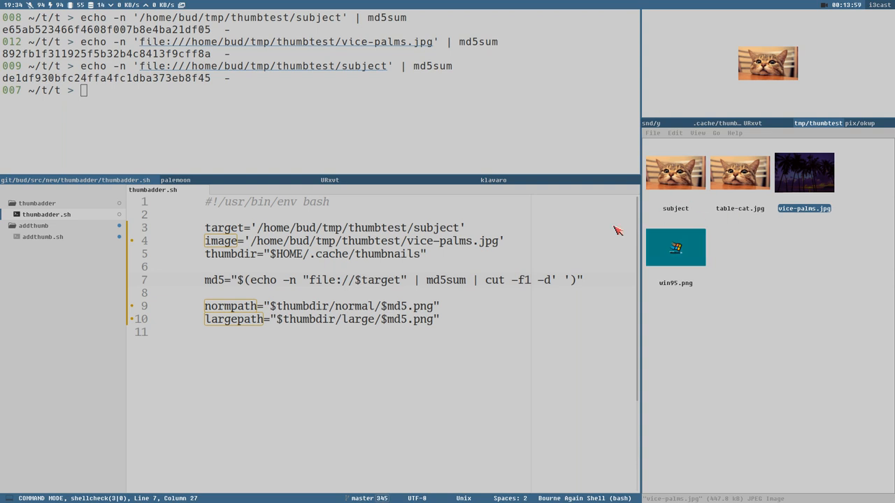
{"action": "mouse_move", "coordinate": [692, 123]}
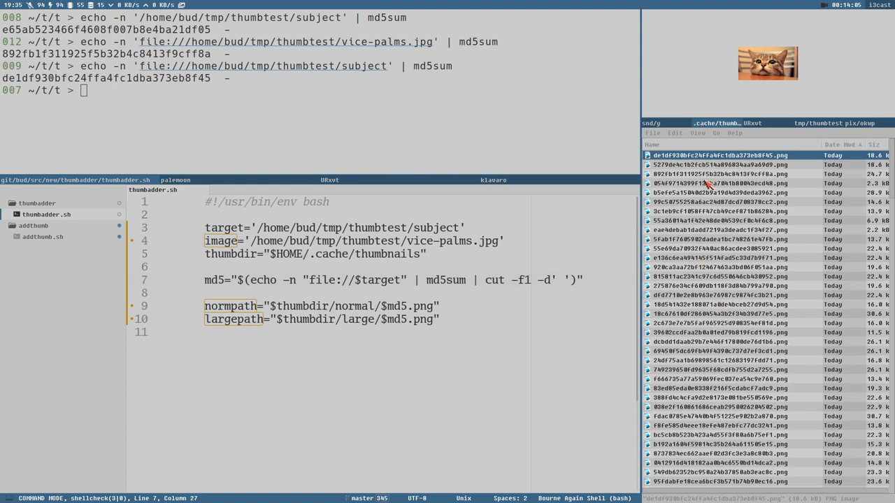
{"action": "scroll", "scroll_direction": "down", "scroll_amount": 3}
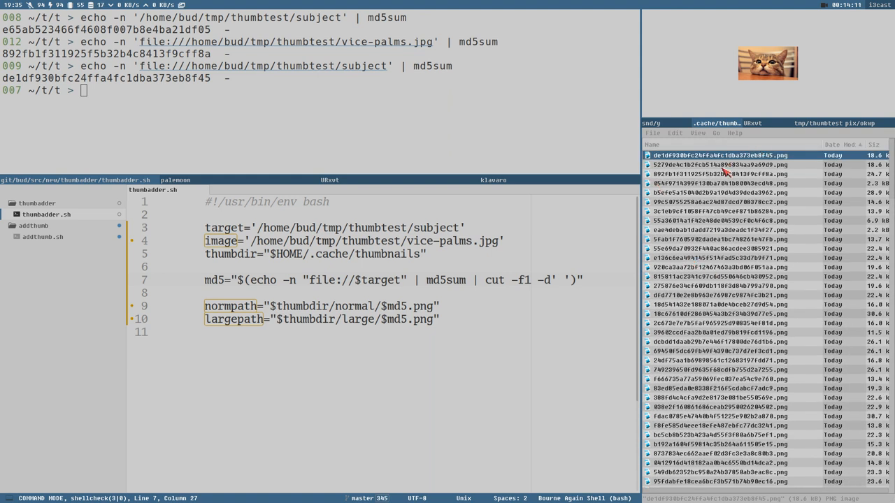
{"action": "mouse_move", "coordinate": [720, 168]}
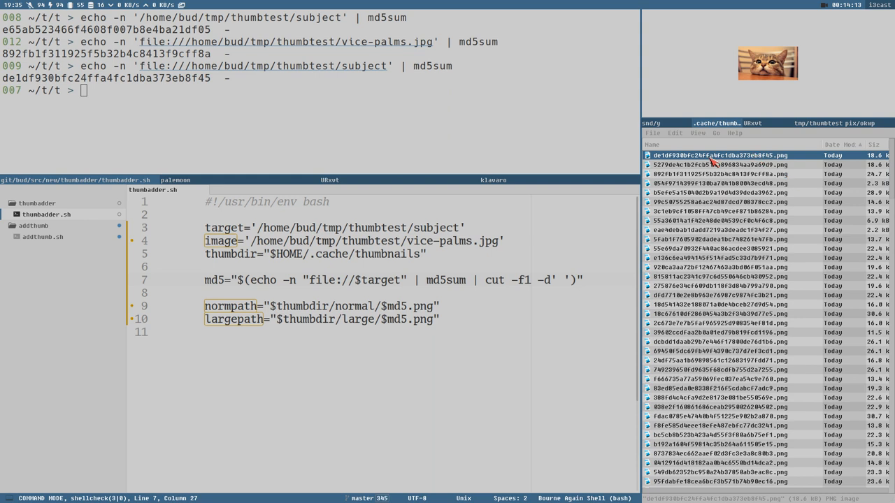
{"action": "left_click", "coordinate": [817, 123]}
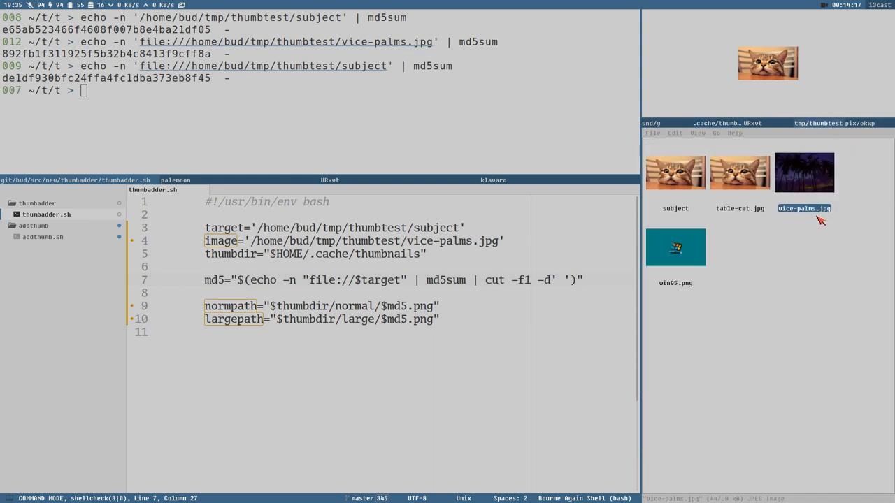
{"action": "mouse_move", "coordinate": [730, 155]}
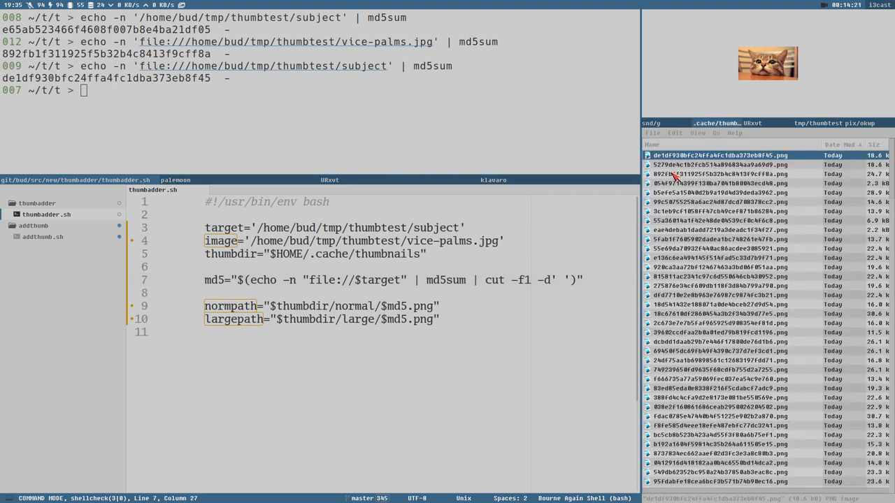
{"action": "mouse_move", "coordinate": [674, 194]}
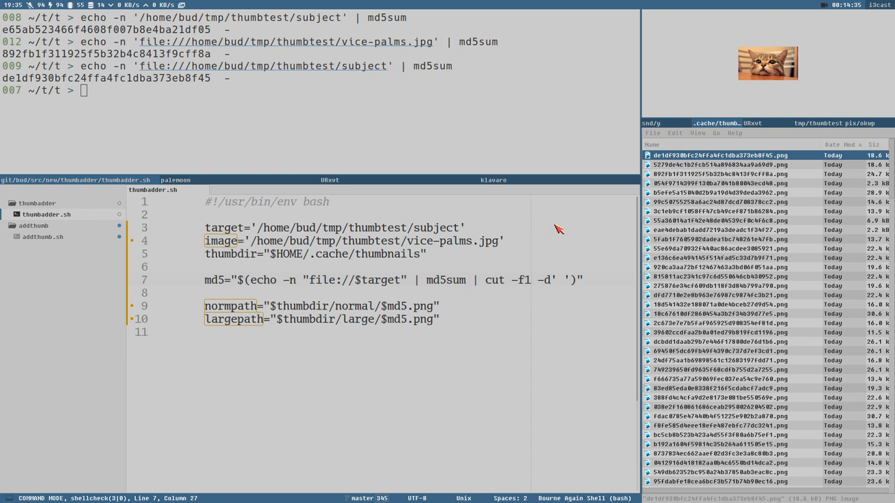
{"action": "mouse_move", "coordinate": [230, 177]}
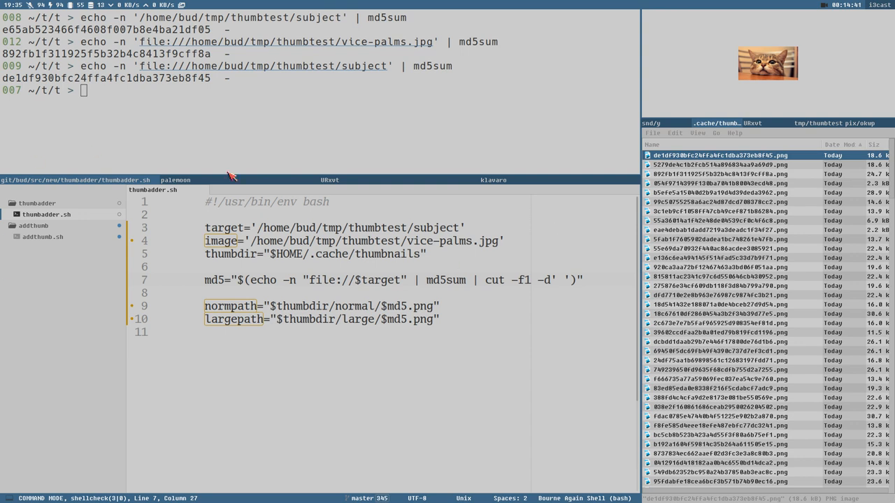
{"action": "mouse_move", "coordinate": [418, 27]}
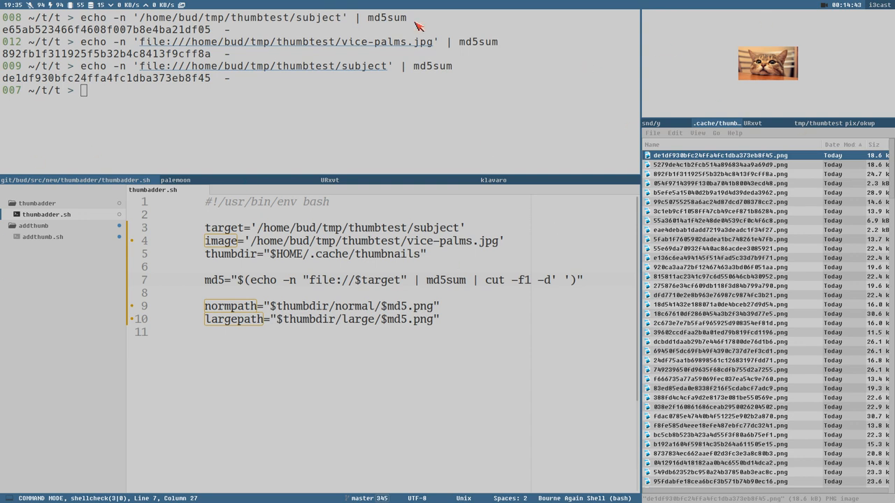
{"action": "mouse_move", "coordinate": [701, 58]}
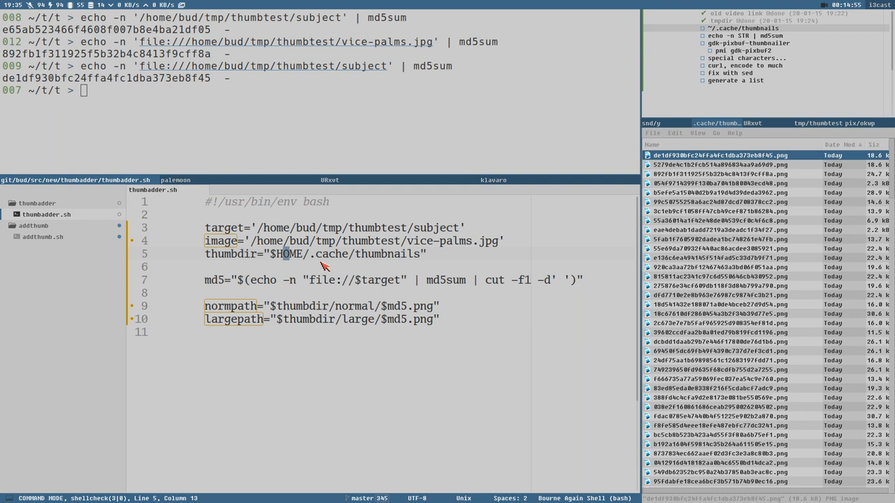
{"action": "mouse_move", "coordinate": [446, 247]}
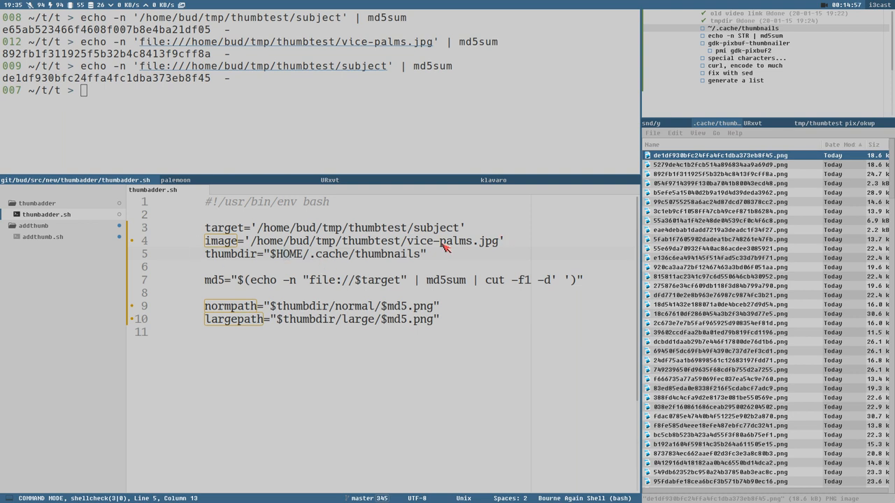
{"action": "mouse_move", "coordinate": [734, 168]}
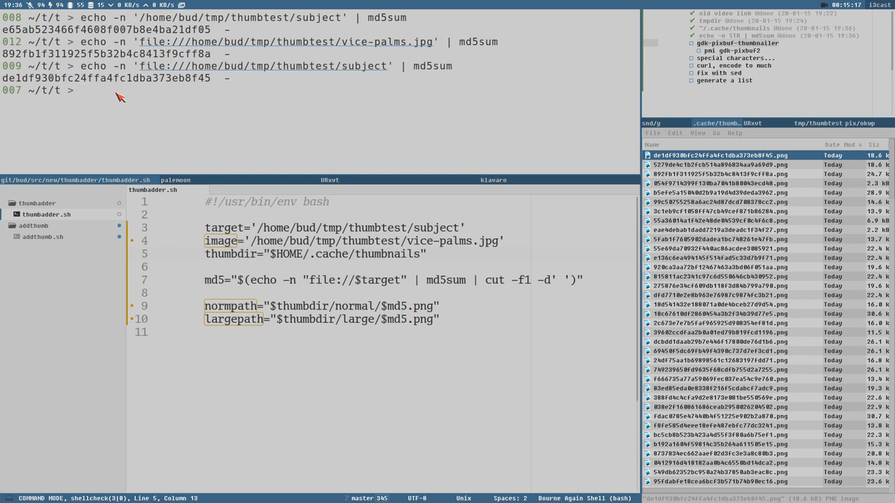
Step: Type ls in the terminal to list thumbtest's four files
{"action": "type", "text": "ls"}
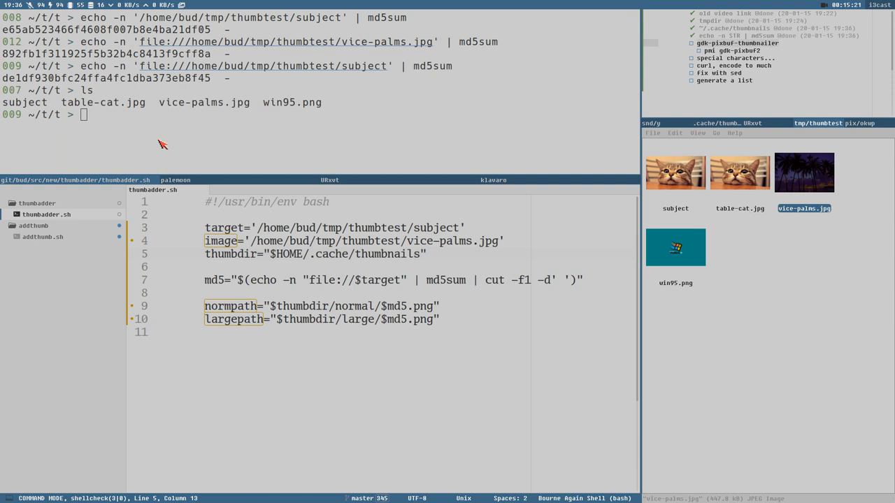
Step: Run gdk-pixbuf-thumbnailer --help to show its usage and size option
{"action": "type", "text": "gk"}
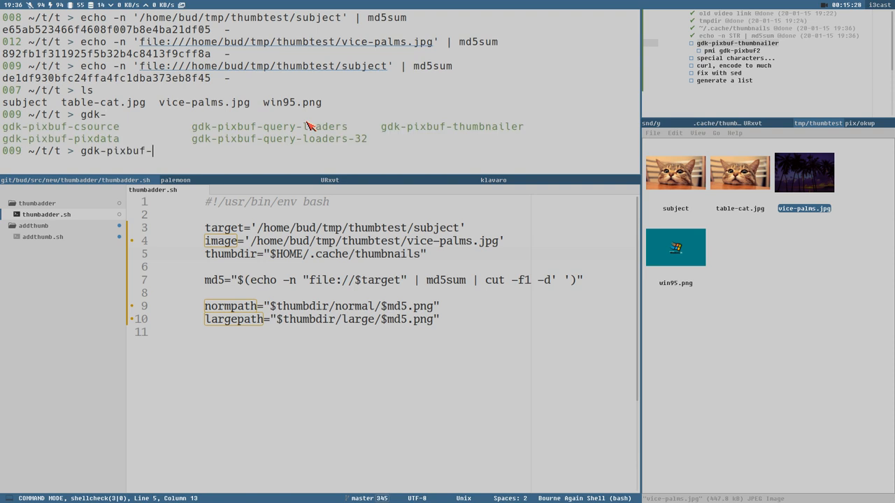
{"action": "type", "text": "thumbnailer"}
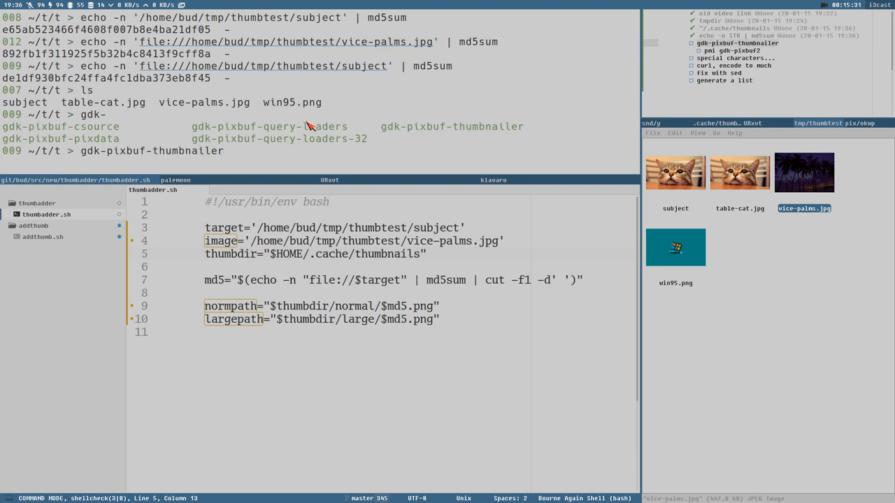
{"action": "type", "text": "--h"}
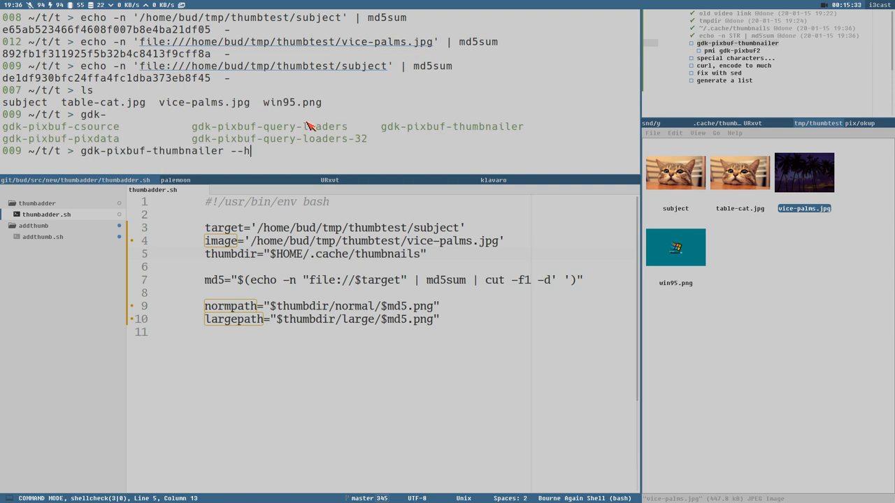
{"action": "type", "text": "elp"}
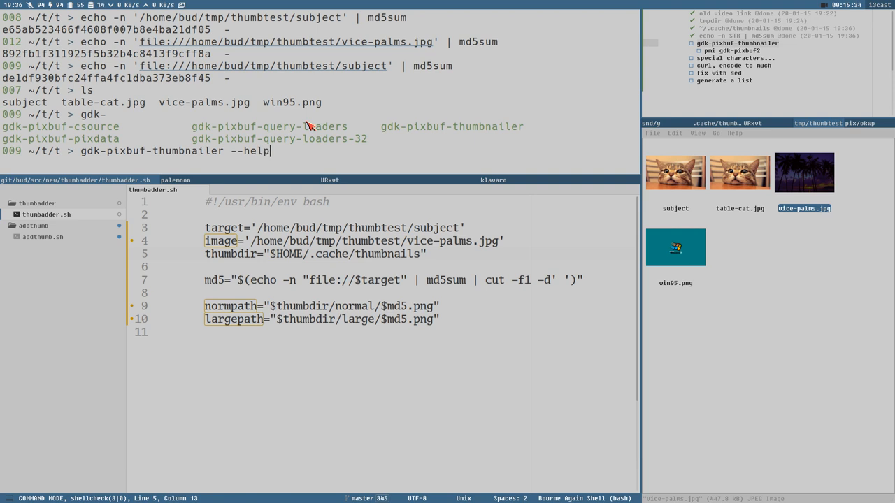
{"action": "key", "text": "Return"}
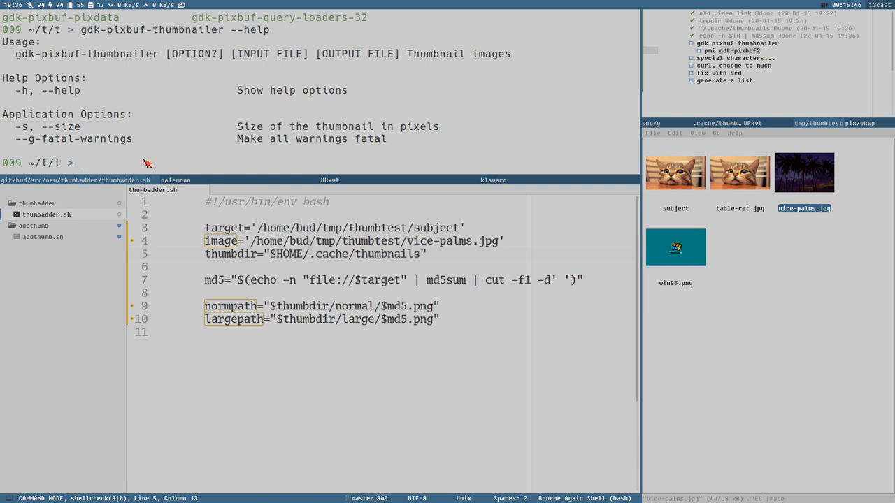
Step: Type a pacman -Ss gdk-pixbuf2 package search at the prompt
{"action": "type", "text": "gdk"}
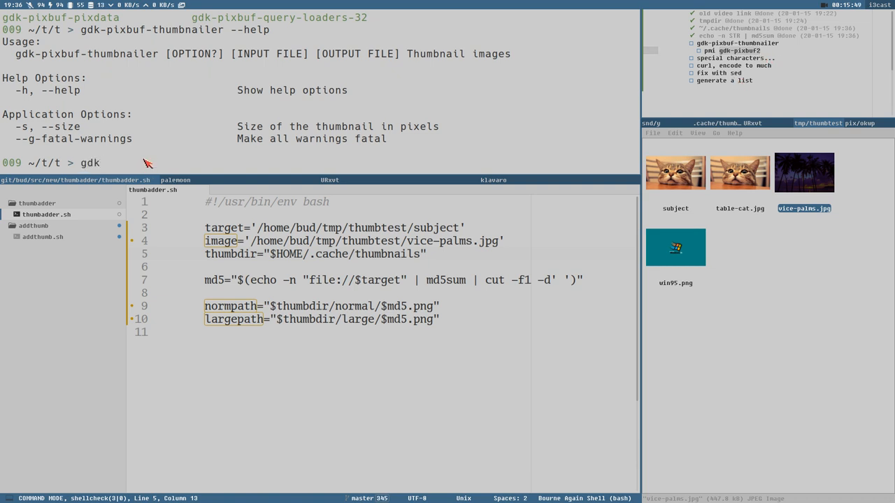
{"action": "type", "text": "-"}
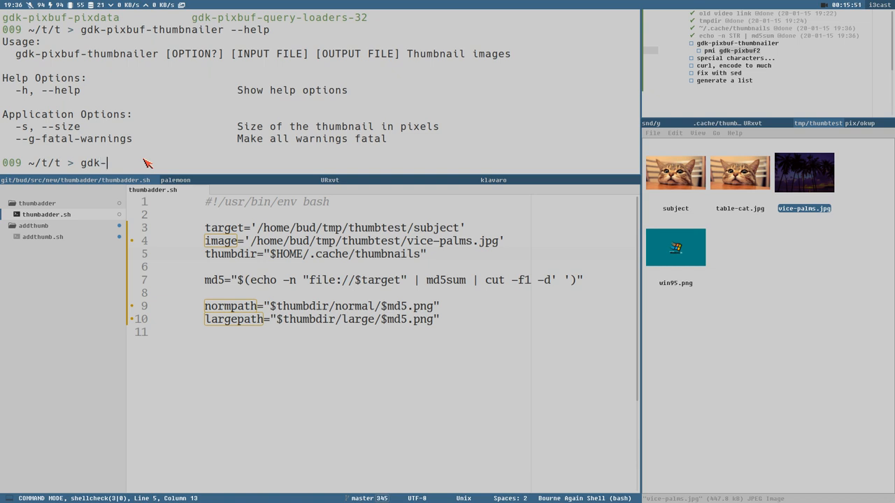
{"action": "type", "text": "pixbu"}
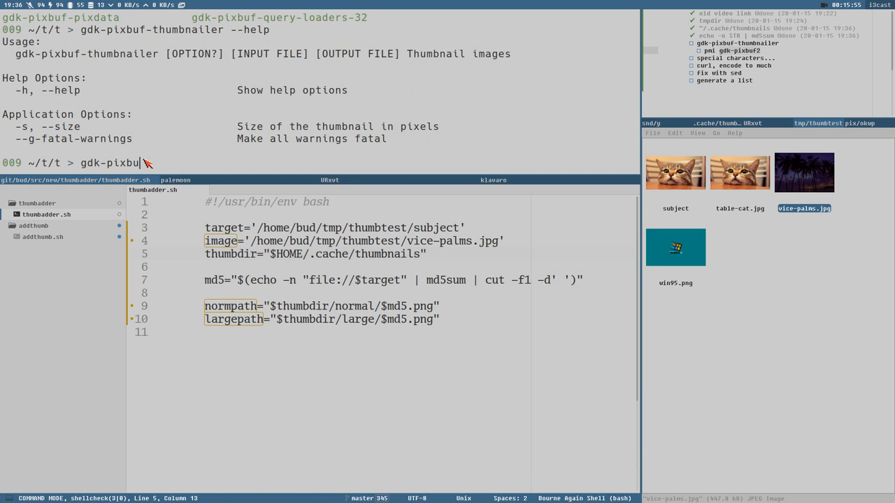
{"action": "type", "text": "f2"}
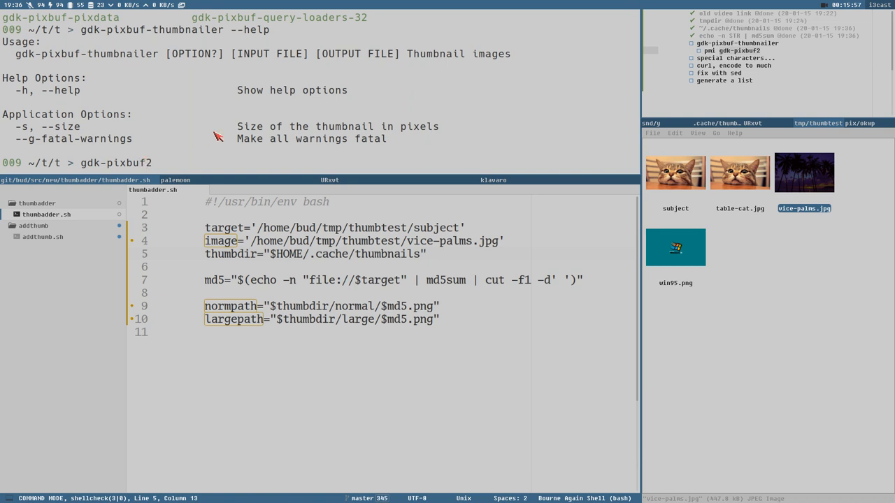
{"action": "mouse_move", "coordinate": [182, 160]}
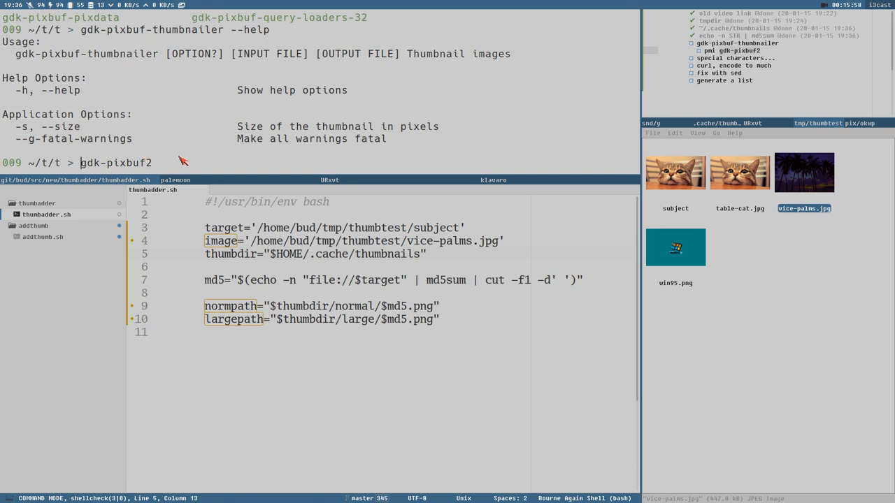
{"action": "type", "text": "pacman -Ss"}
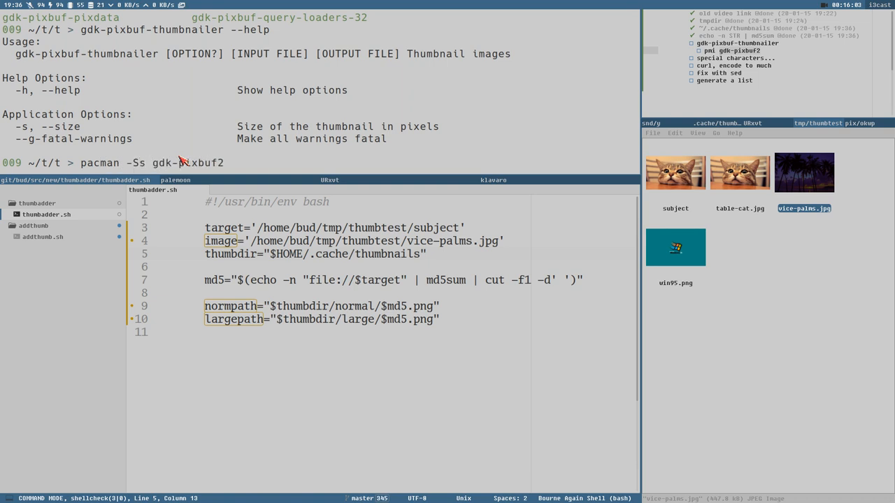
Step: Run the pacman -Ss gdk-pixbuf2 search, then retype gdk-pixbuf-thumbnailer --help
{"action": "key", "text": "Return"}
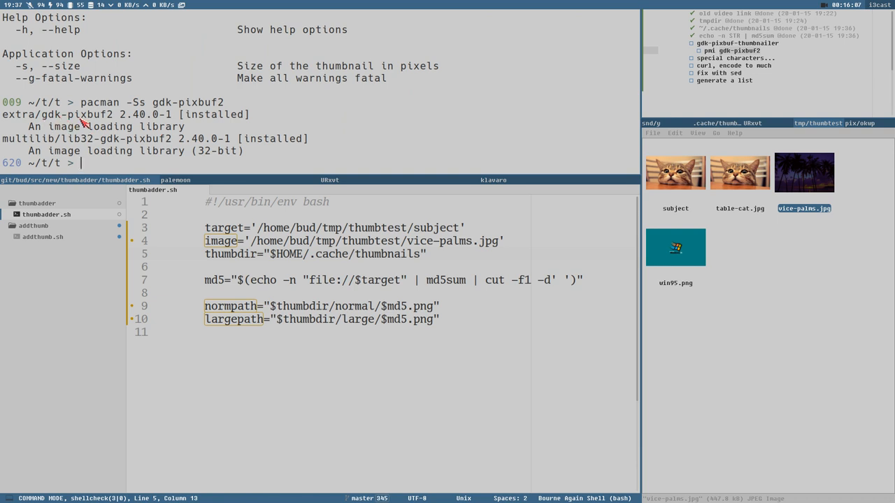
{"action": "mouse_move", "coordinate": [123, 122]}
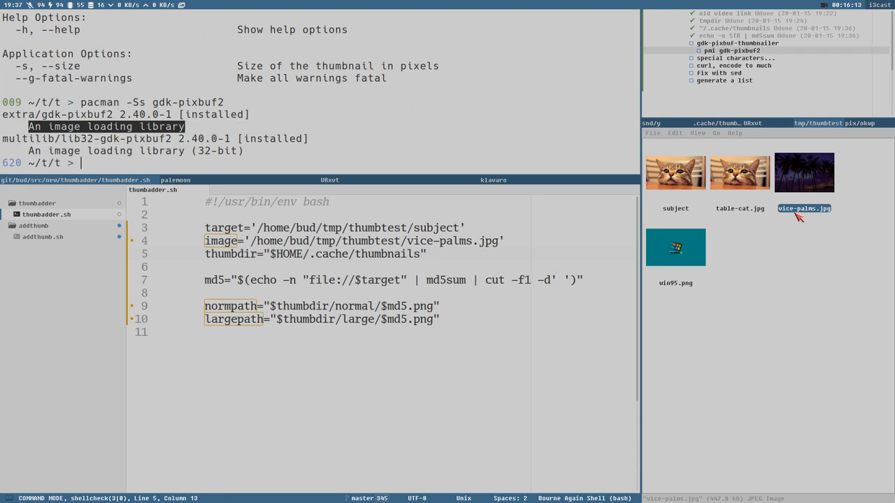
{"action": "mouse_move", "coordinate": [292, 214]}
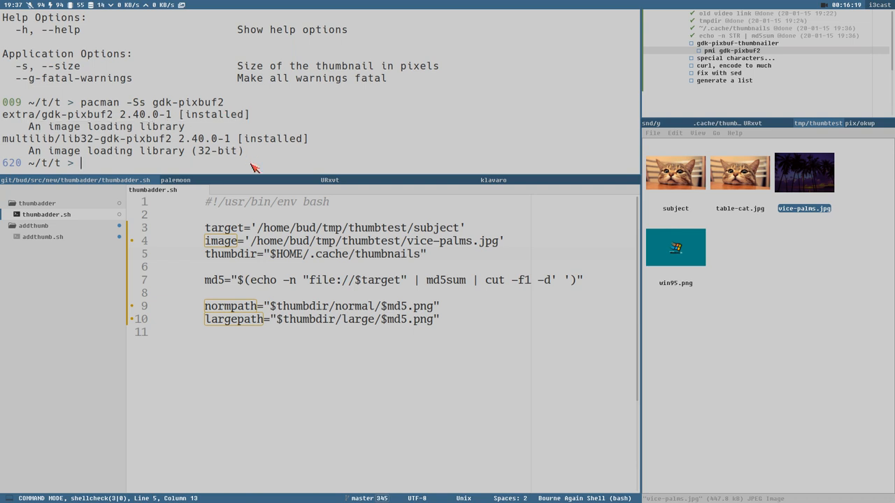
{"action": "type", "text": "gdk-"}
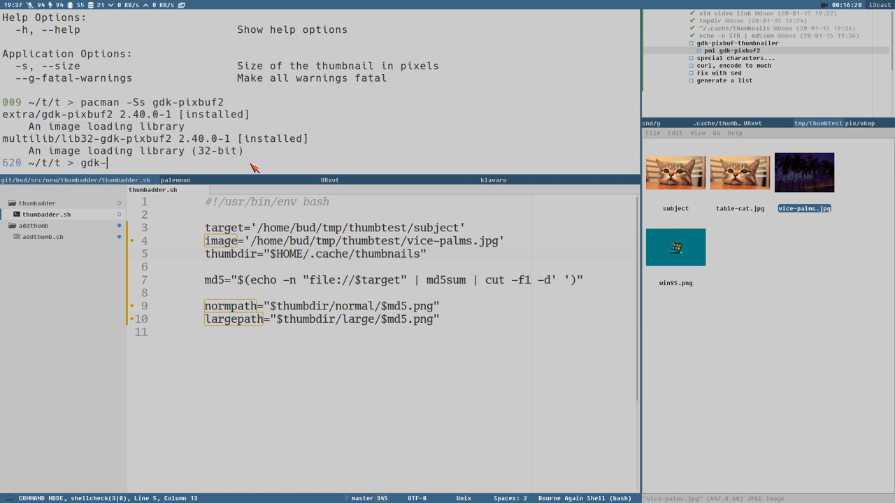
{"action": "type", "text": "pixbuf-thumbnailer"}
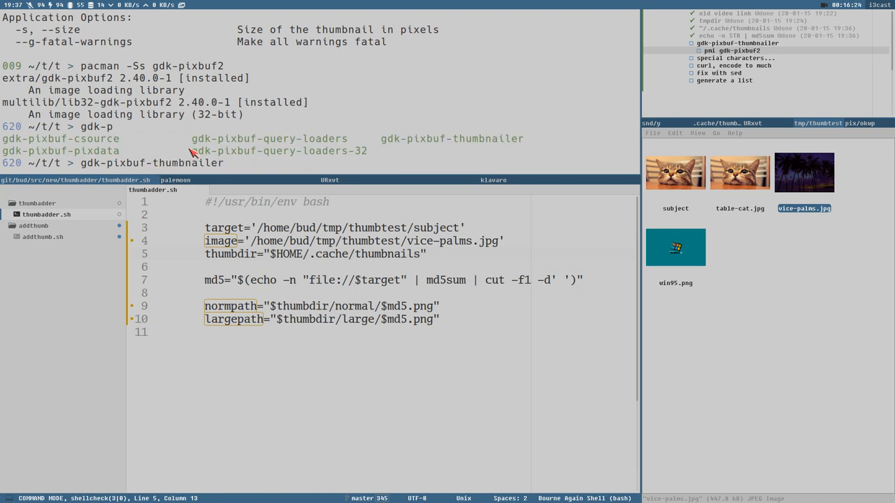
{"action": "type", "text": "--help"}
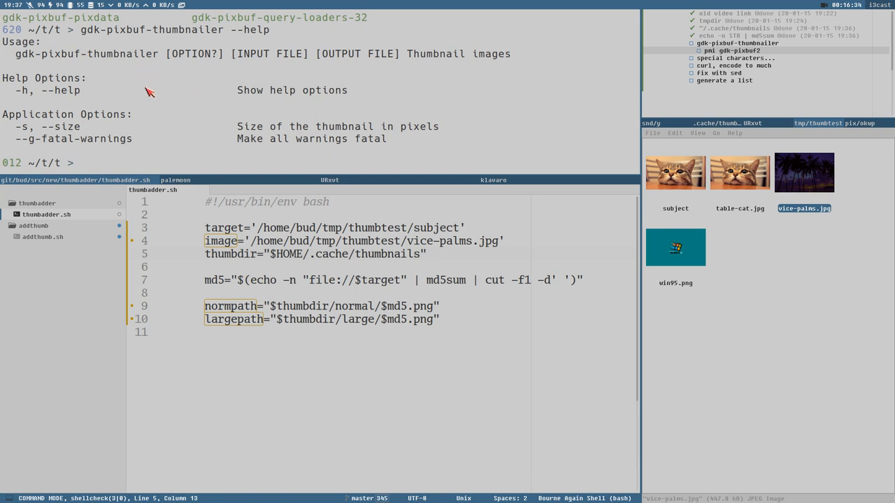
{"action": "mouse_move", "coordinate": [255, 56]}
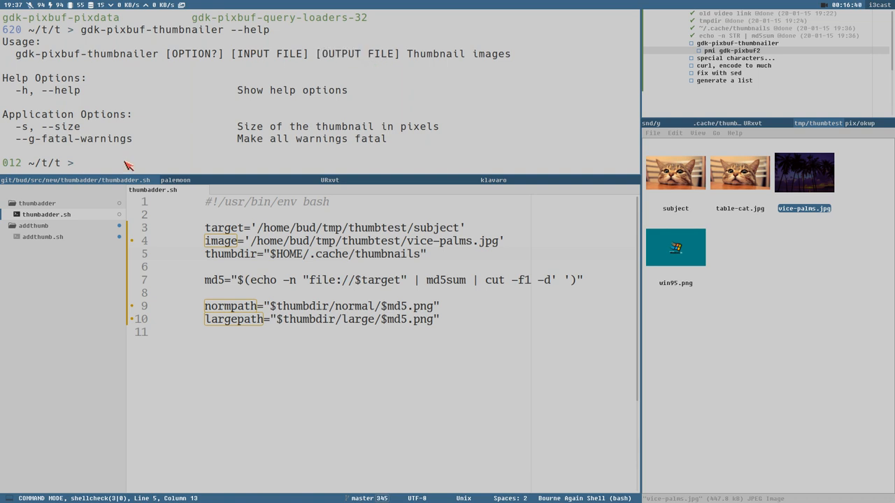
Step: Run gdk-pixbuf-thumbnailer win95.png wt.png to create the wt.png thumbnail
{"action": "type", "text": "gdk-pixbuf-thumbnailer --hel"}
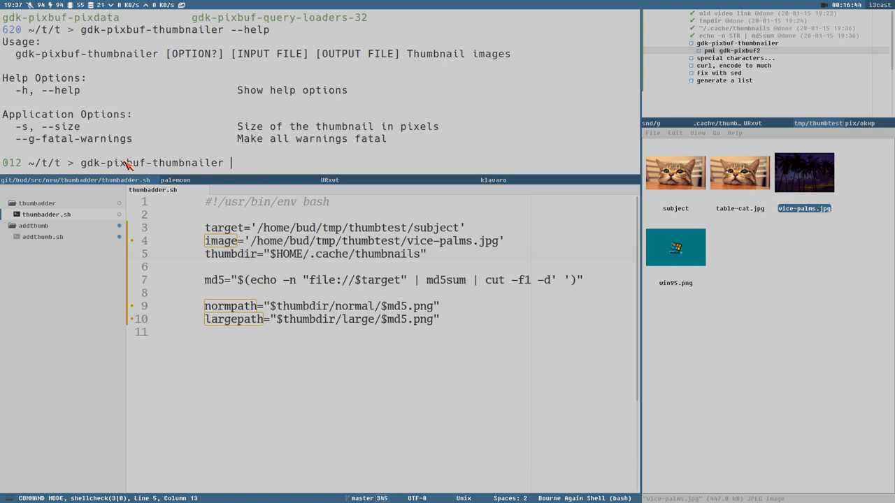
{"action": "type", "text": "wi"}
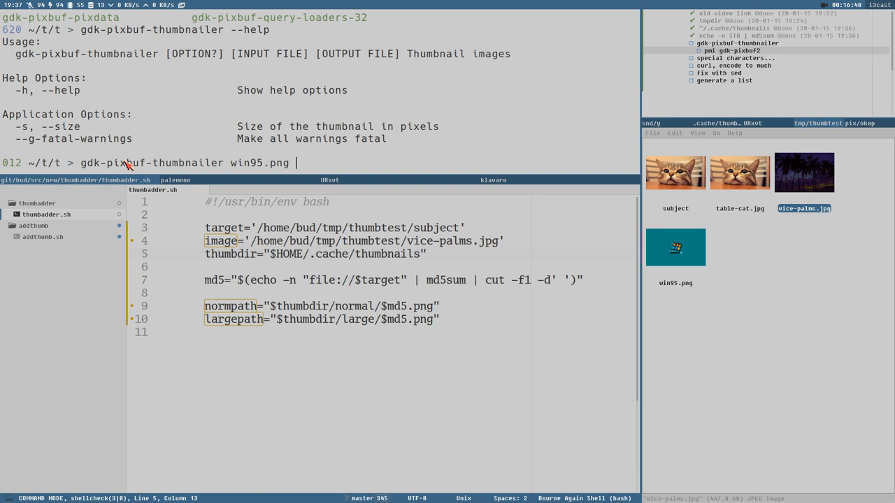
{"action": "mouse_move", "coordinate": [347, 161]}
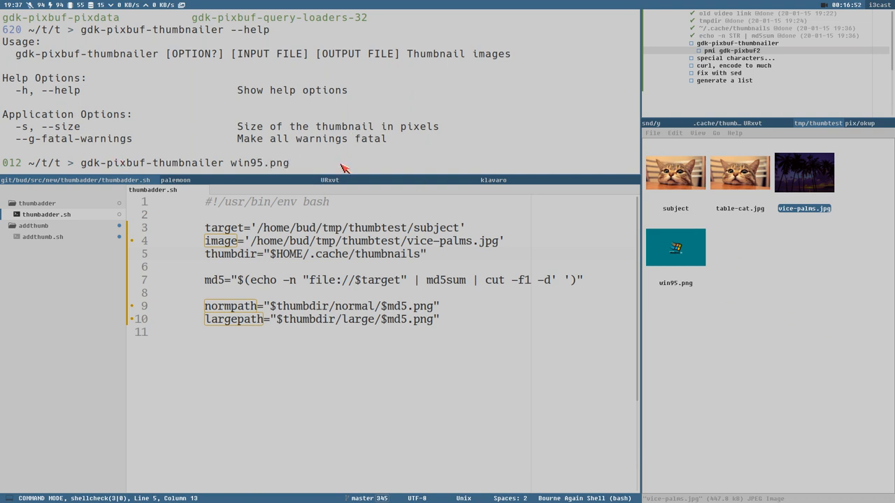
{"action": "type", "text": "wt"}
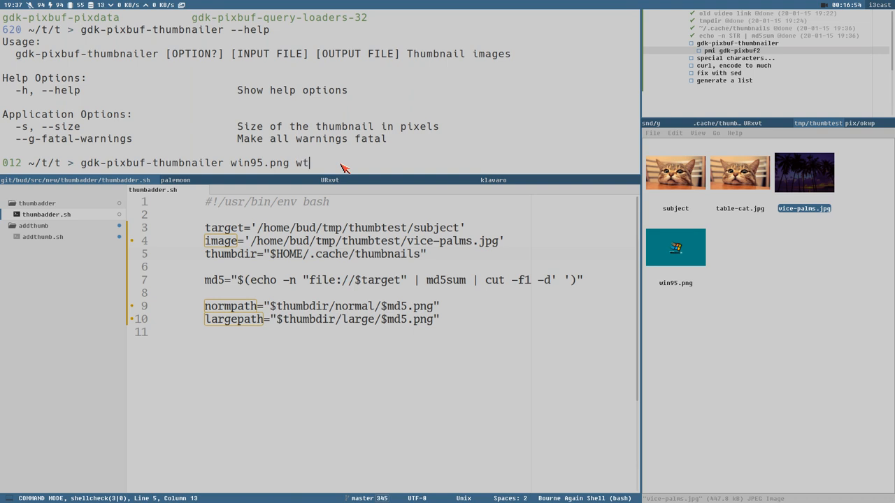
{"action": "type", "text": ".png"}
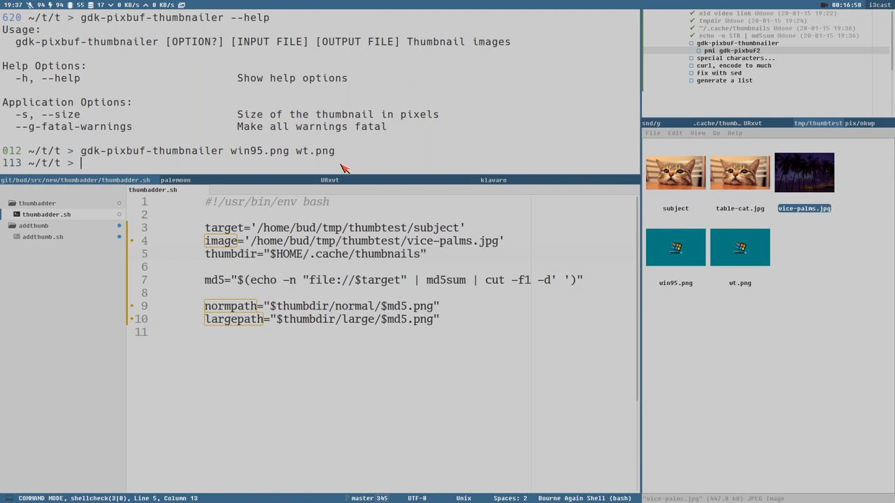
{"action": "mouse_move", "coordinate": [21, 174]}
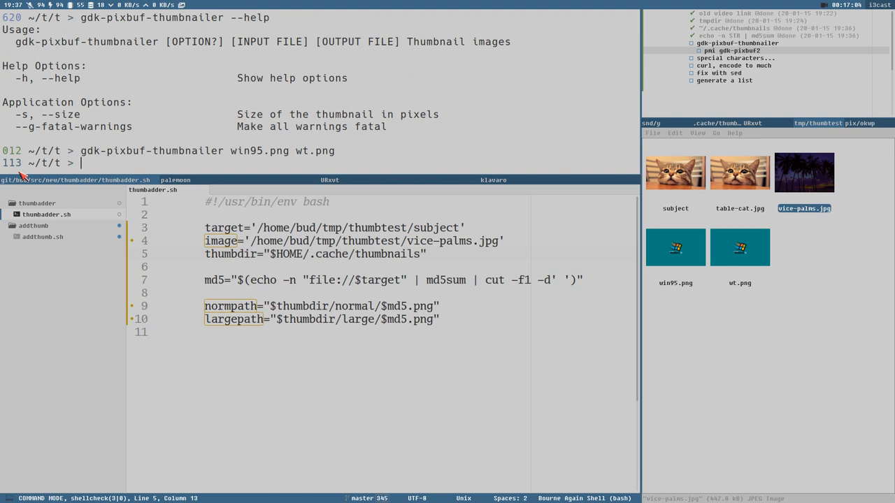
{"action": "mouse_move", "coordinate": [139, 164]}
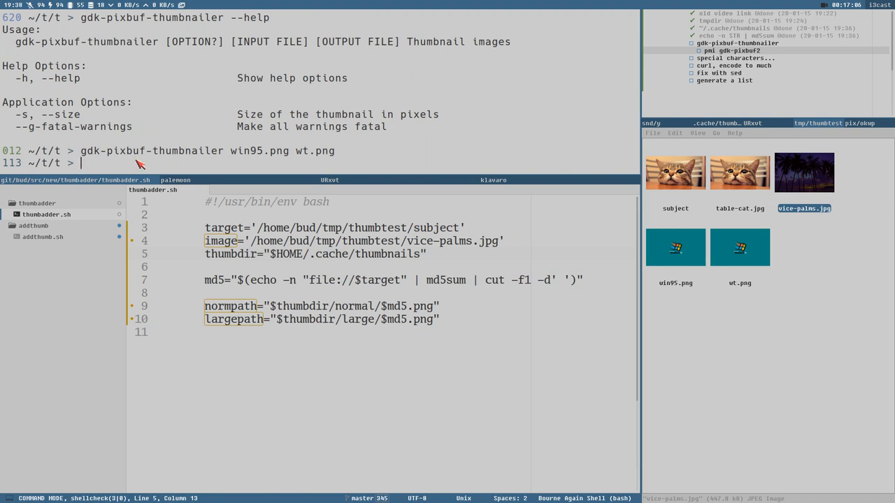
{"action": "mouse_move", "coordinate": [202, 170]}
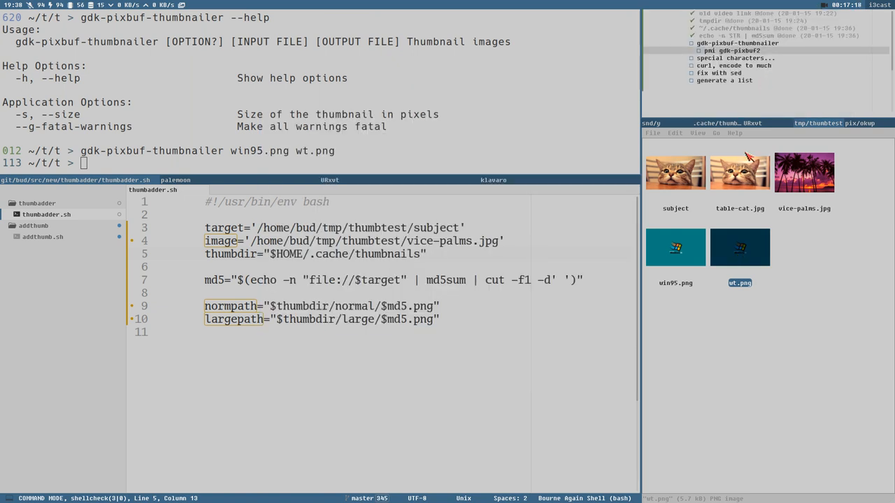
Step: Select win95.png to preview the full Windows 95 image
{"action": "left_click", "coordinate": [675, 246]}
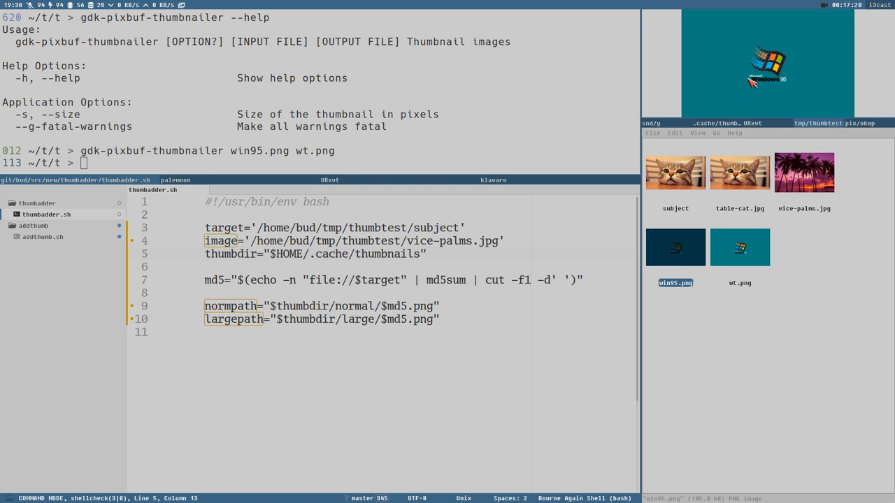
{"action": "mouse_move", "coordinate": [762, 87]}
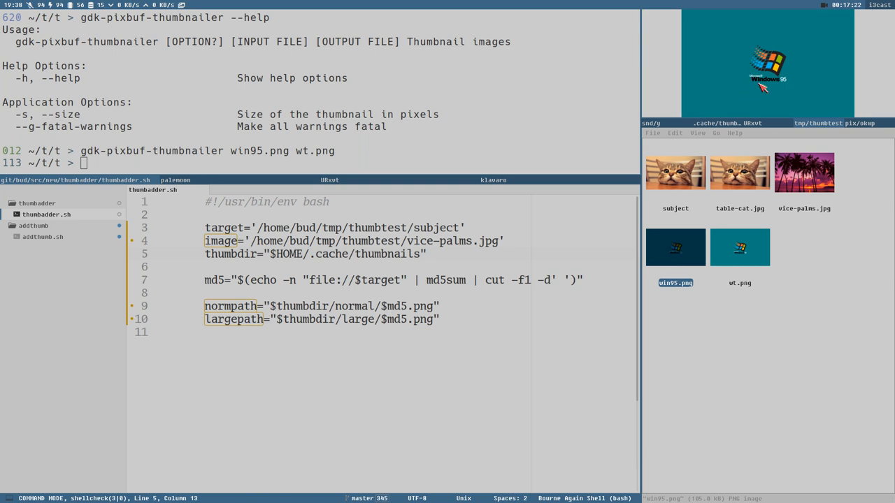
{"action": "double_click", "coordinate": [675, 246]}
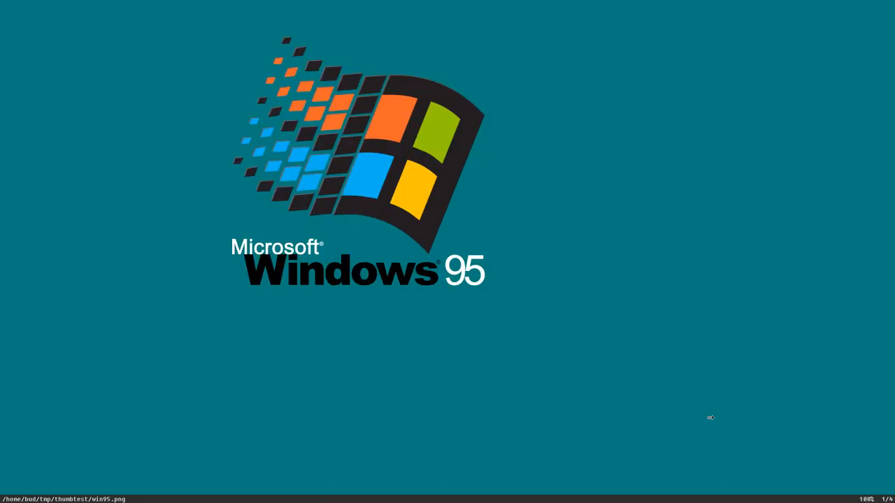
{"action": "mouse_move", "coordinate": [723, 324]}
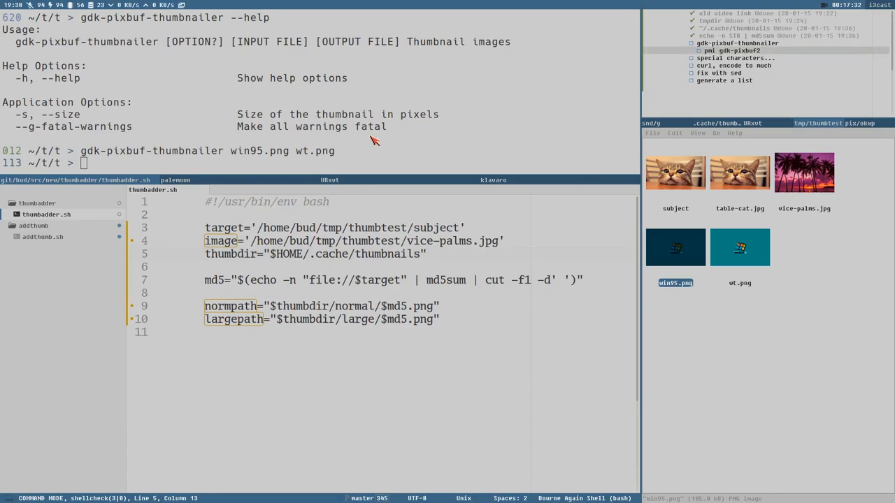
Step: Rerun the previous command as gdk-pixbuf-thumbnailer vice-palms.jpg wt2.png
{"action": "key", "text": "Up"}
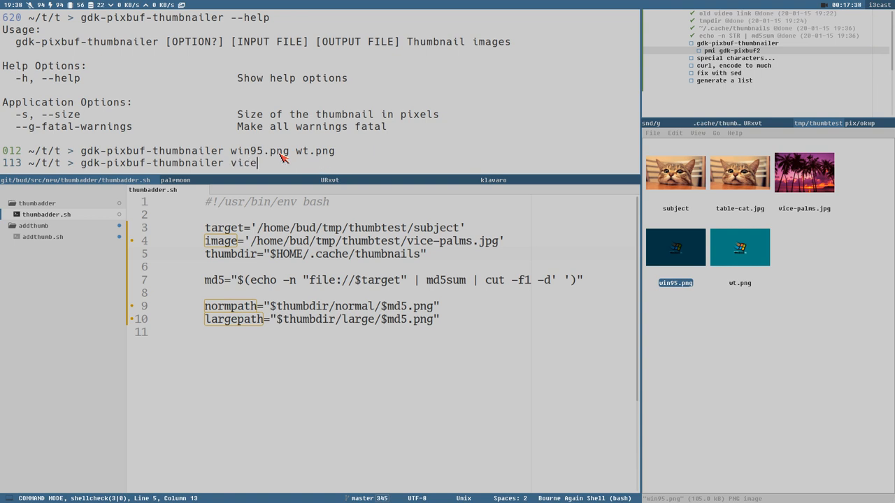
{"action": "type", "text": "-palms.jpg"}
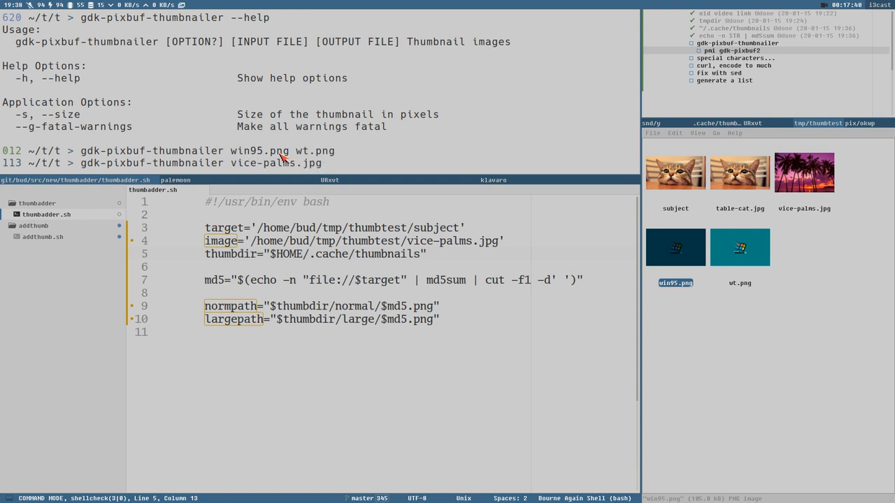
{"action": "type", "text": "wt2.png"}
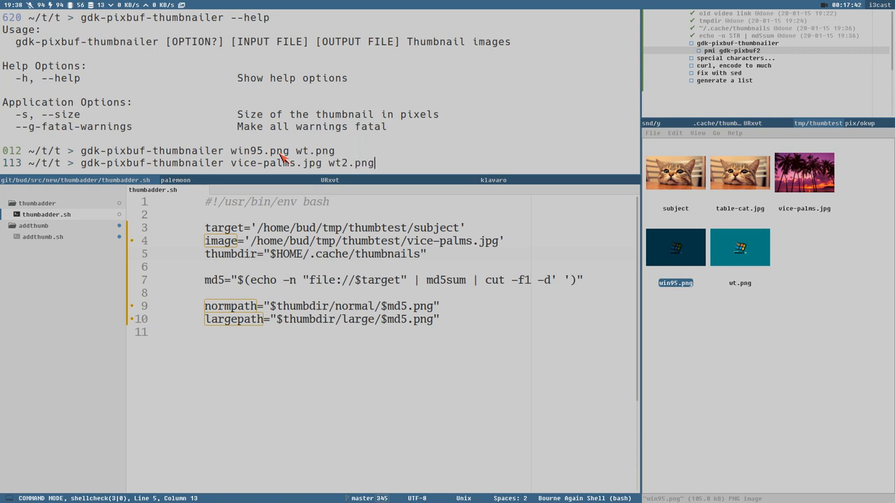
{"action": "key", "text": "Return"}
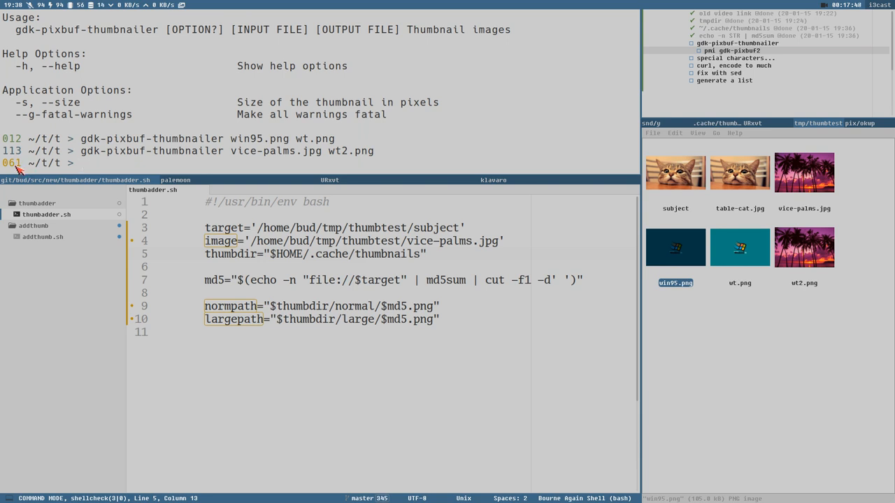
{"action": "mouse_move", "coordinate": [870, 253]}
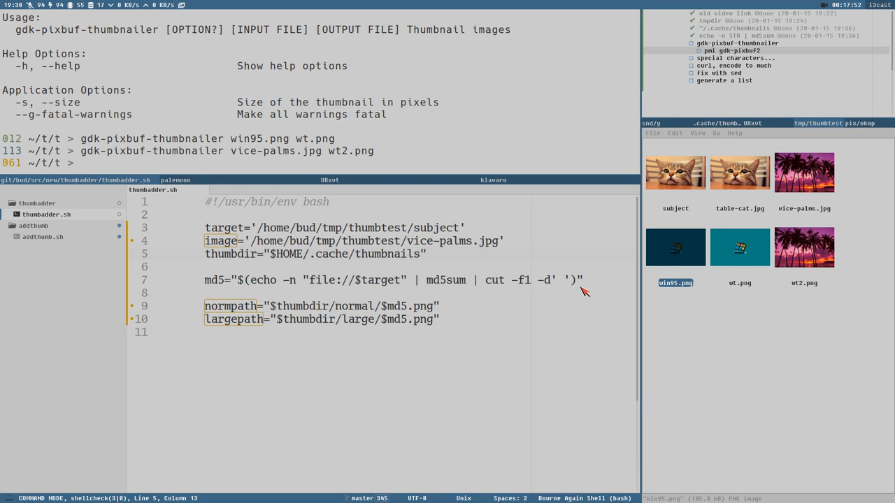
{"action": "mouse_move", "coordinate": [786, 286]}
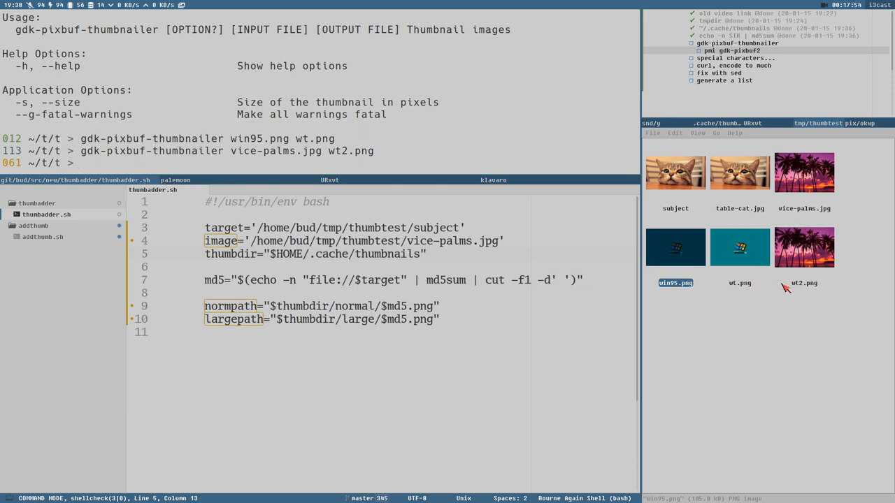
{"action": "mouse_move", "coordinate": [213, 138]}
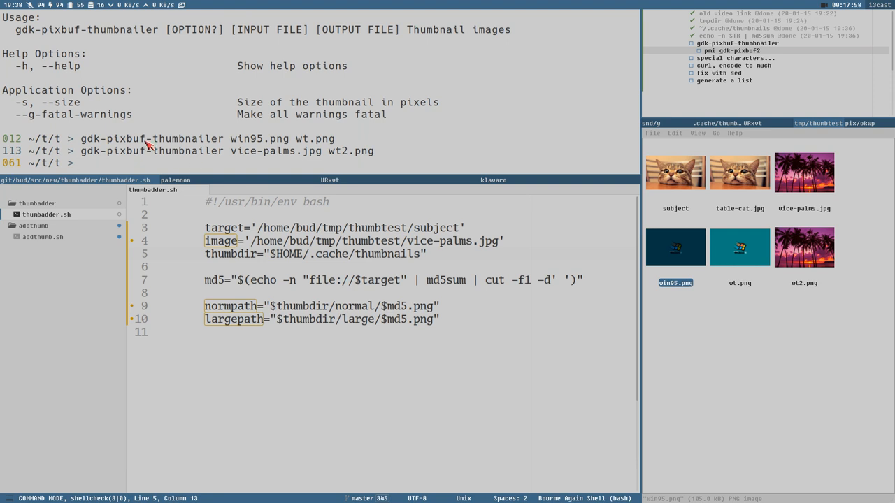
{"action": "mouse_move", "coordinate": [23, 108]}
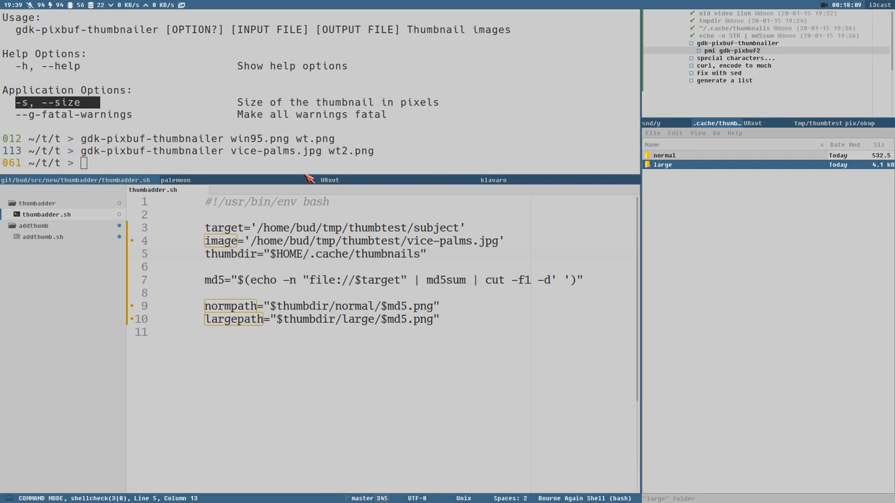
{"action": "mouse_move", "coordinate": [475, 144]}
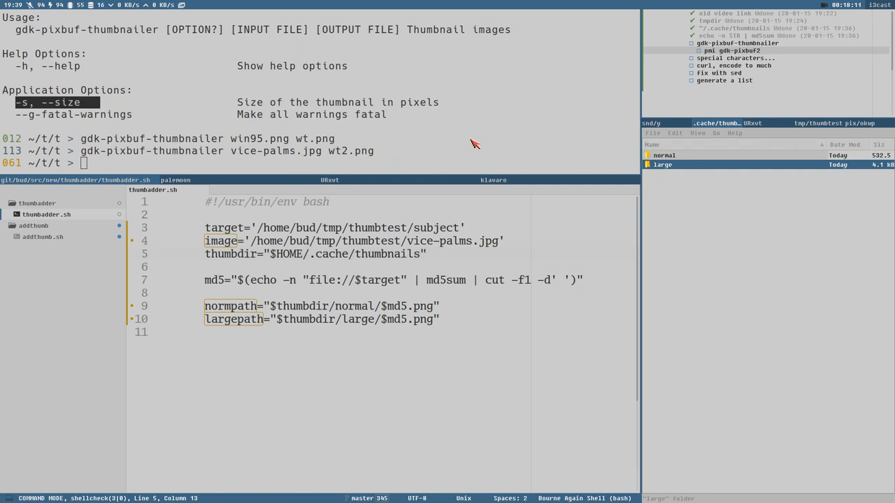
{"action": "mouse_move", "coordinate": [354, 79]}
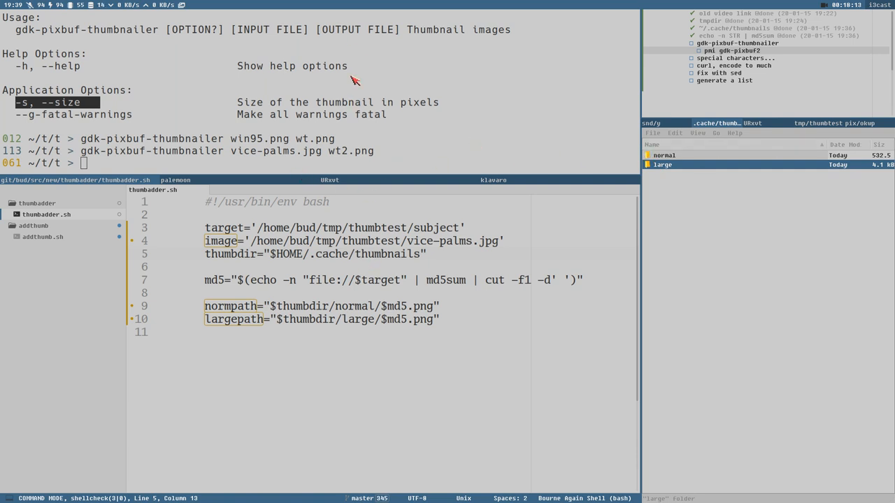
{"action": "mouse_move", "coordinate": [49, 110]}
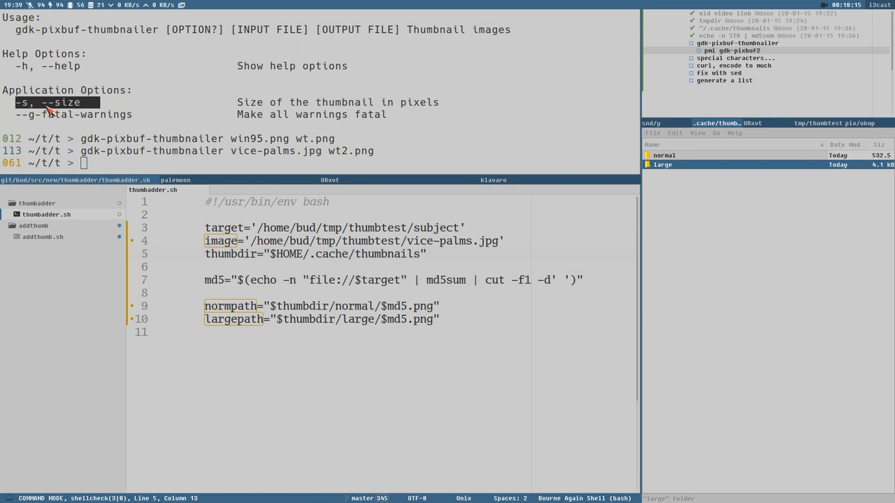
{"action": "mouse_move", "coordinate": [342, 131]}
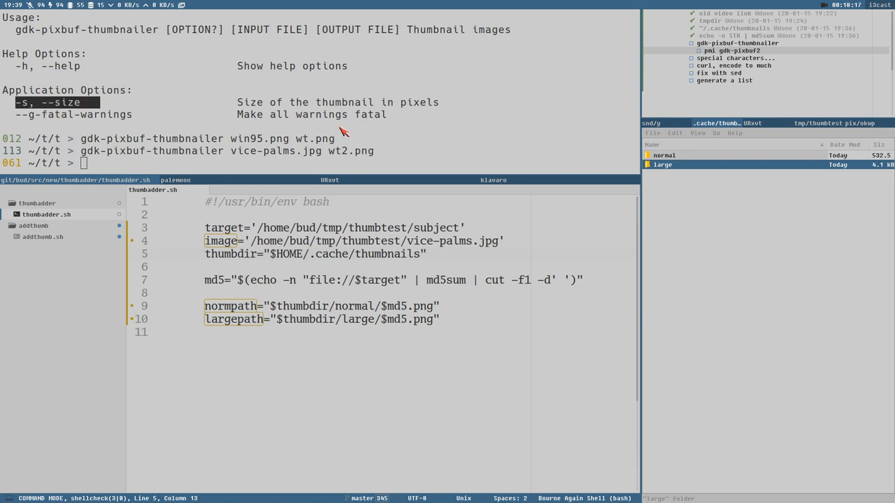
Step: Select the normal folder inside ~/.cache/thumbnails in Thunar
{"action": "left_click", "coordinate": [663, 155]}
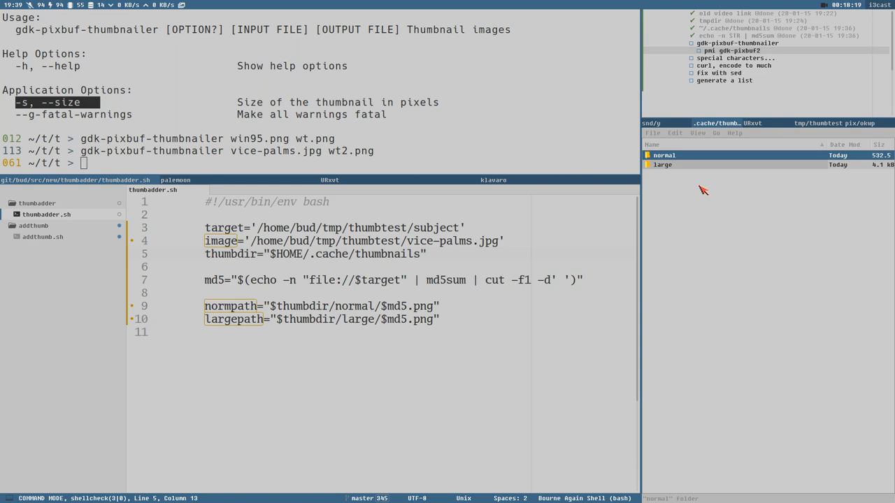
{"action": "mouse_move", "coordinate": [119, 143]}
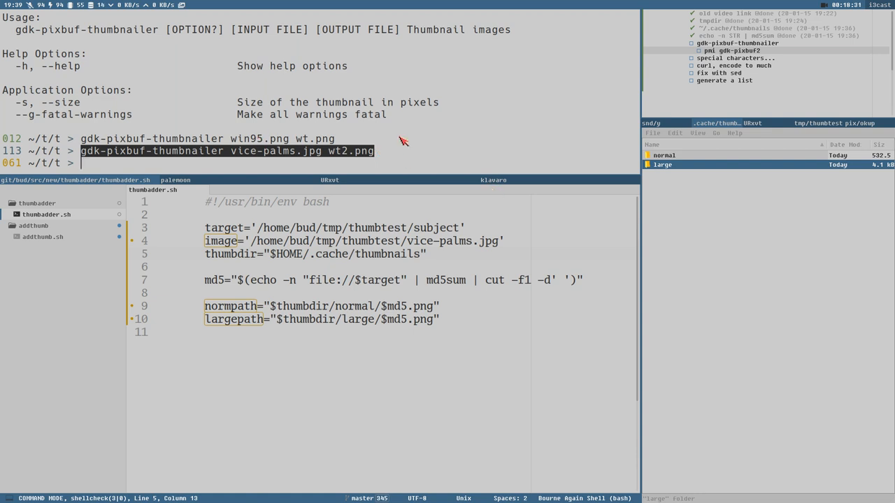
{"action": "mouse_move", "coordinate": [486, 255]}
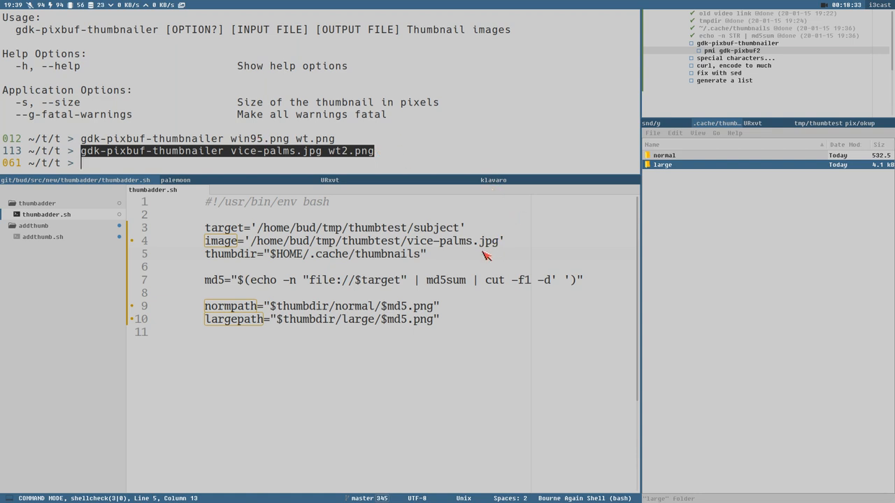
{"action": "mouse_move", "coordinate": [379, 367]}
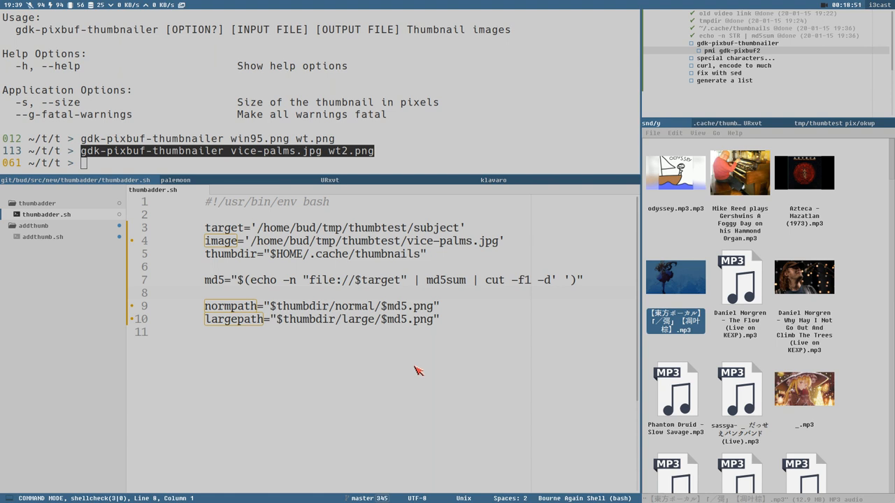
{"action": "mouse_move", "coordinate": [353, 206]}
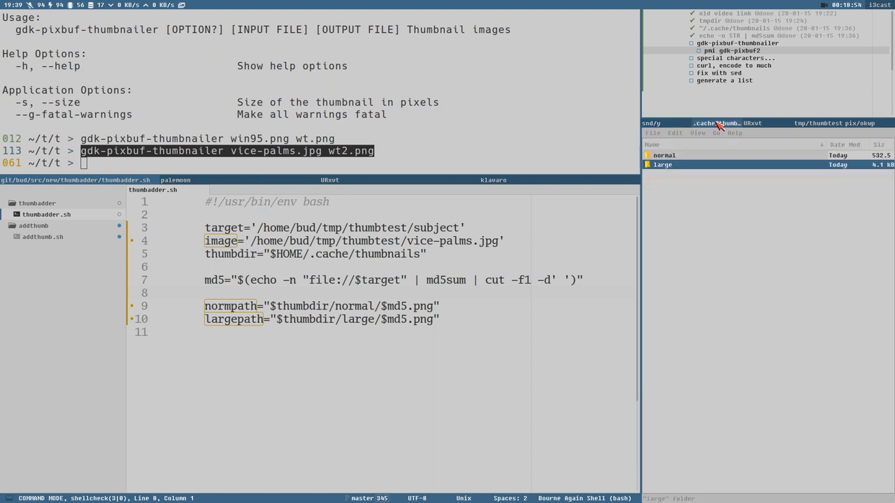
{"action": "mouse_move", "coordinate": [231, 297]}
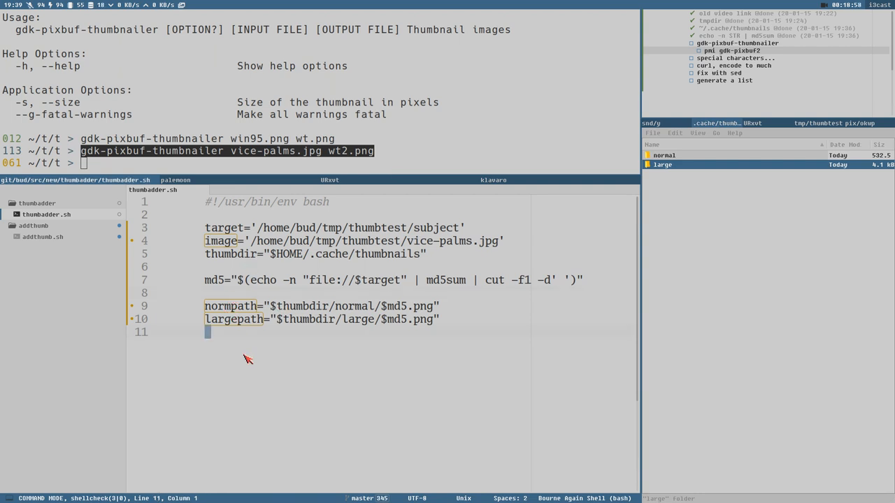
Step: Replace vice-palms.jpg with "$image" in the gdk-pixbuf-thumbnailer command writing wt2.png
{"action": "type", "text": "gdk-pixbuf-thumbnailer vice-palms.jpg wt2.png"}
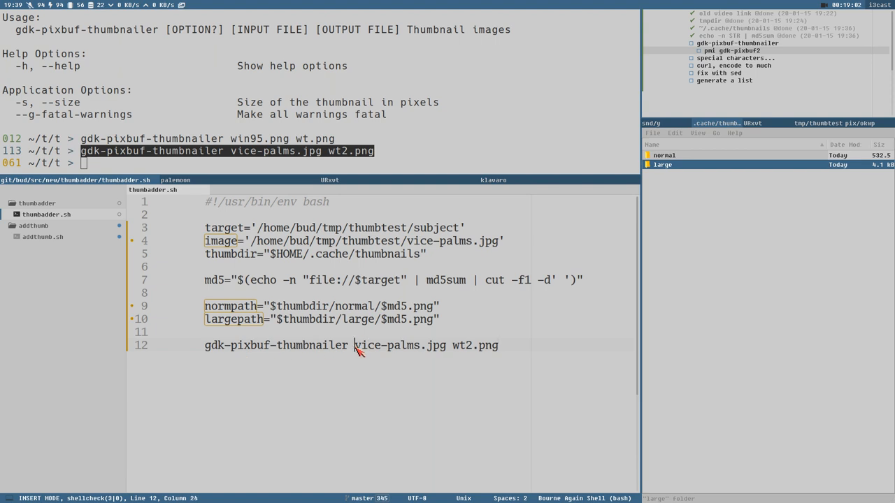
{"action": "double_click", "coordinate": [399, 346]}
{"action": "type", "text": "\"$"}
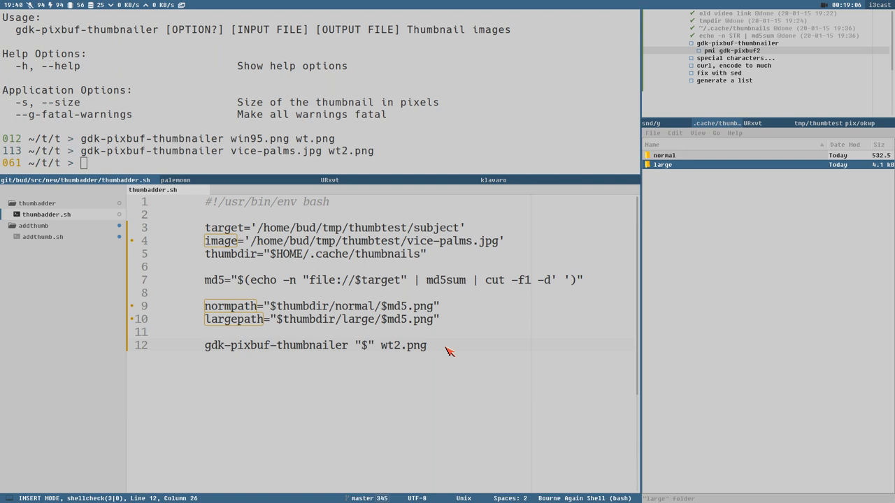
{"action": "type", "text": "image"}
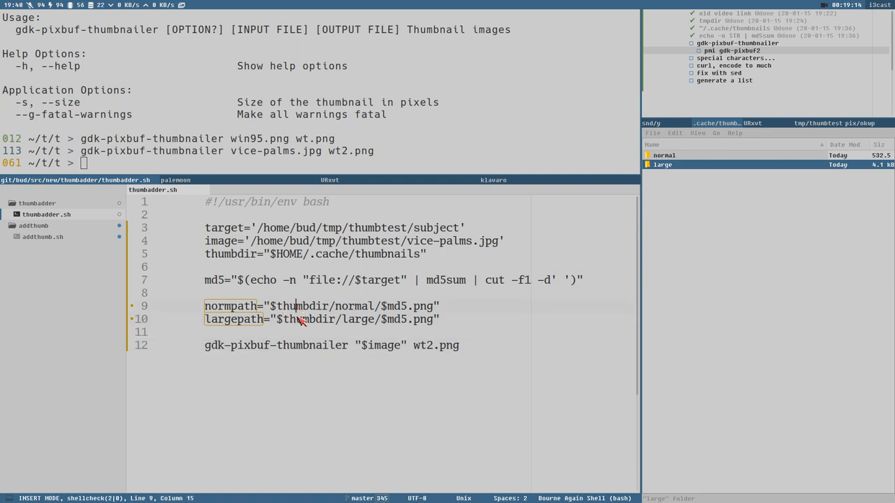
{"action": "mouse_move", "coordinate": [351, 341]}
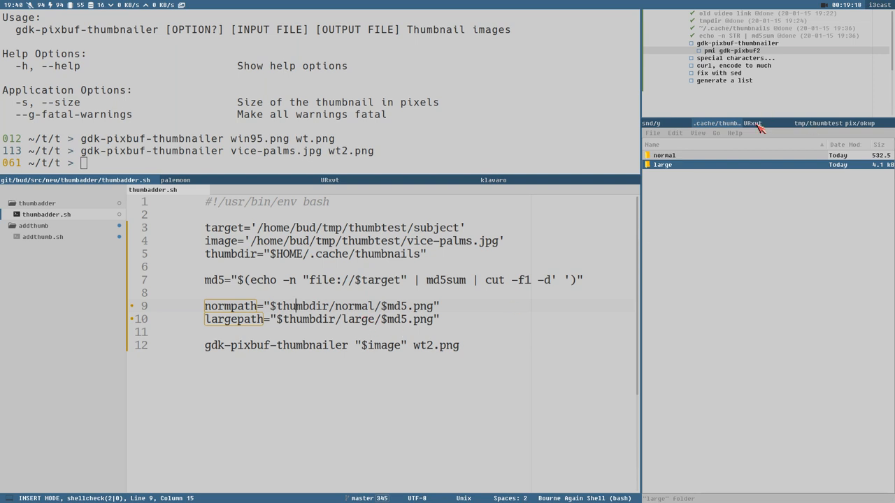
{"action": "mouse_move", "coordinate": [306, 327]}
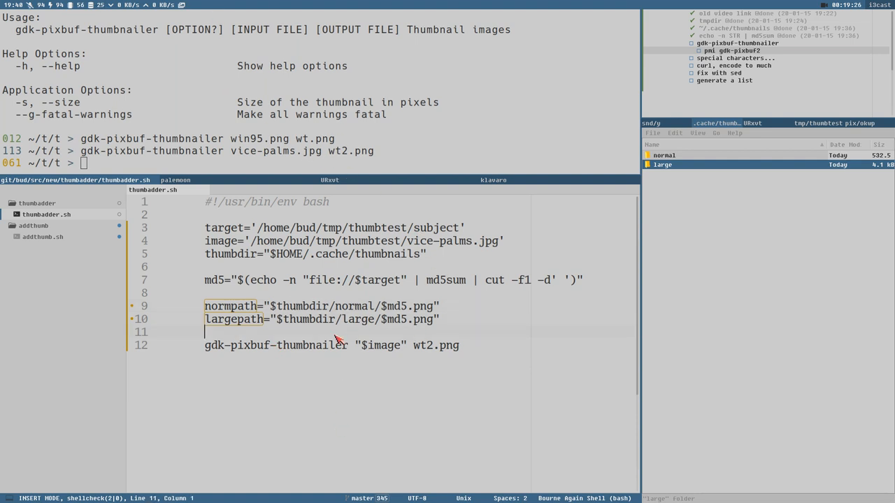
{"action": "mouse_move", "coordinate": [402, 360]}
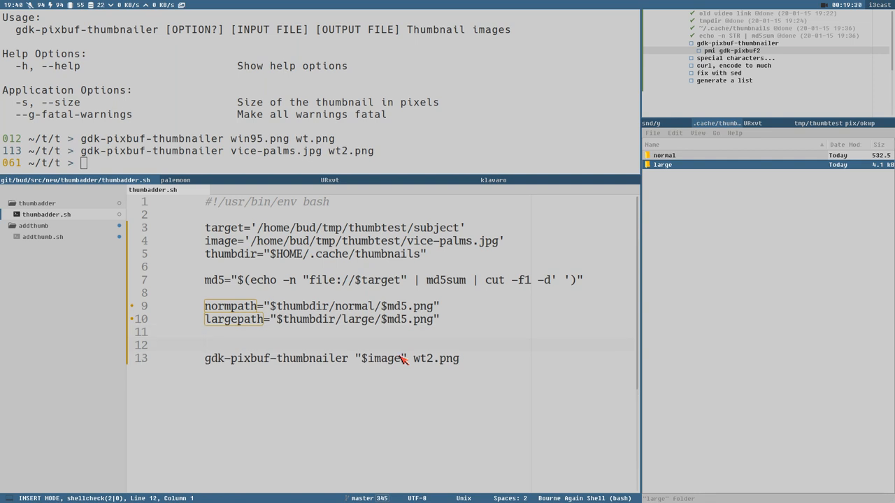
Step: Add tf="$(mktemp)" and have the thumbnailer write a -s 128 thumbnail to "$tf"
{"action": "type", "text": "t"}
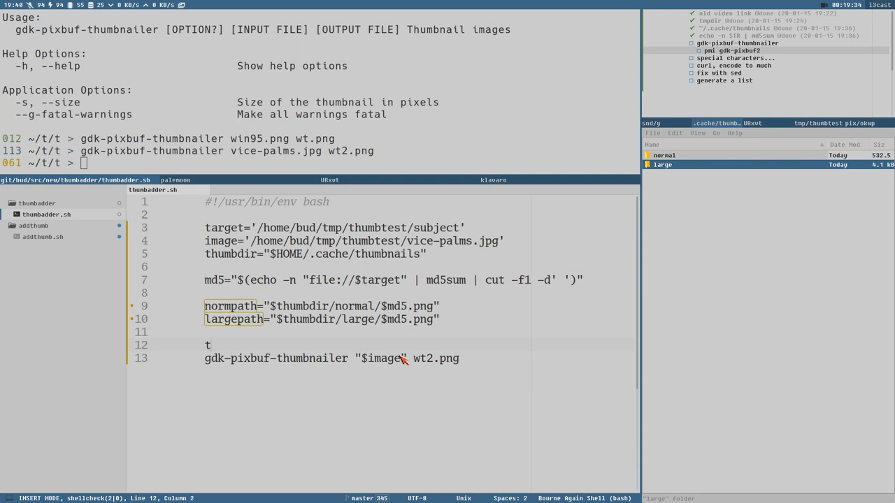
{"action": "type", "text": "f=\"$\""}
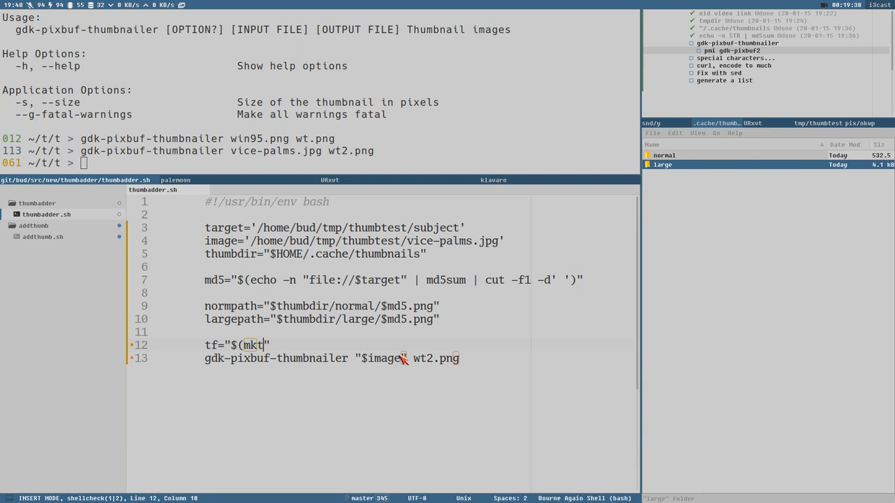
{"action": "type", "text": "emp)"}
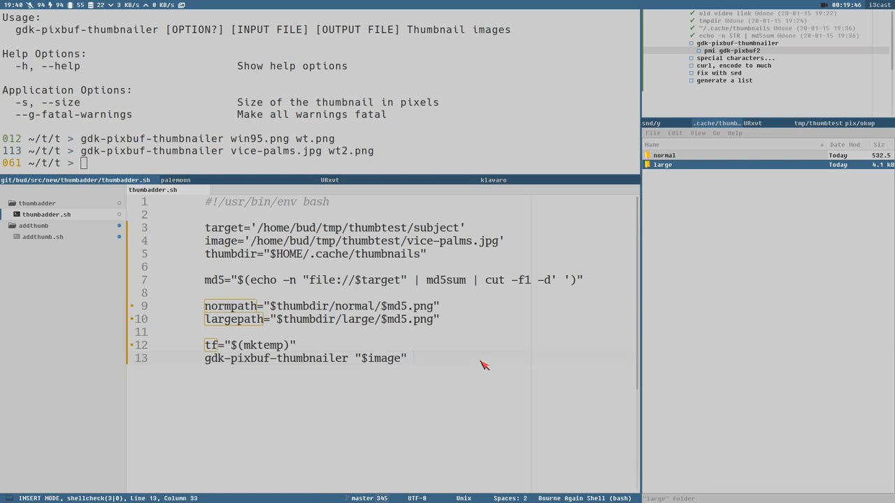
{"action": "type", "text": "\"$"}
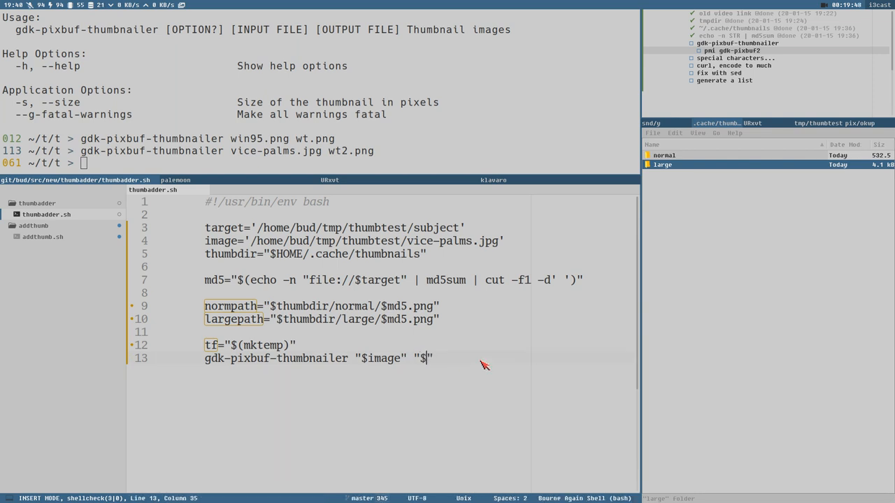
{"action": "type", "text": "tf\""}
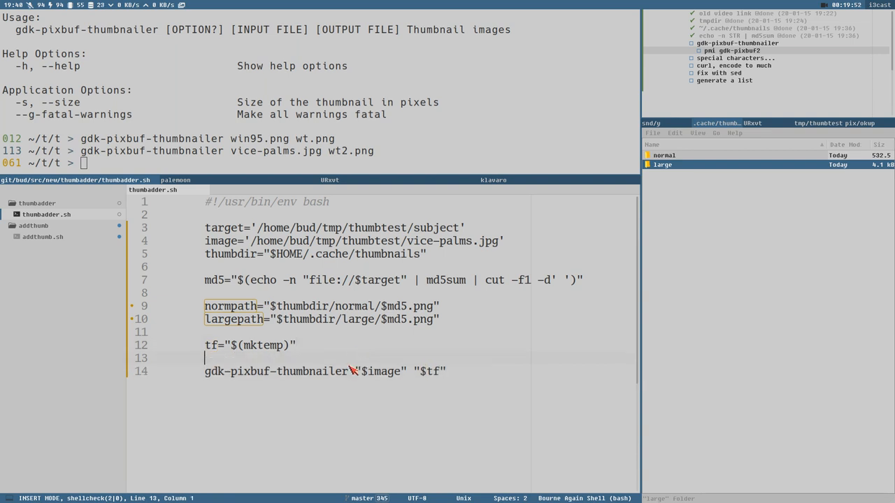
{"action": "type", "text": "-s"}
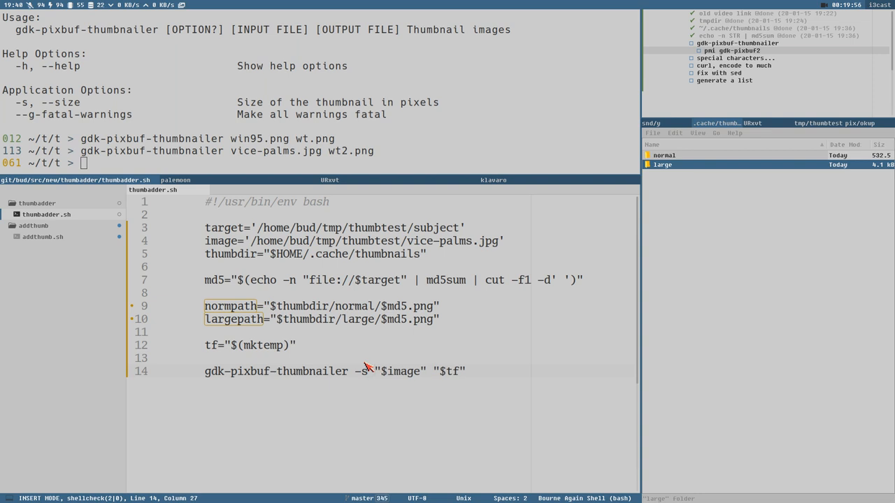
{"action": "type", "text": "128"}
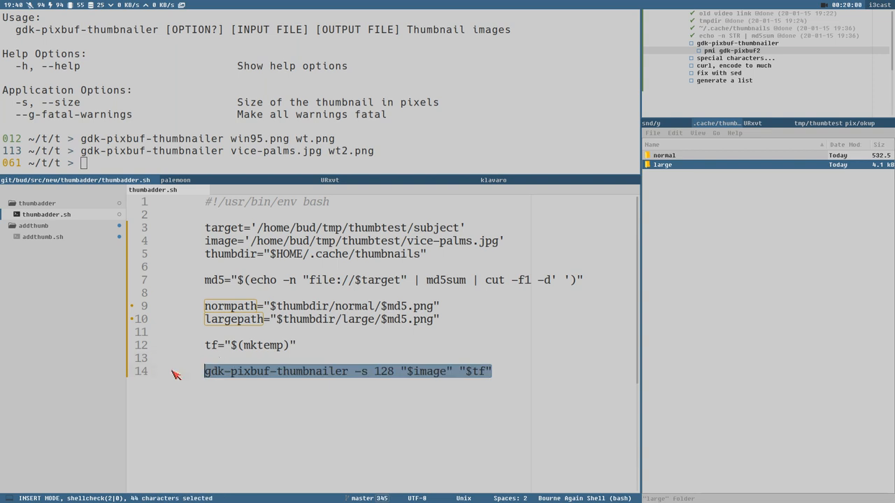
Step: Add mv -f "$tf" "$normpath" below the thumbnailer line and save the script
{"action": "left_click", "coordinate": [516, 371]}
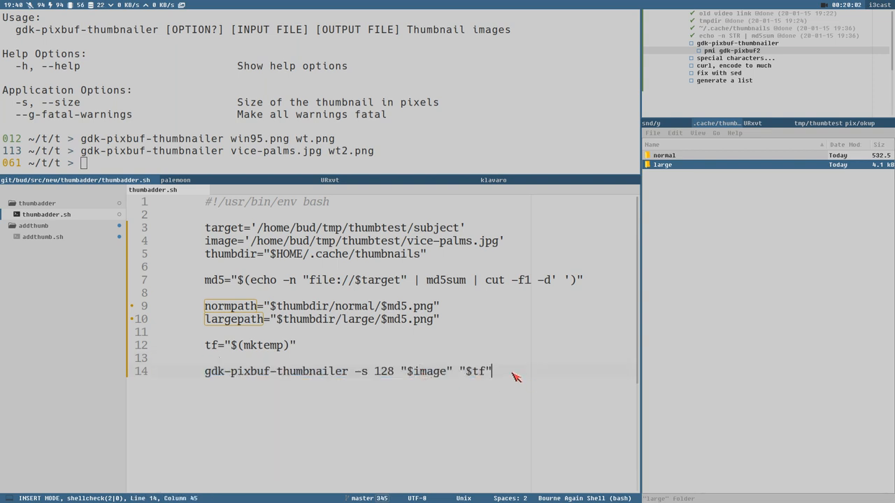
{"action": "mouse_move", "coordinate": [514, 376]}
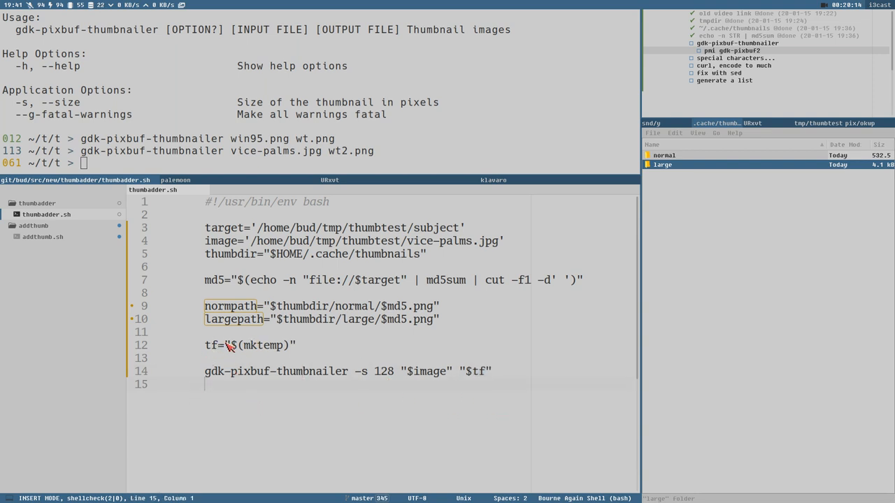
{"action": "mouse_move", "coordinate": [231, 397]}
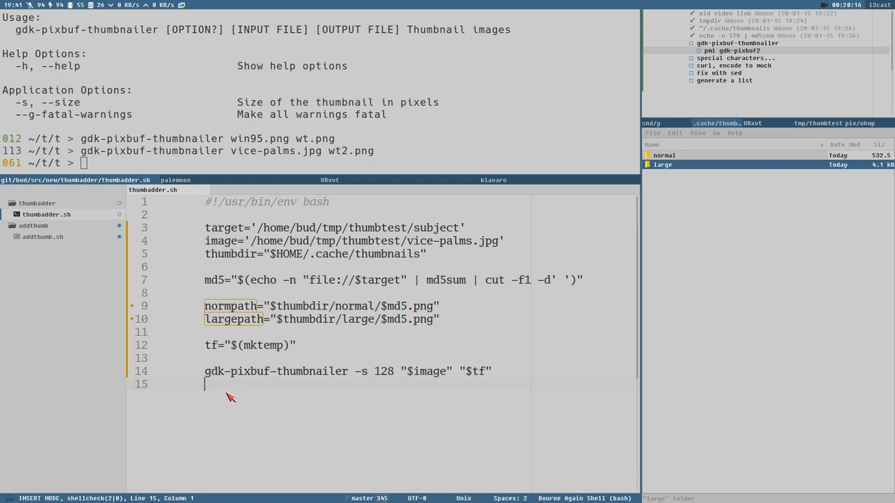
{"action": "type", "text": "mv -f"}
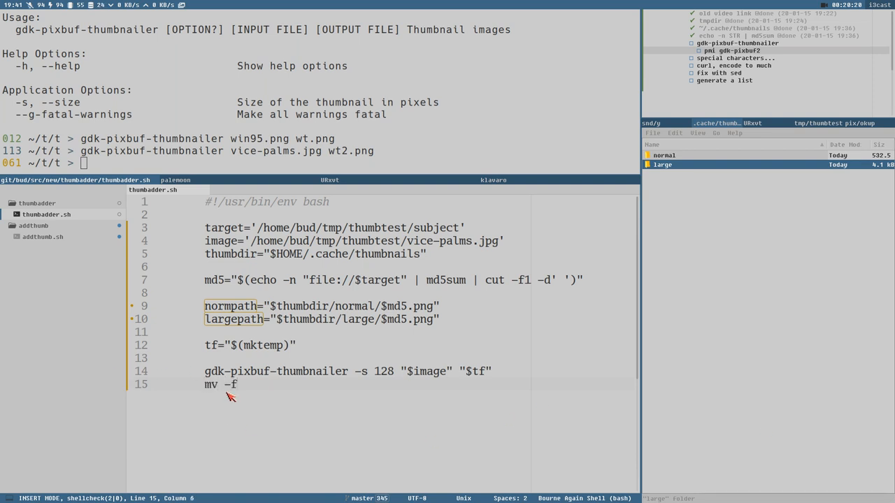
{"action": "type", "text": "\"\""}
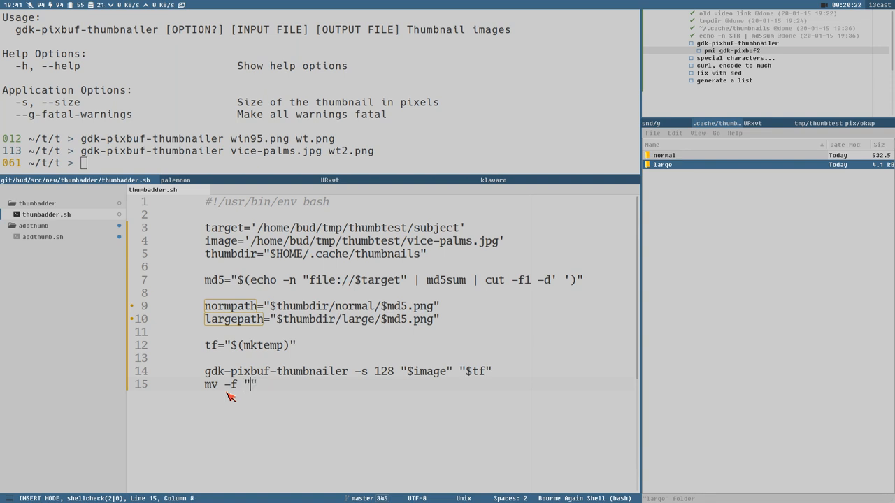
{"action": "type", "text": "$norm"}
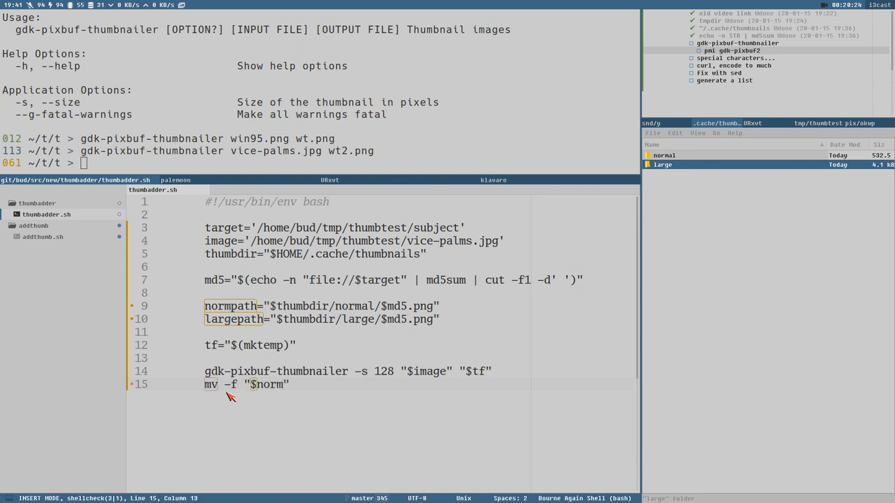
{"action": "type", "text": "path"}
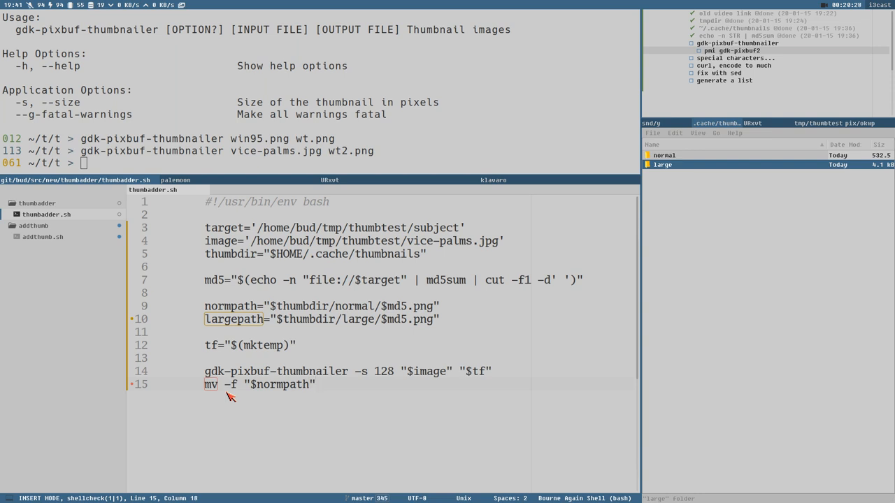
{"action": "type", "text": "/"}
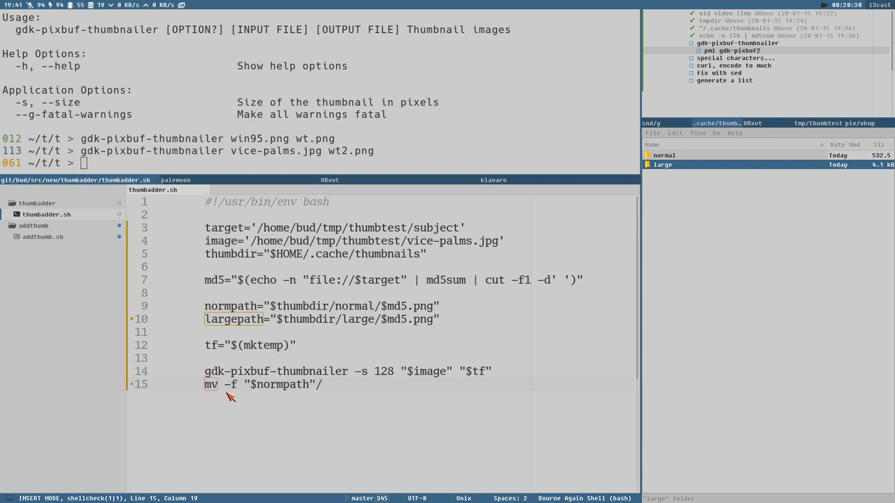
{"action": "key", "text": "BackSpace"}
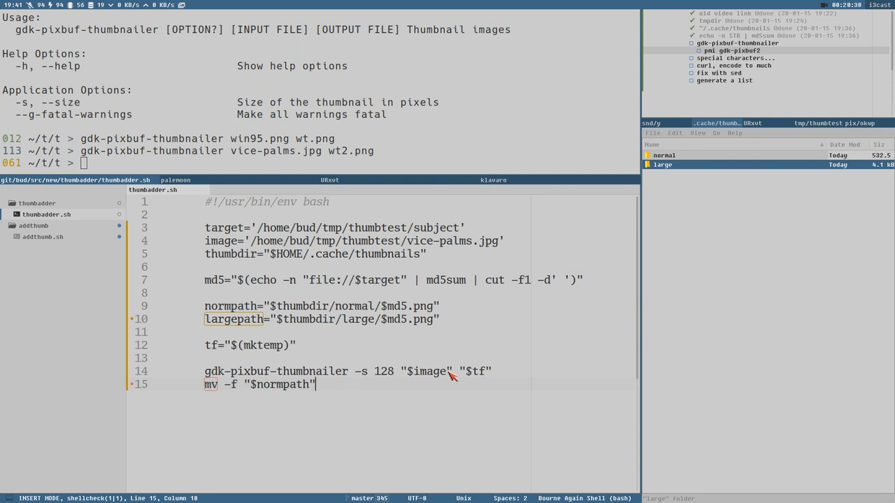
{"action": "double_click", "coordinate": [475, 371]}
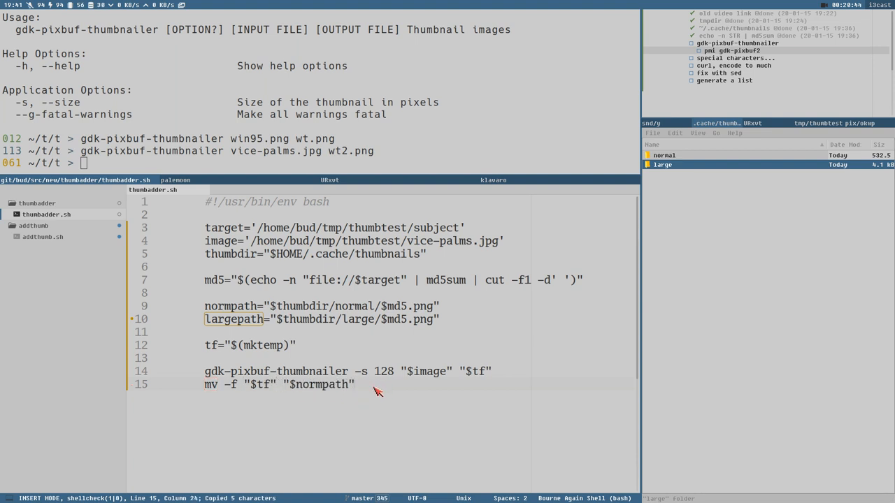
{"action": "key", "text": "Enter"}
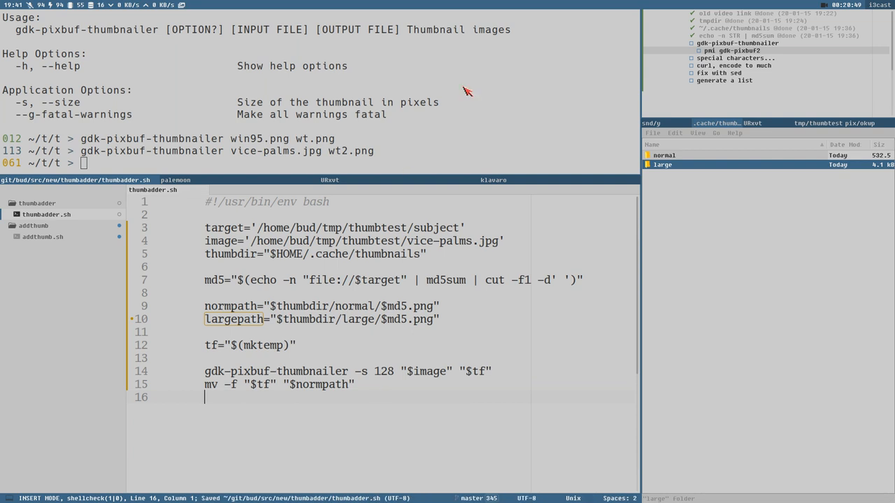
{"action": "mouse_move", "coordinate": [832, 124]}
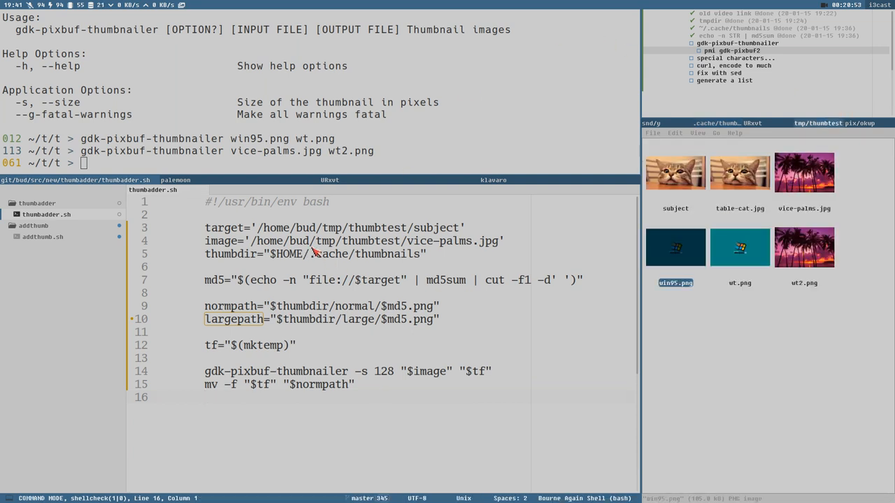
{"action": "mouse_move", "coordinate": [427, 231]}
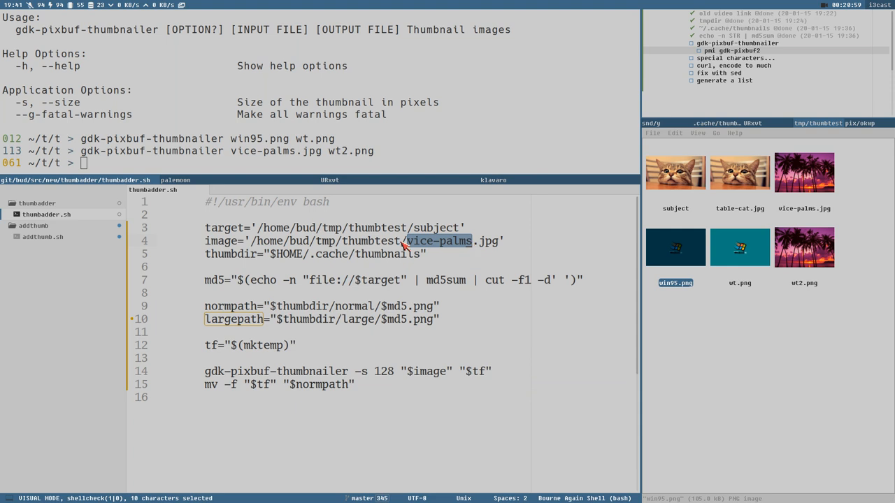
{"action": "mouse_move", "coordinate": [412, 157]}
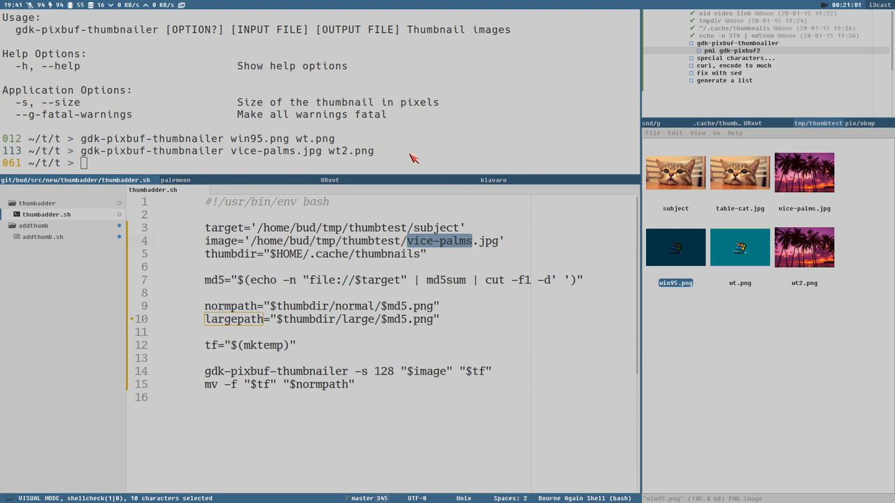
Step: Run thumbadder and refresh Thunar so the subject file shows the palm-tree thumbnail
{"action": "type", "text": "thumbadder"}
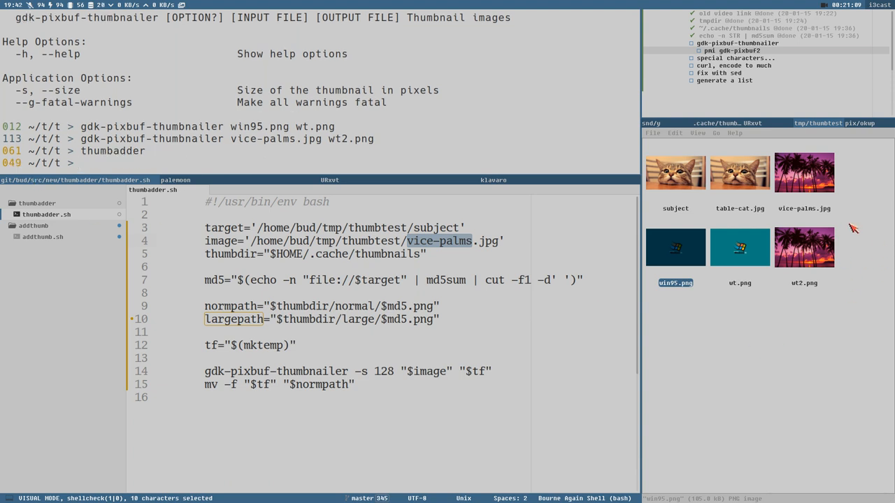
{"action": "left_click", "coordinate": [697, 133]}
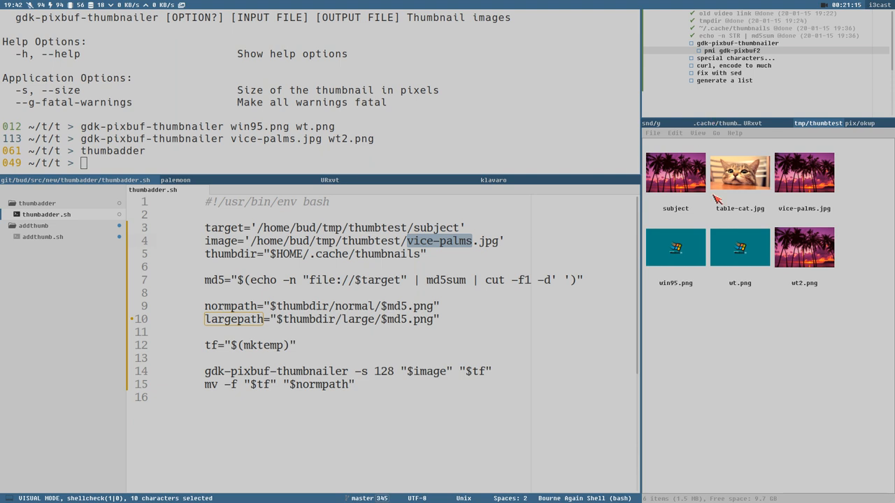
{"action": "key", "text": "Escape"}
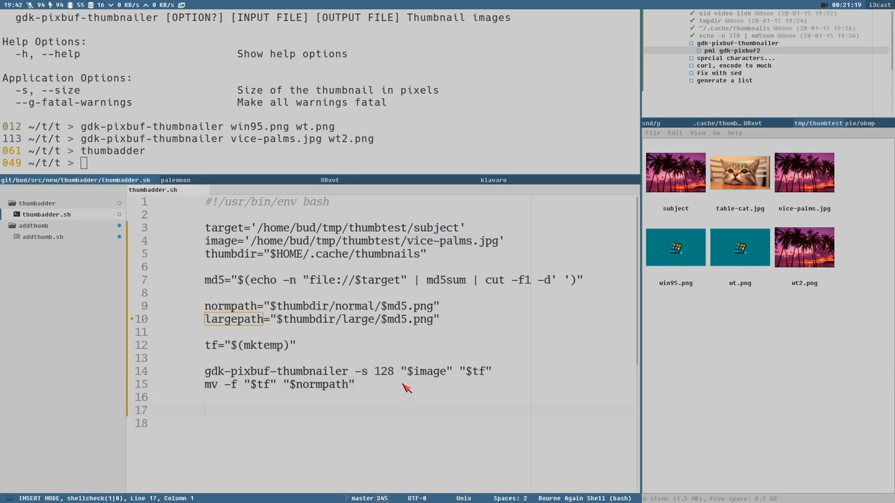
Step: Append touch "$target" and set image to /home/bud/tmp/thumbtest/table-cat.jpg
{"action": "type", "text": "touch \"$"}
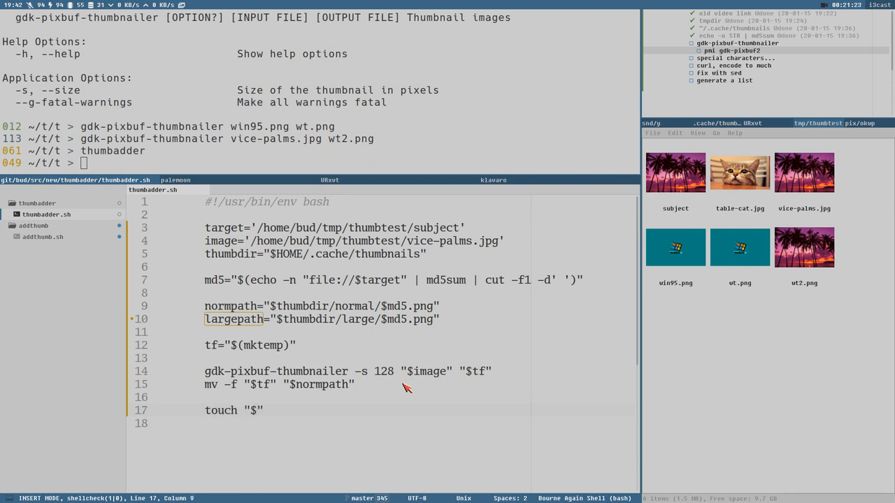
{"action": "type", "text": "targe"}
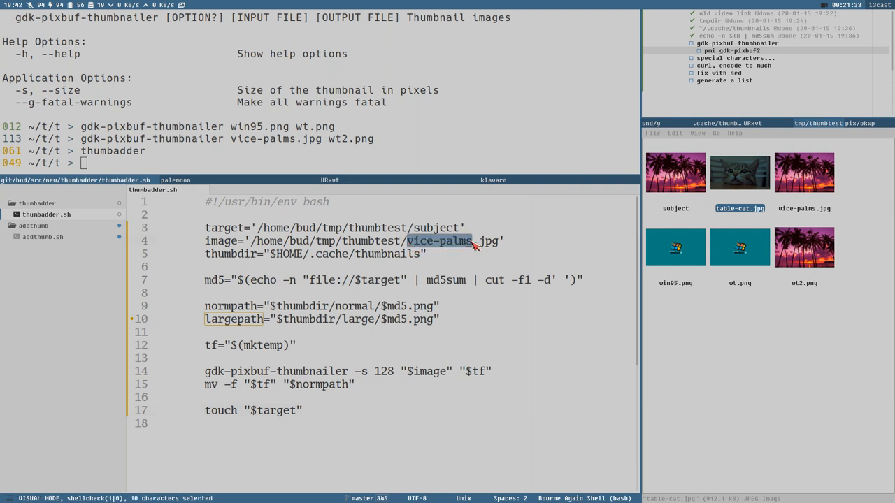
{"action": "type", "text": "tab"}
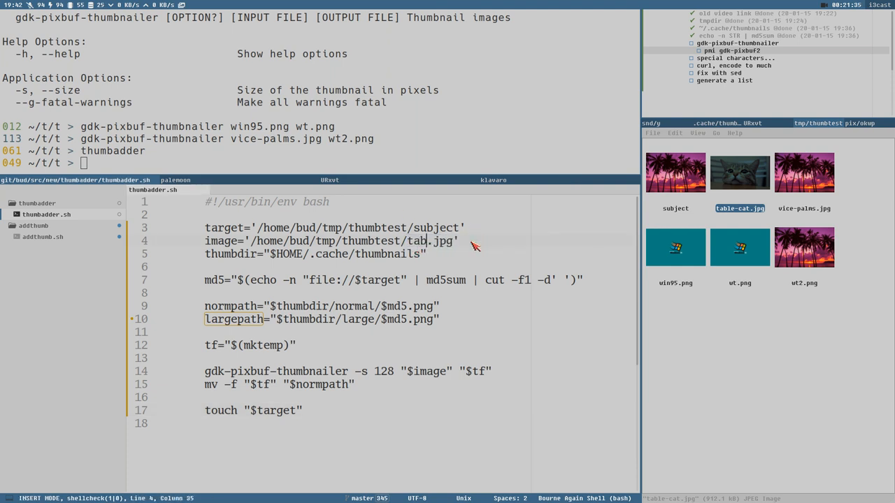
{"action": "type", "text": "le-cat"}
{"action": "left_click", "coordinate": [320, 163]}
{"action": "type", "text": "thumbadder"}
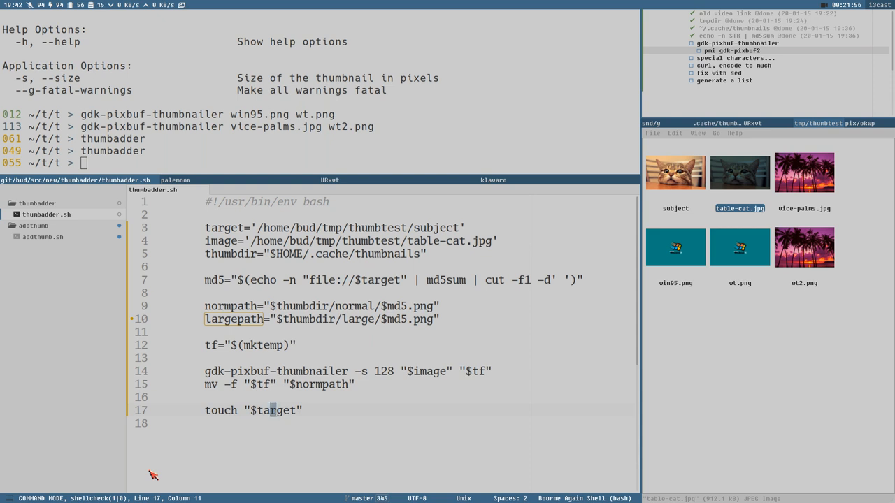
{"action": "mouse_move", "coordinate": [342, 38]}
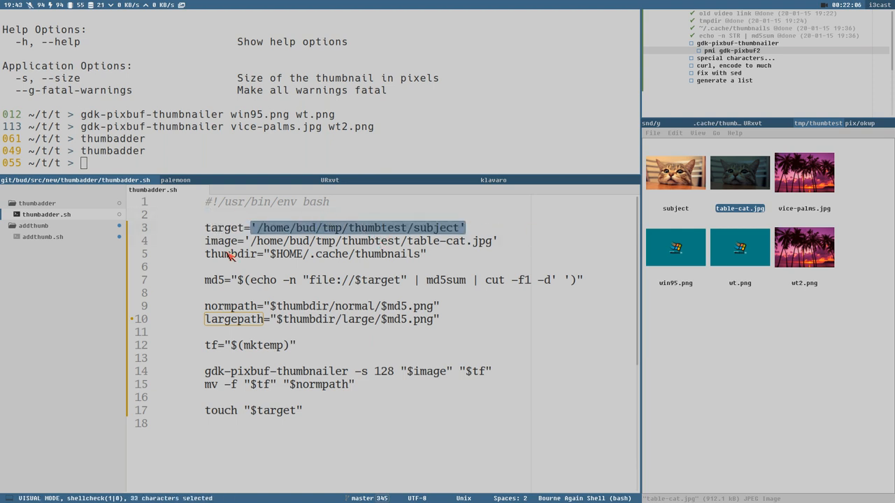
Step: Tick the gdk-pixbuf-thumbnailer todo, check the subject's thumbnail, and open a line above md5
{"action": "left_click", "coordinate": [406, 241]}
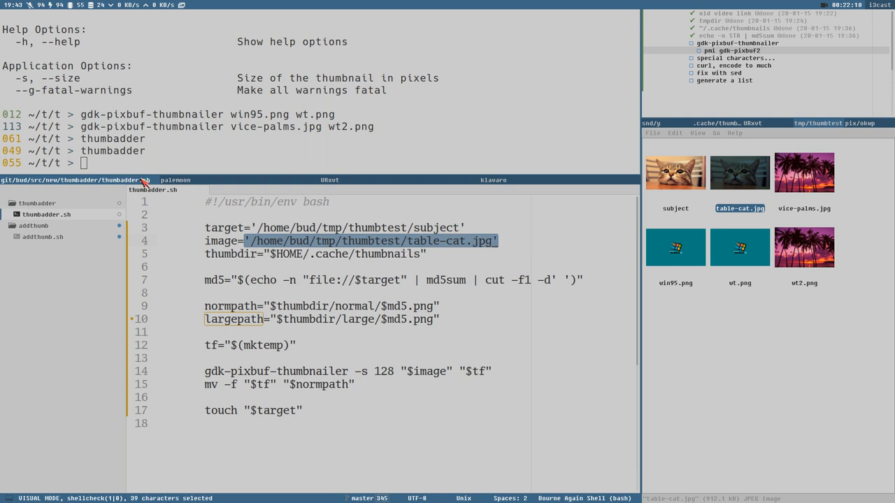
{"action": "mouse_move", "coordinate": [300, 278]}
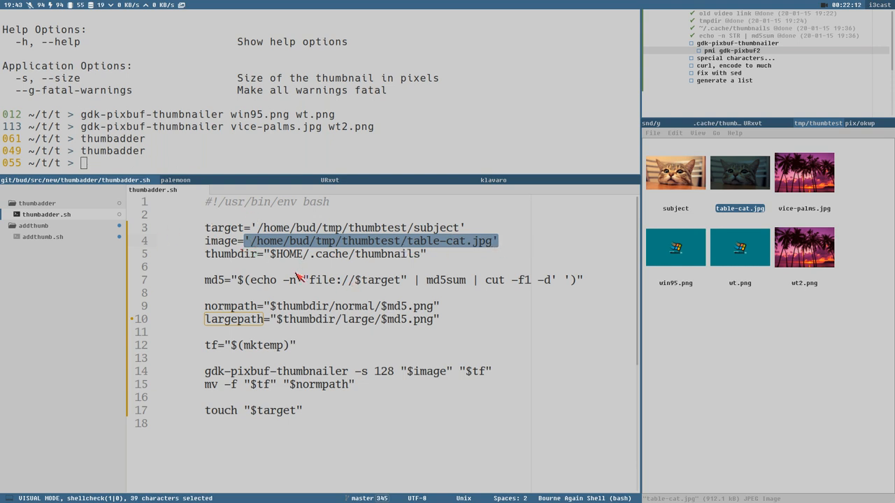
{"action": "mouse_move", "coordinate": [322, 283]}
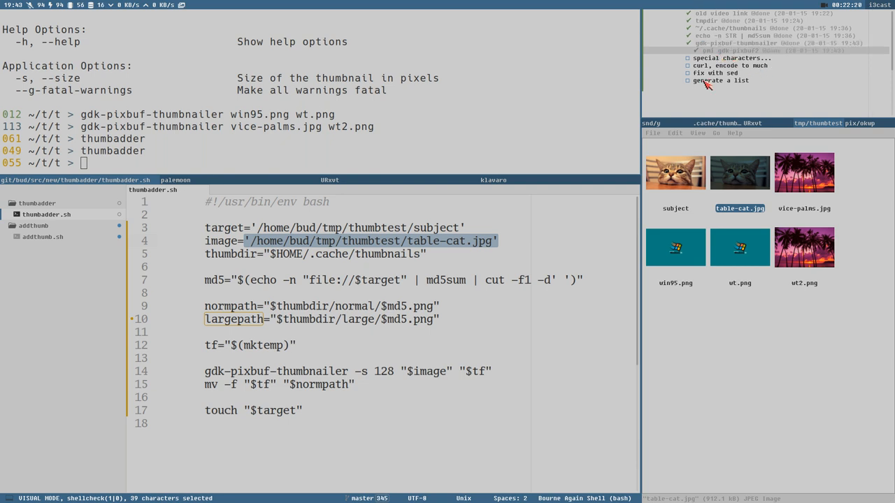
{"action": "left_click", "coordinate": [674, 173]}
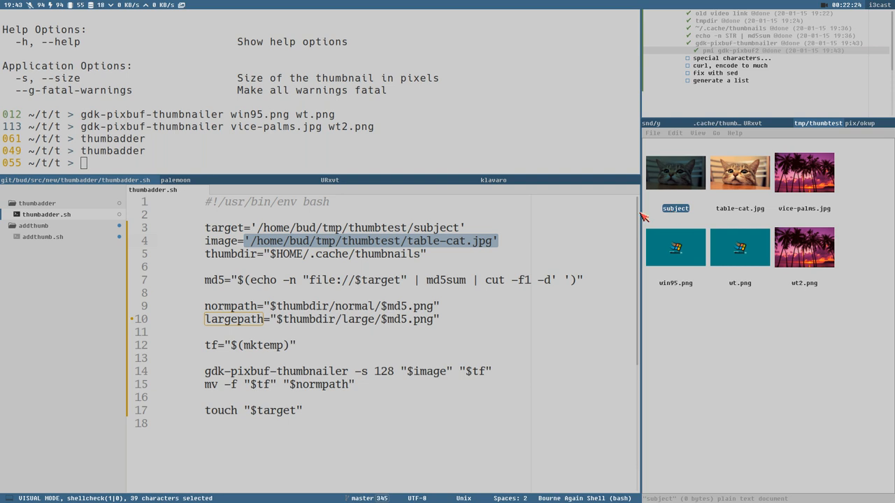
{"action": "mouse_move", "coordinate": [360, 283]}
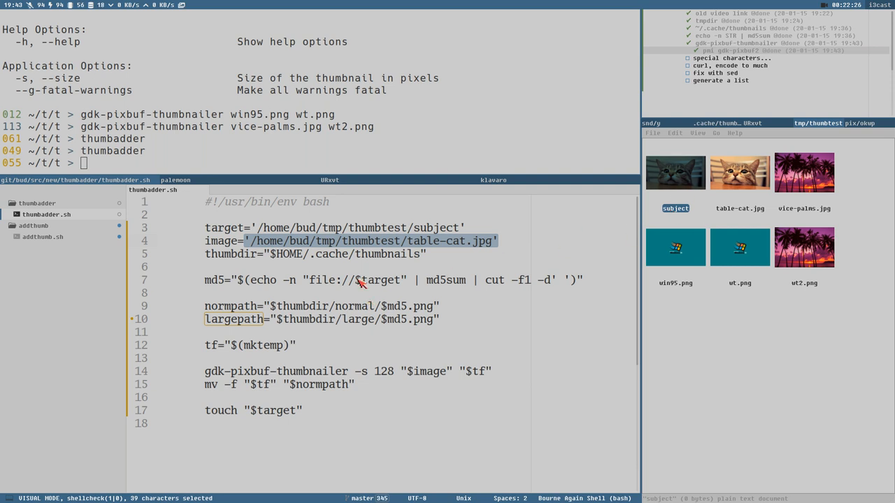
{"action": "mouse_move", "coordinate": [287, 299]}
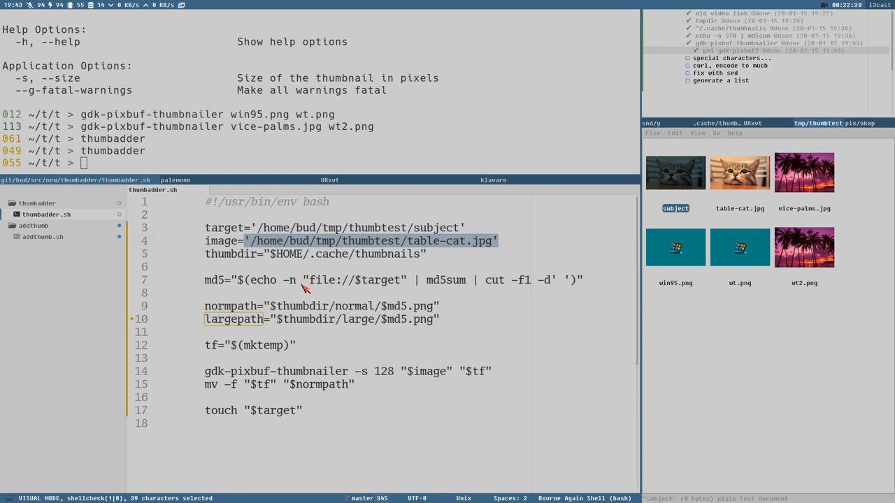
{"action": "mouse_move", "coordinate": [467, 291]}
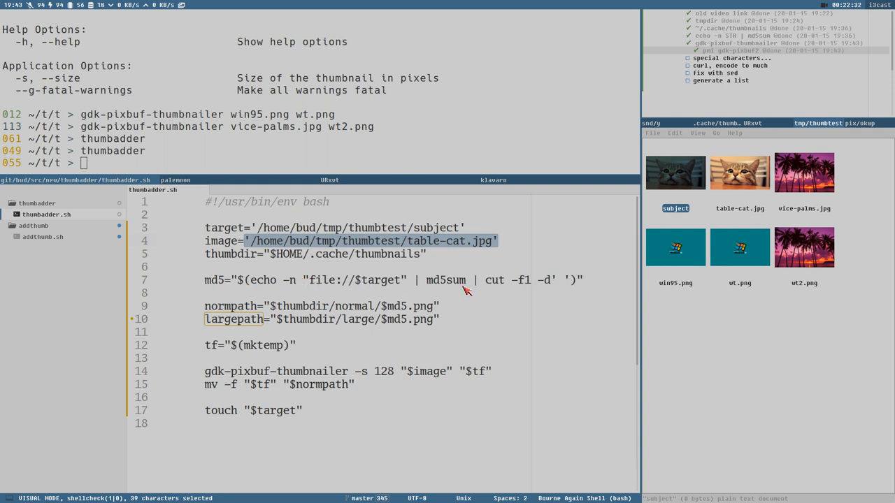
{"action": "key", "text": "Escape"}
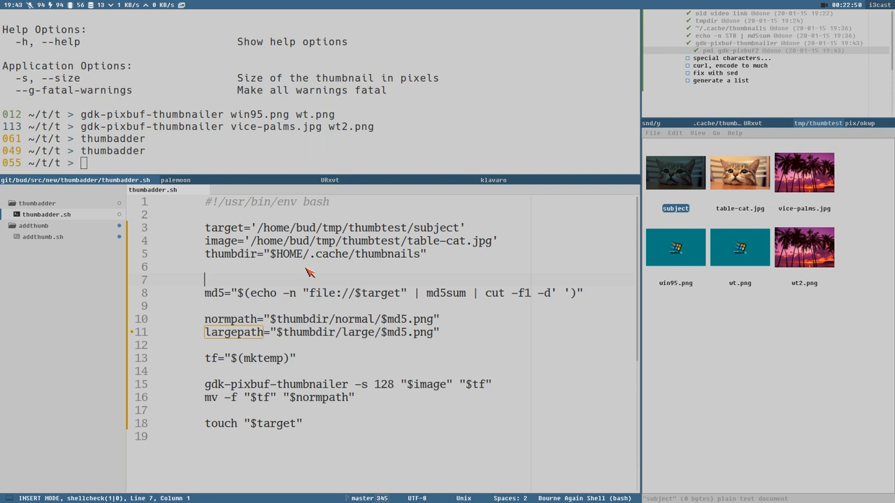
Step: Write comments '# we have a file.txt' and '# we%20have%20a' above the md5 line
{"action": "type", "text": "# we have a file"}
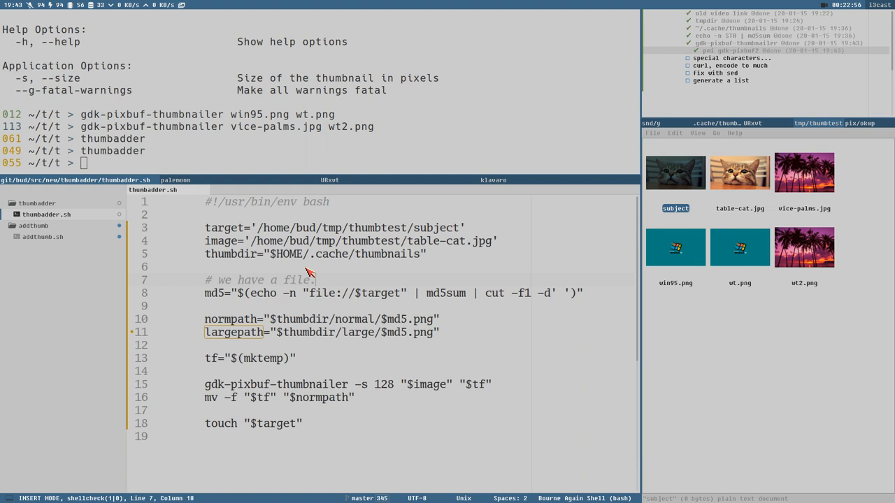
{"action": "type", "text": ".txt"}
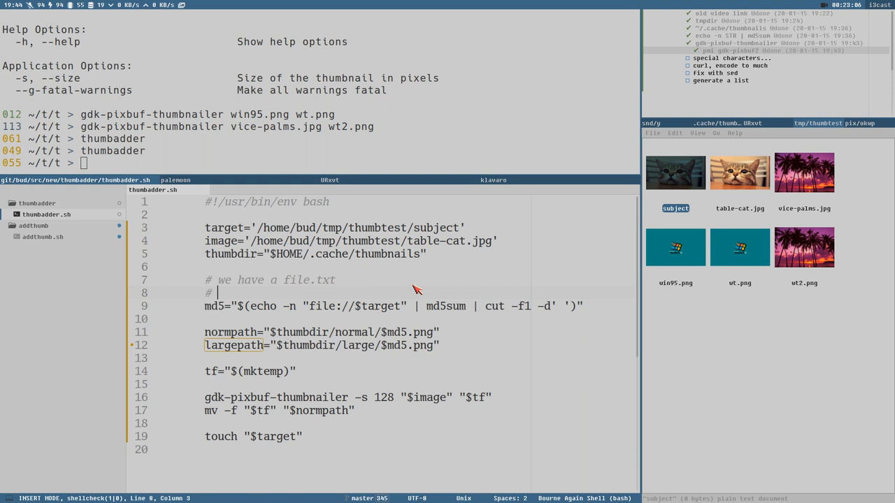
{"action": "type", "text": "we"}
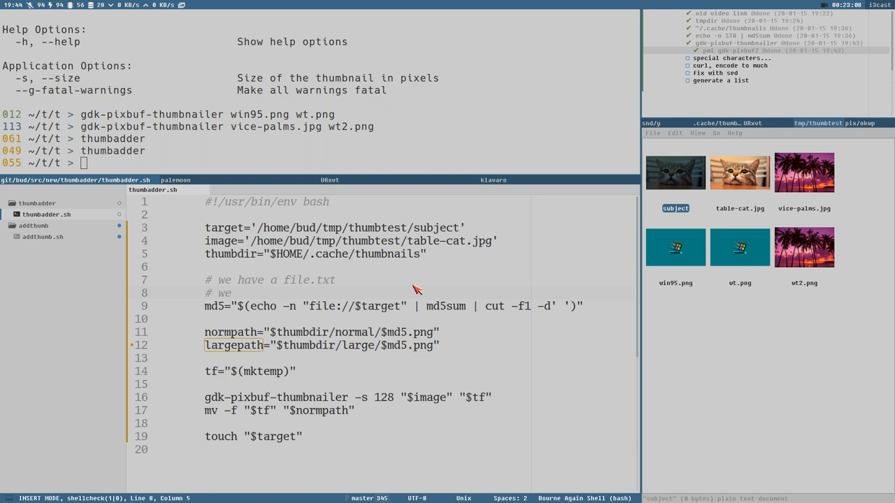
{"action": "type", "text": "%20h"}
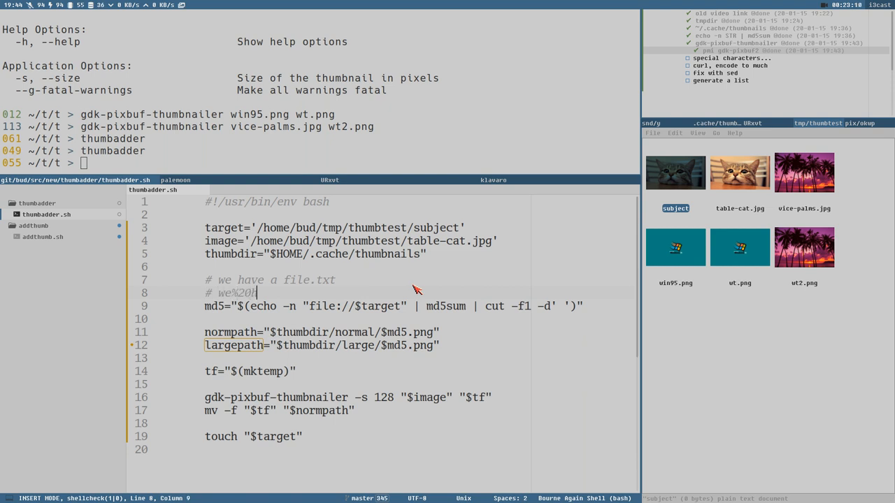
{"action": "type", "text": "have%20%a"}
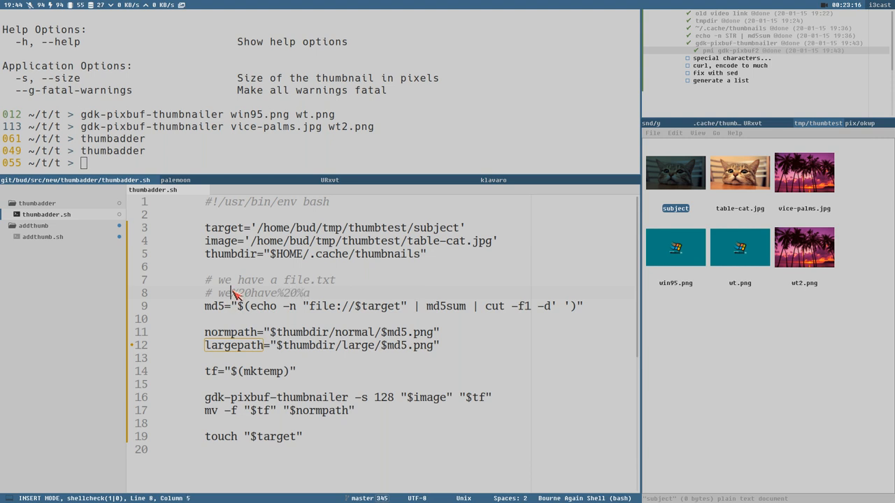
{"action": "mouse_move", "coordinate": [244, 299]}
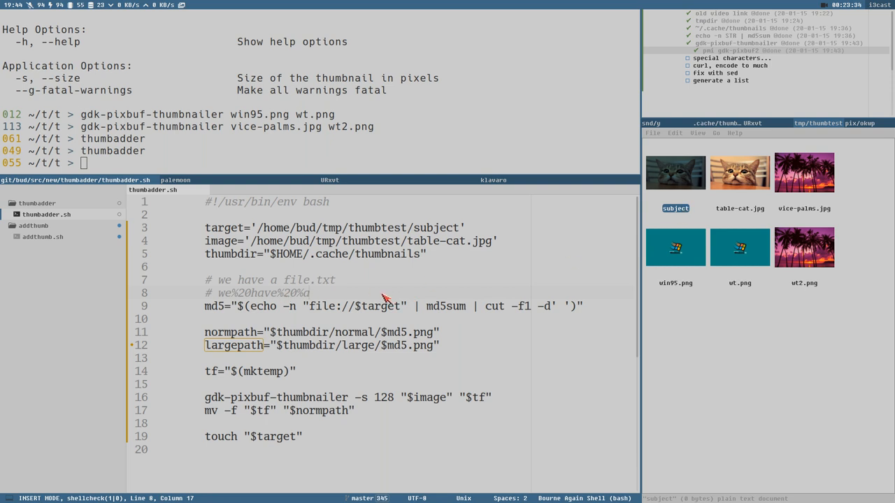
{"action": "mouse_move", "coordinate": [421, 314]}
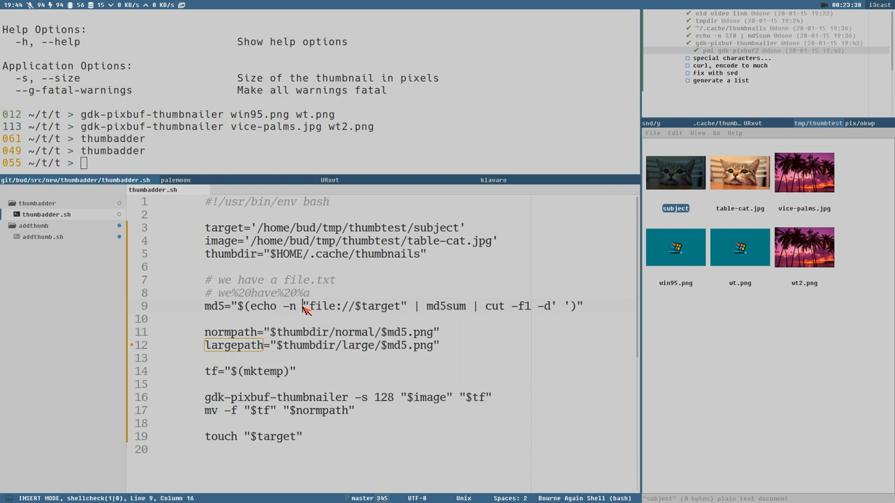
{"action": "left_click_drag", "start_coordinate": [304, 306], "coordinate": [434, 306]}
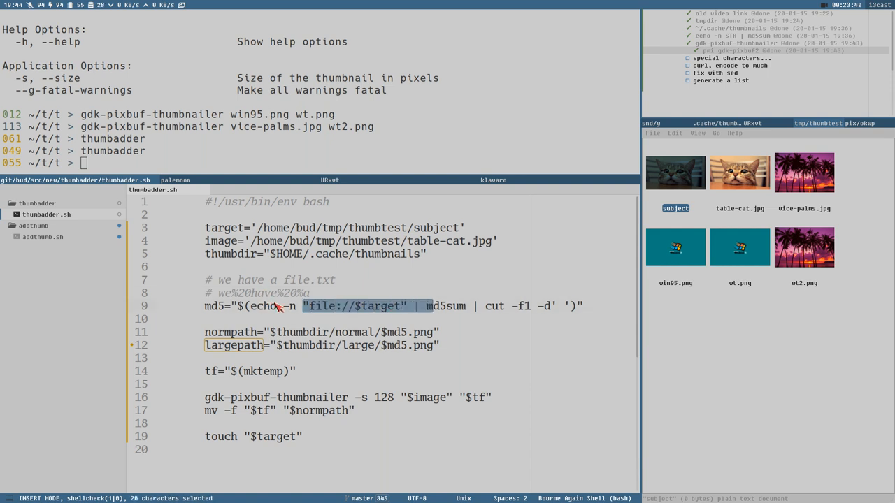
{"action": "mouse_move", "coordinate": [349, 299]}
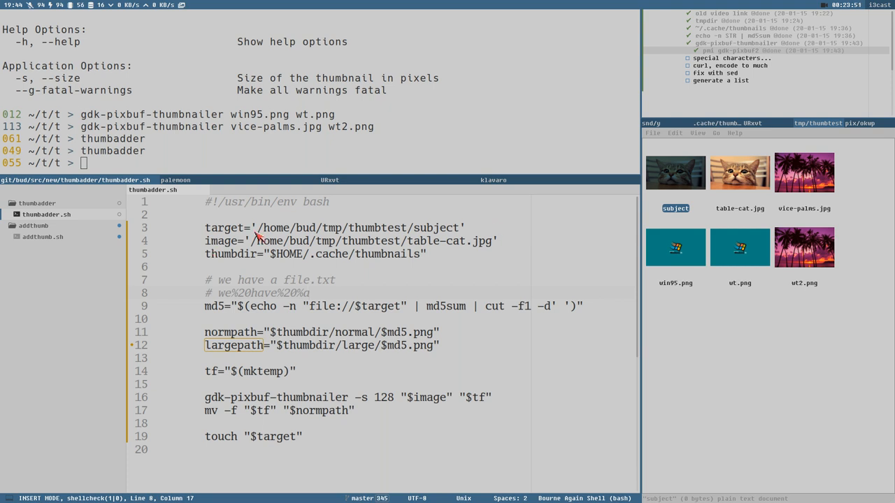
{"action": "left_click", "coordinate": [258, 227]}
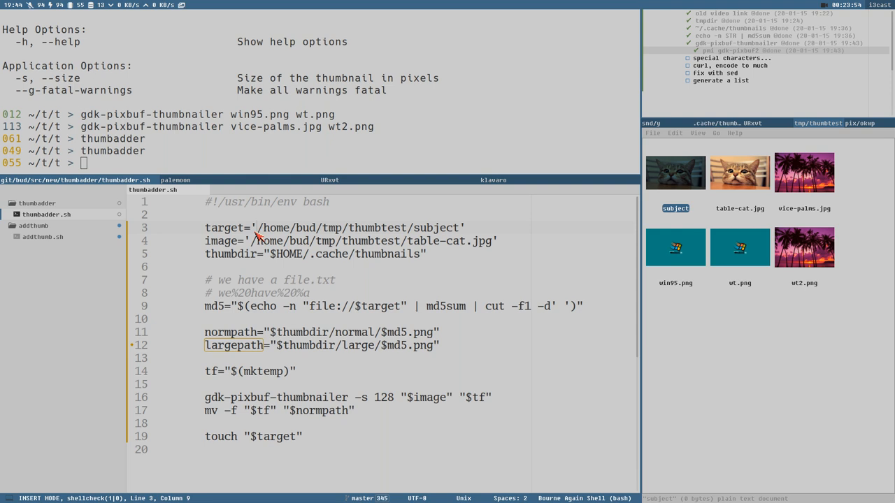
{"action": "mouse_move", "coordinate": [313, 267]}
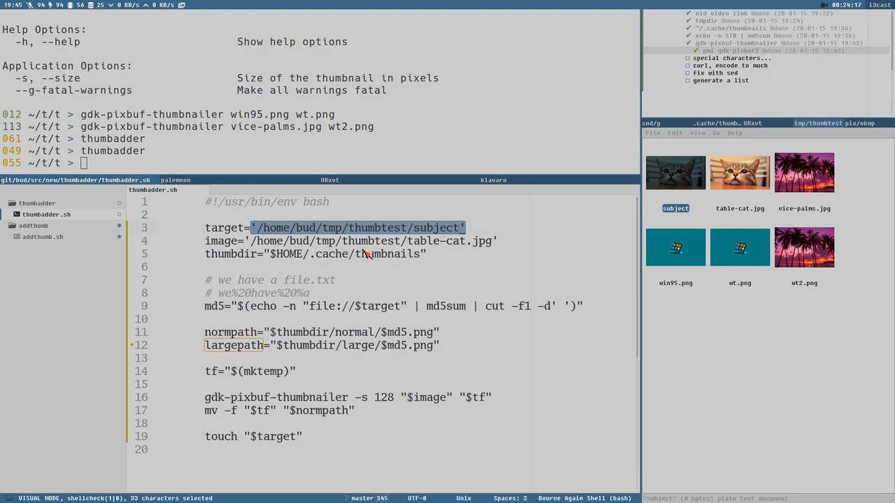
{"action": "key", "text": "Escape"}
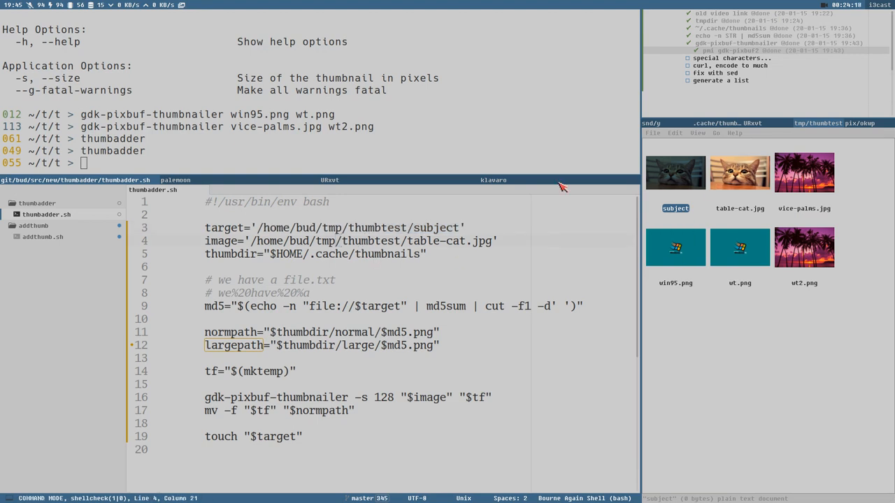
{"action": "mouse_move", "coordinate": [376, 323]}
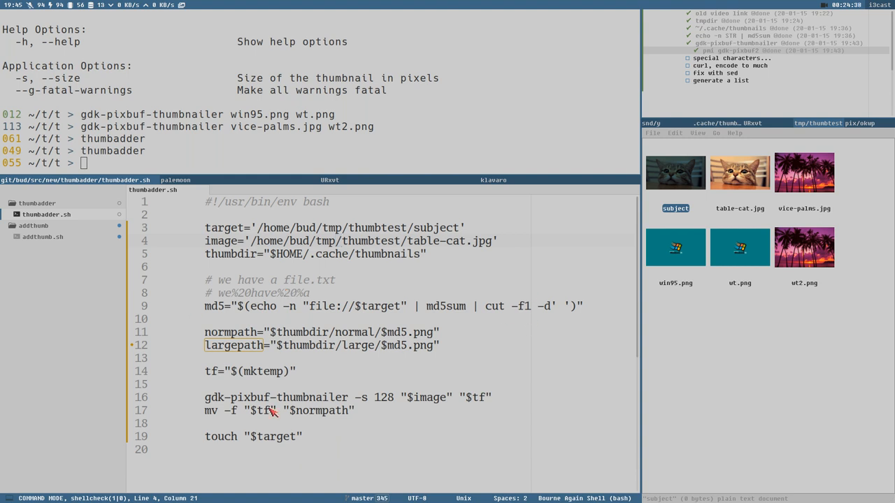
{"action": "mouse_move", "coordinate": [259, 313]}
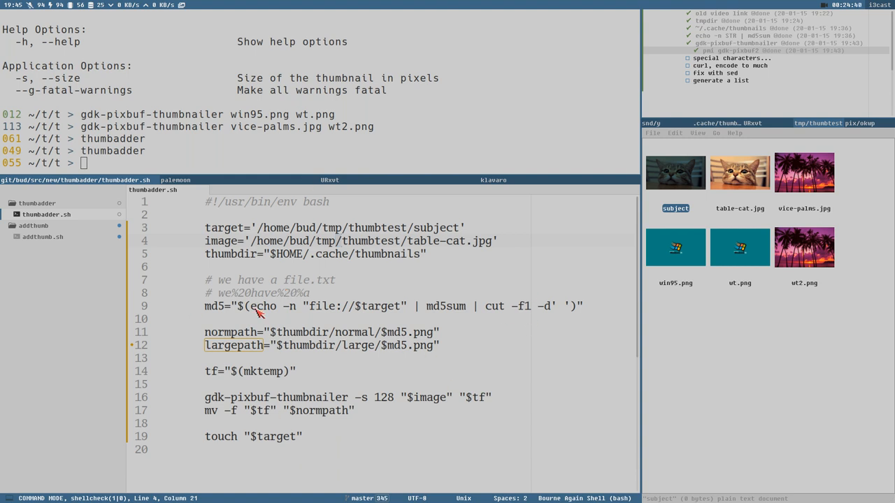